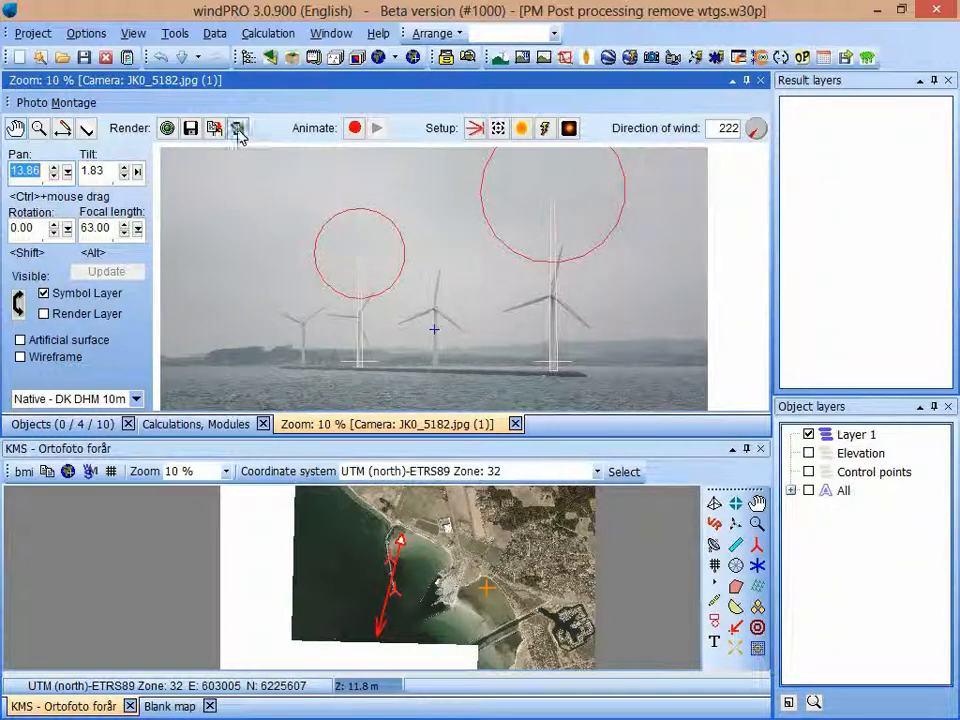
pyautogui.moveTo(238, 132)
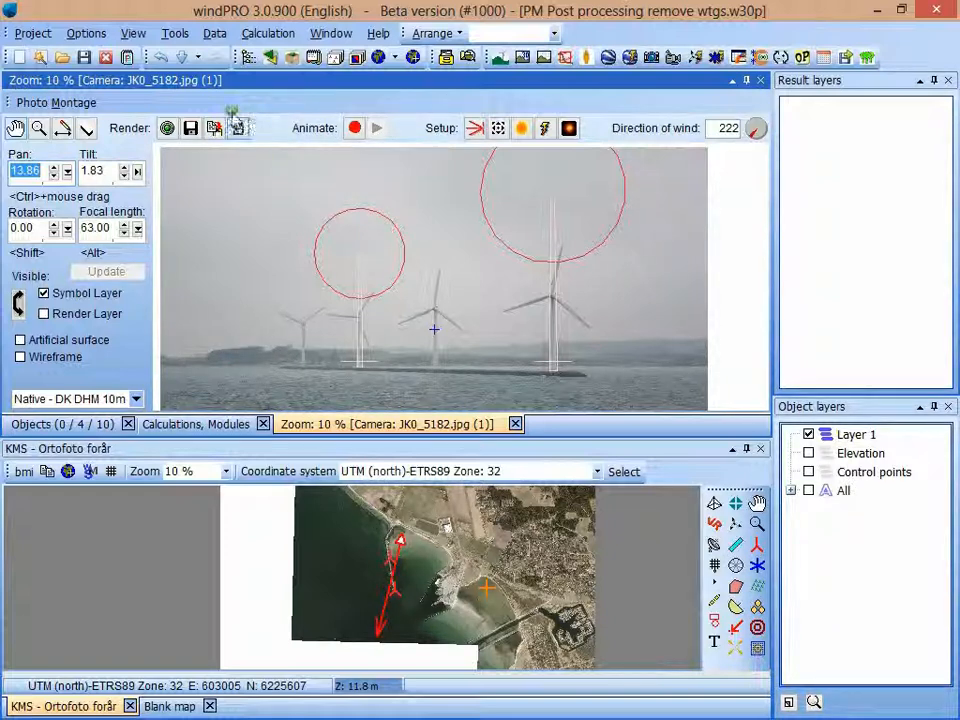
pyautogui.moveTo(238, 136)
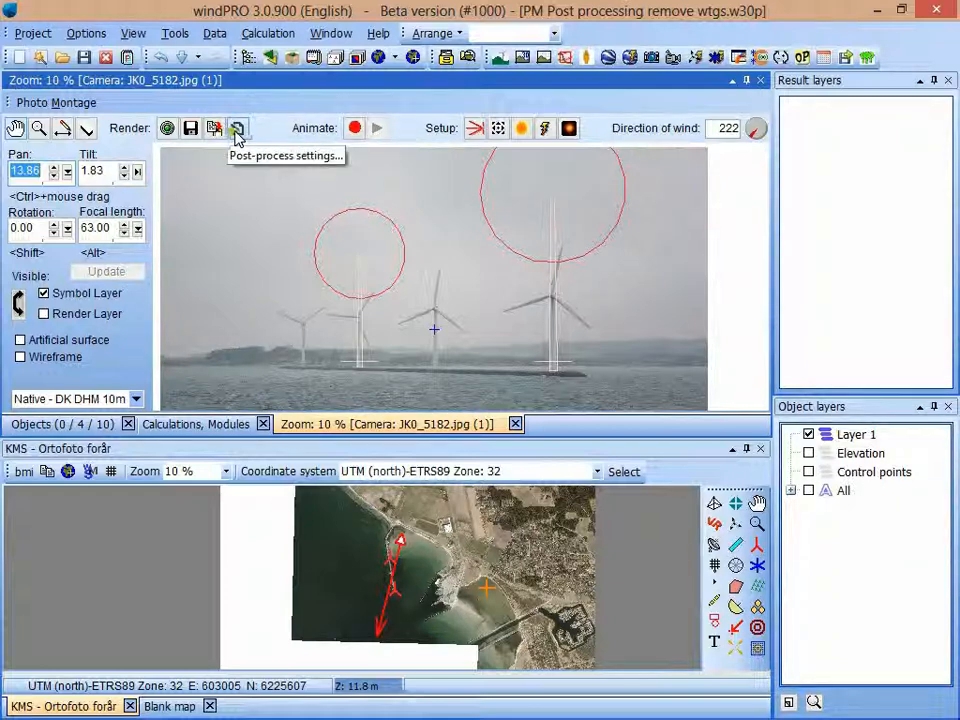
# - Bring up the Post-process settings dropdown on the Photo Montage toolbar
pyautogui.click(236, 128)
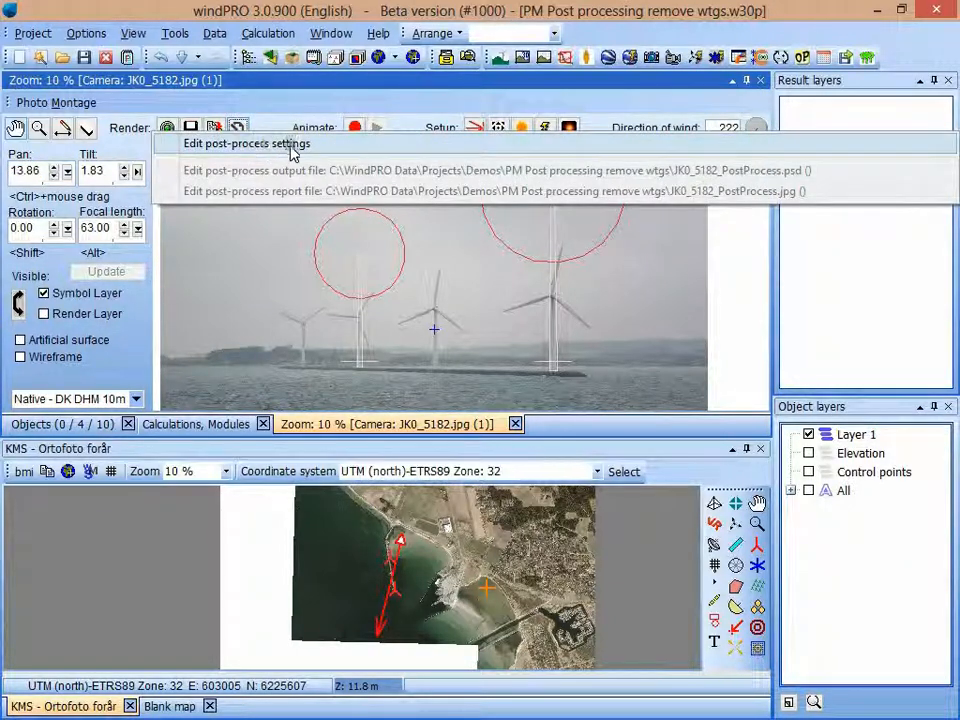
pyautogui.moveTo(332, 150)
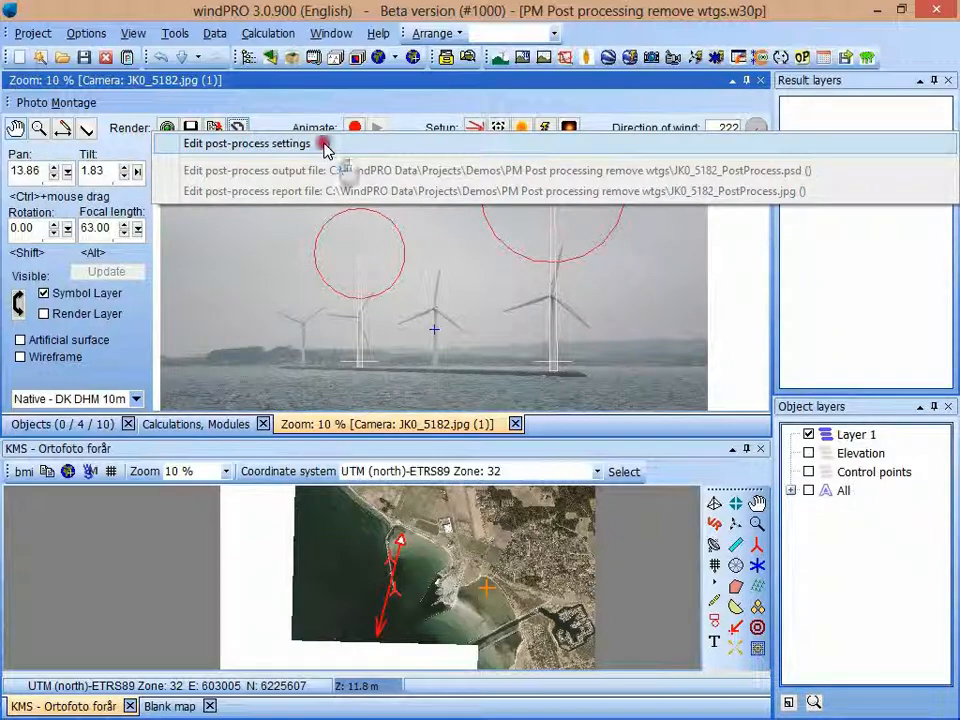
# - Choose Edit post-process settings to save the render as PSD and report with JK0_5182_PostProcess.jpg
pyautogui.click(248, 144)
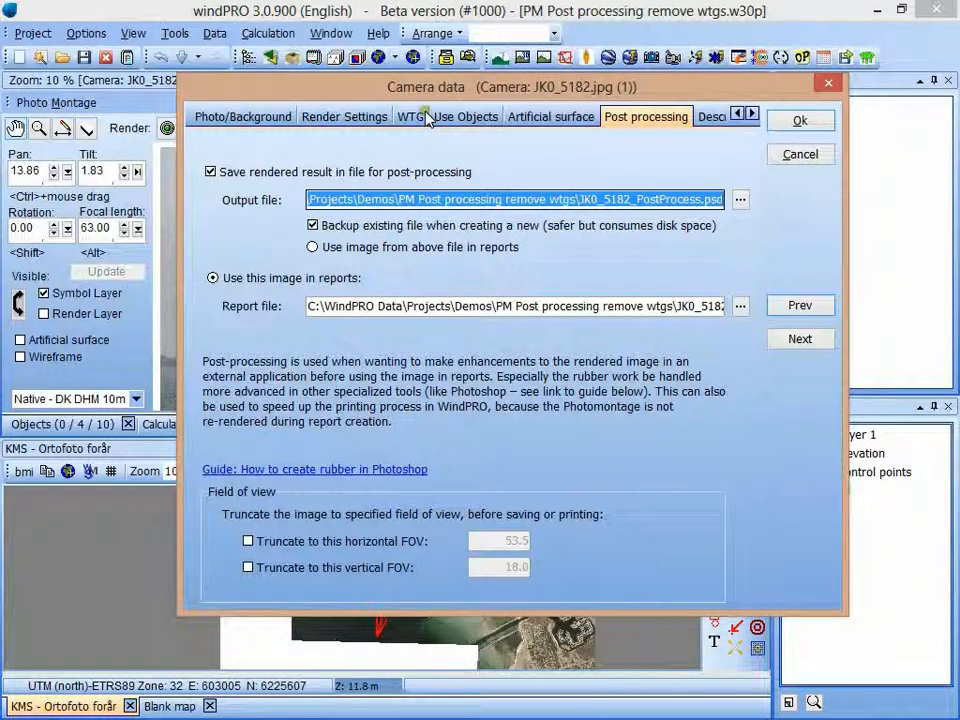
pyautogui.moveTo(436, 98)
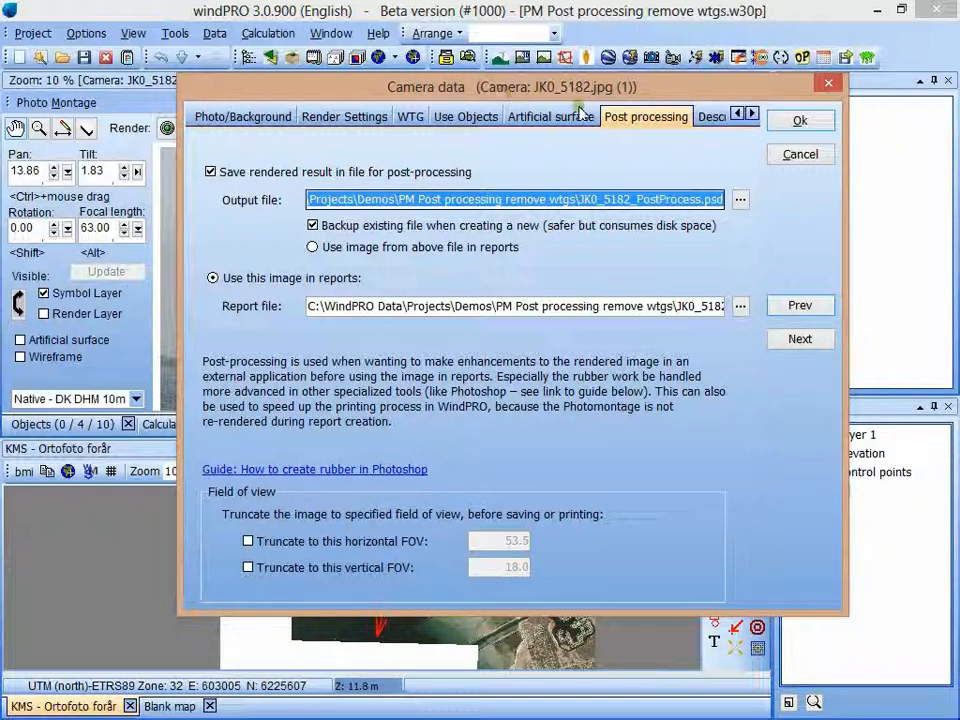
pyautogui.moveTo(584, 104)
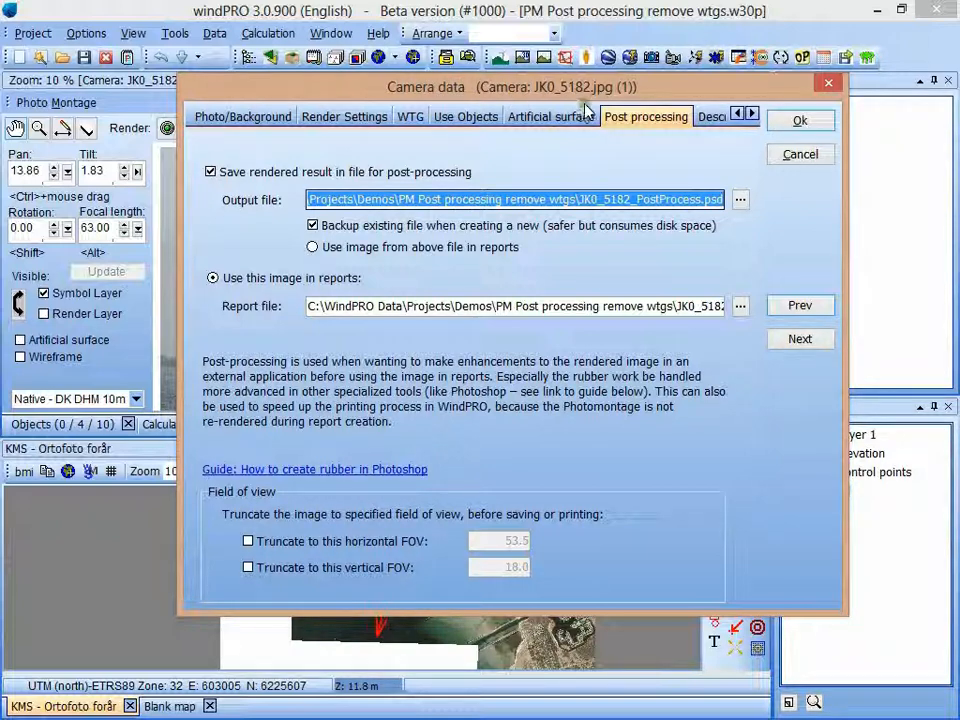
pyautogui.moveTo(546, 130)
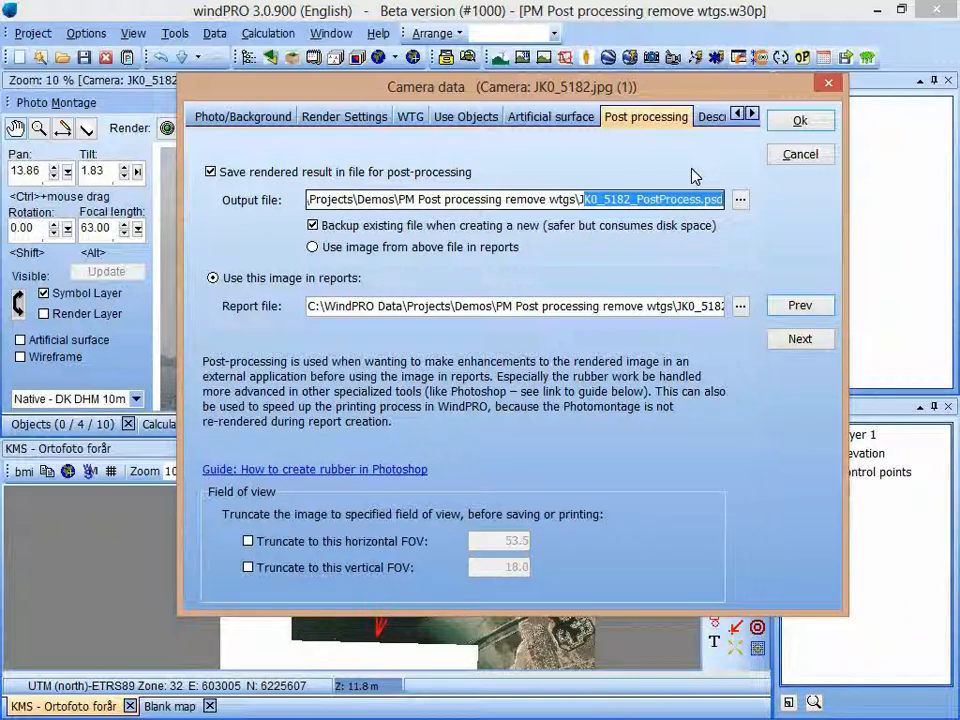
pyautogui.moveTo(690, 180)
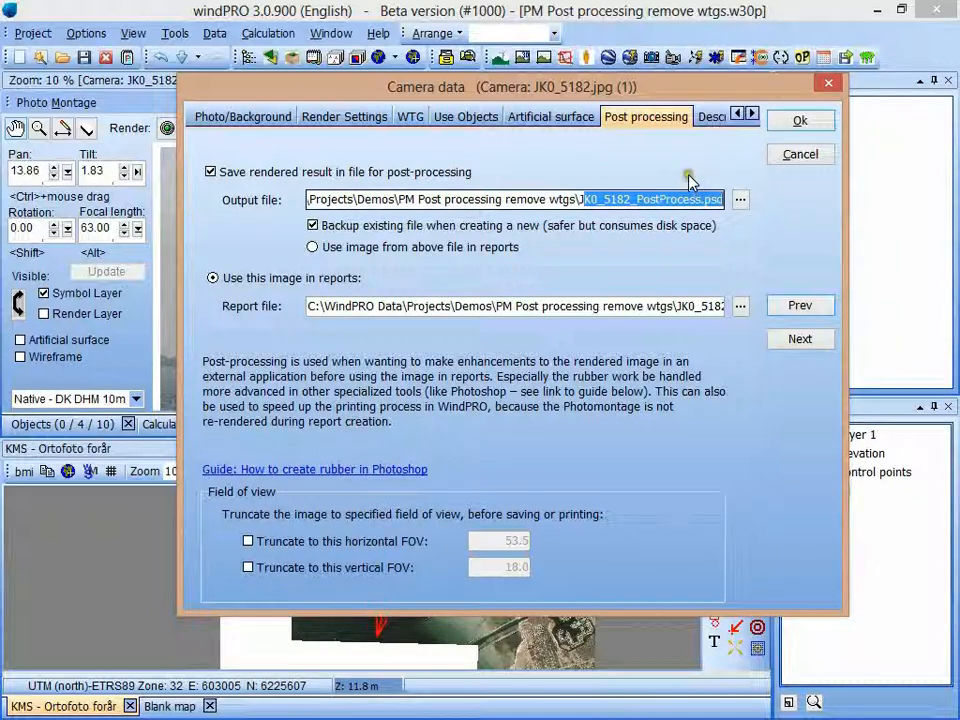
pyautogui.moveTo(516, 320)
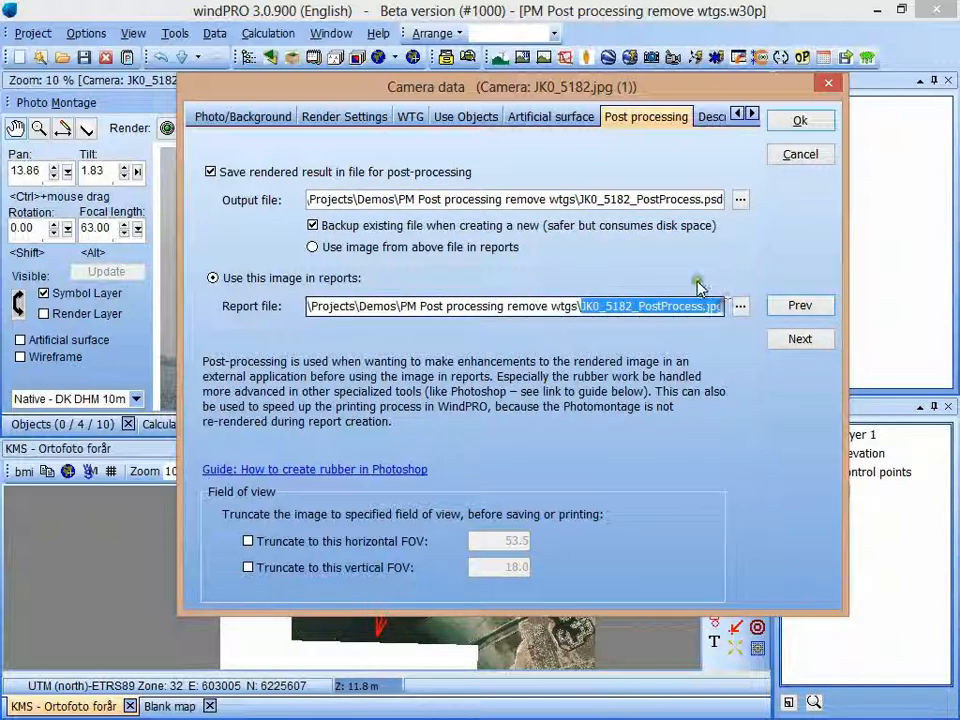
pyautogui.moveTo(700, 262)
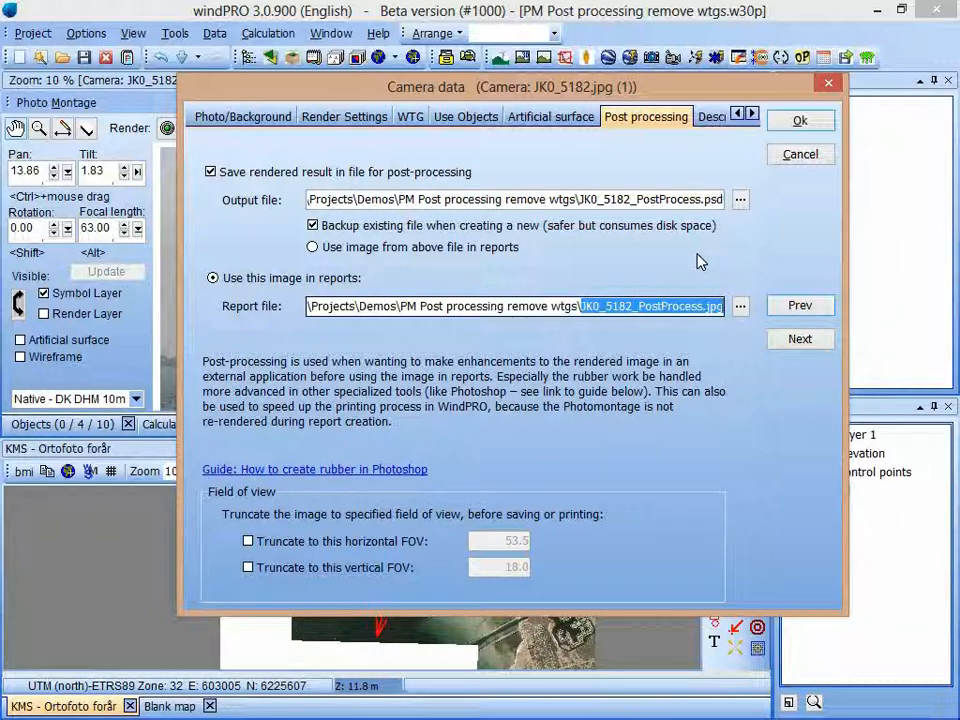
pyautogui.moveTo(684, 256)
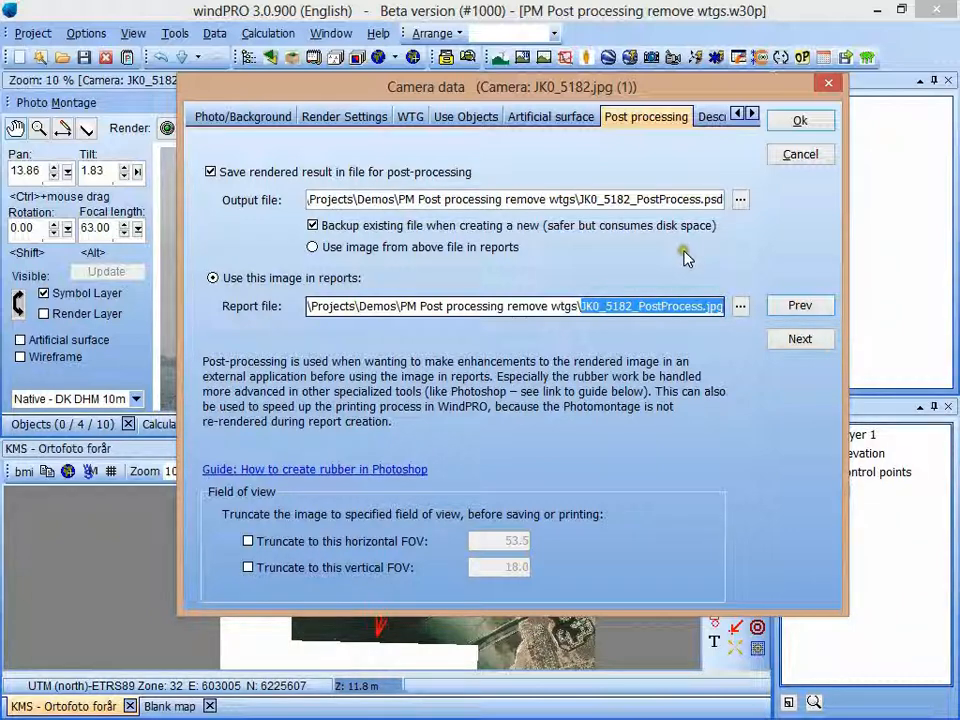
pyautogui.moveTo(688, 250)
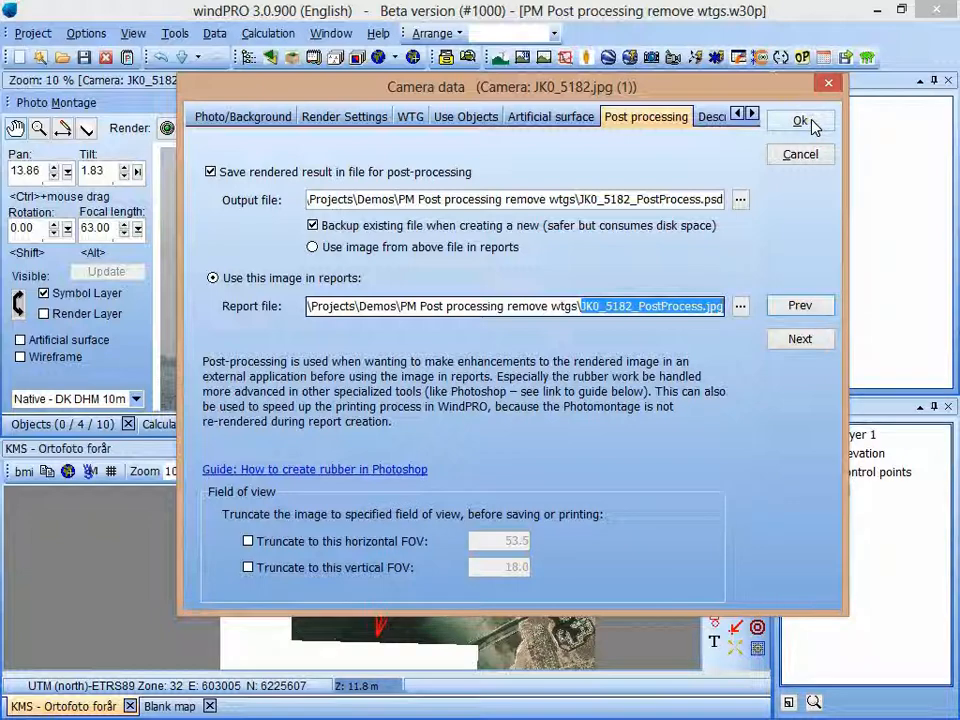
# - Confirm the camera data settings and render the turbines into the photo, showing the render layer
pyautogui.click(800, 120)
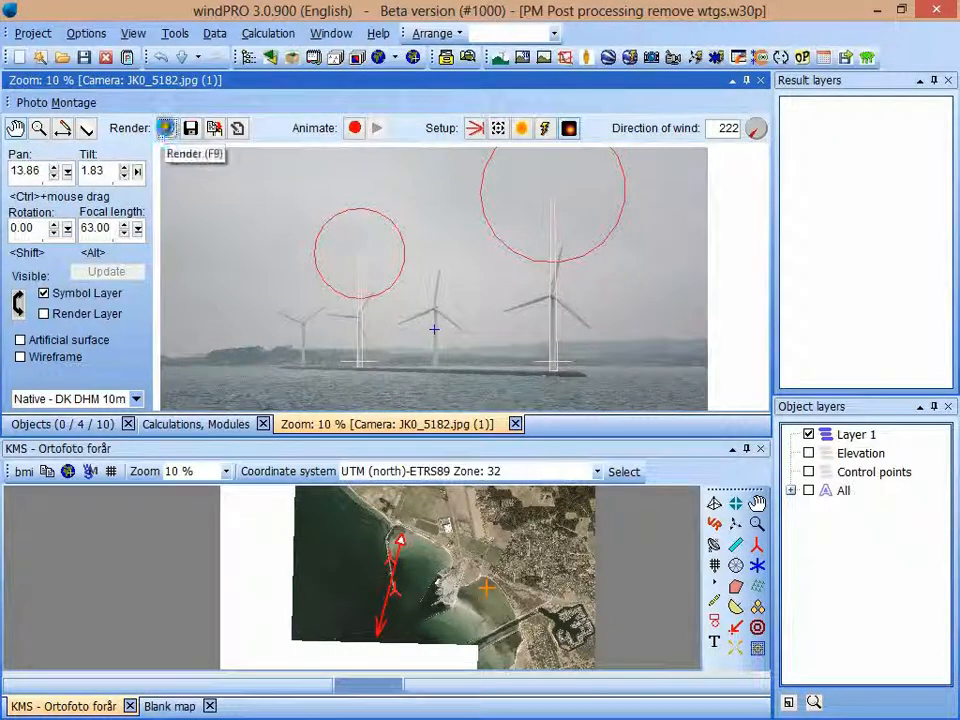
pyautogui.click(168, 128)
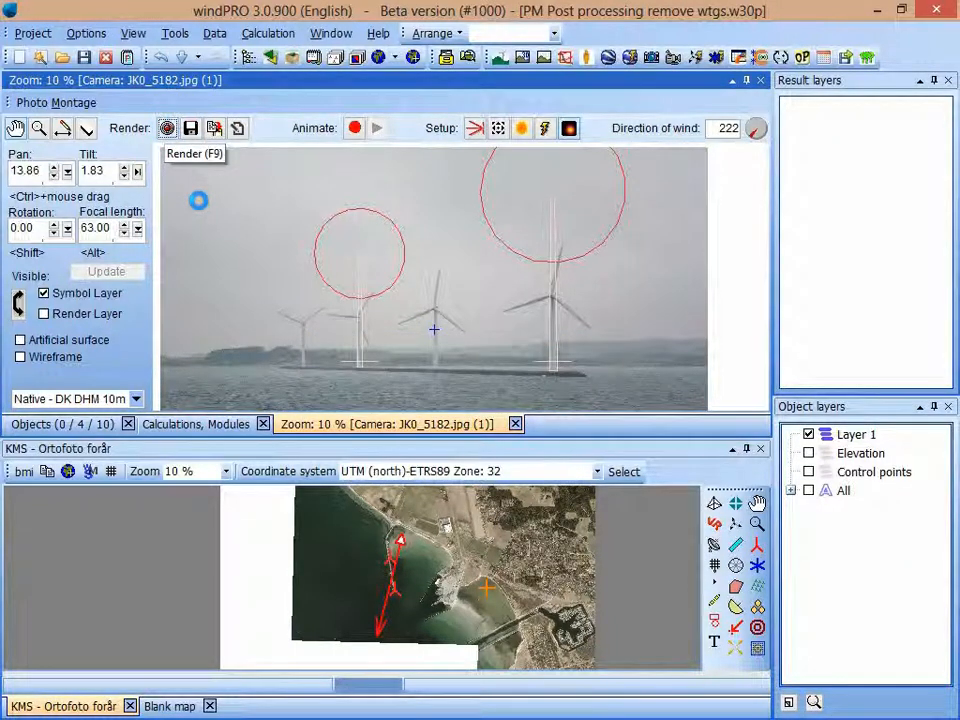
pyautogui.click(166, 128)
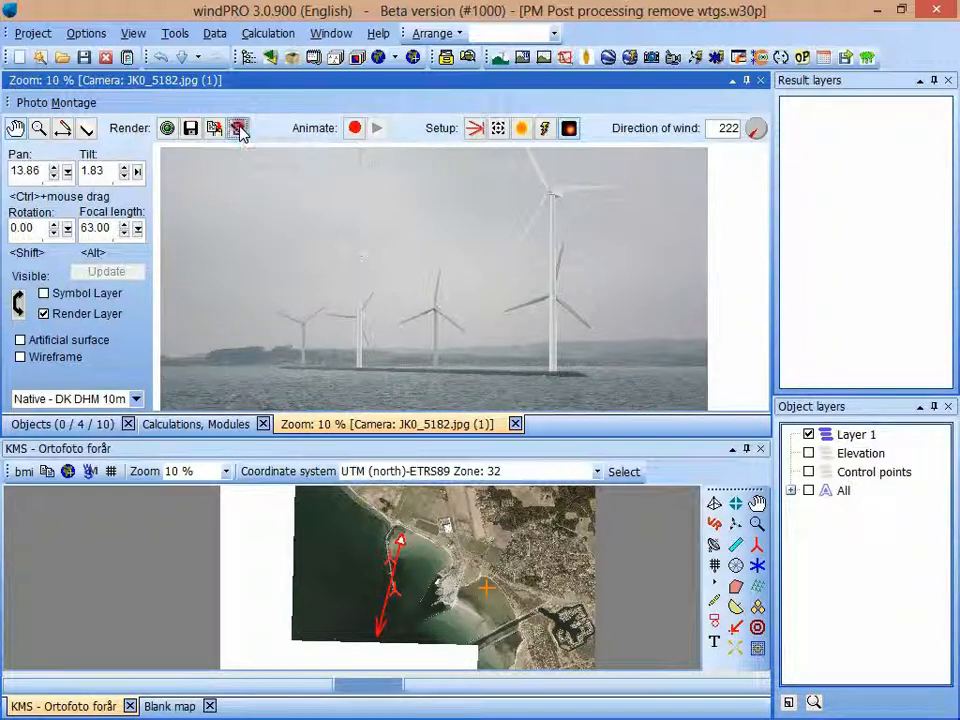
# - Reopen the Post-process dropdown to reach the Manual Light weather settings
pyautogui.click(238, 128)
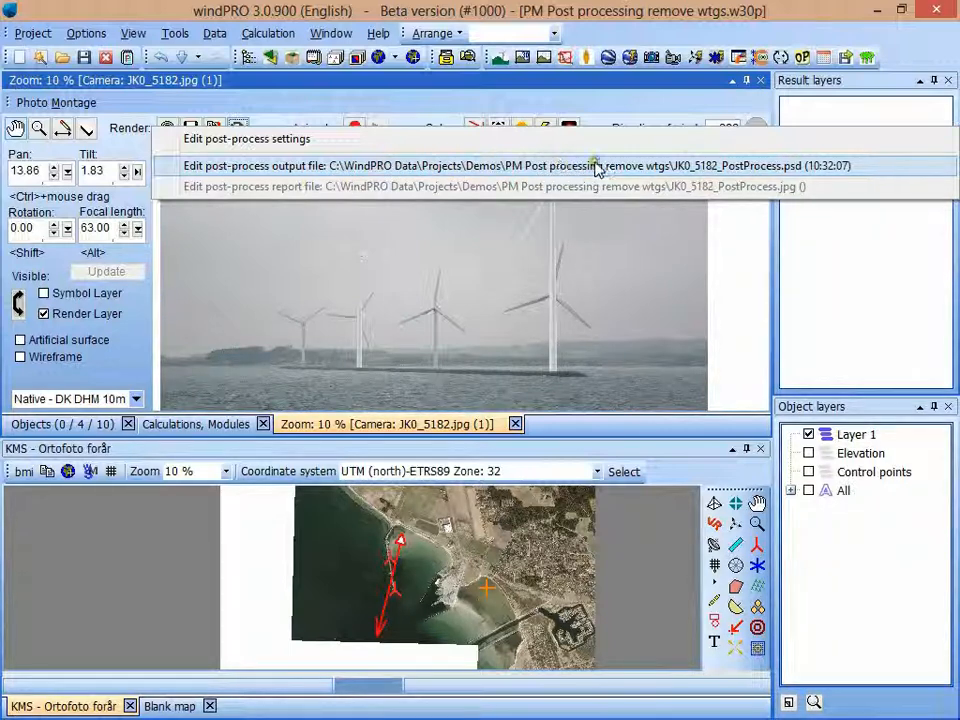
pyautogui.moveTo(840, 176)
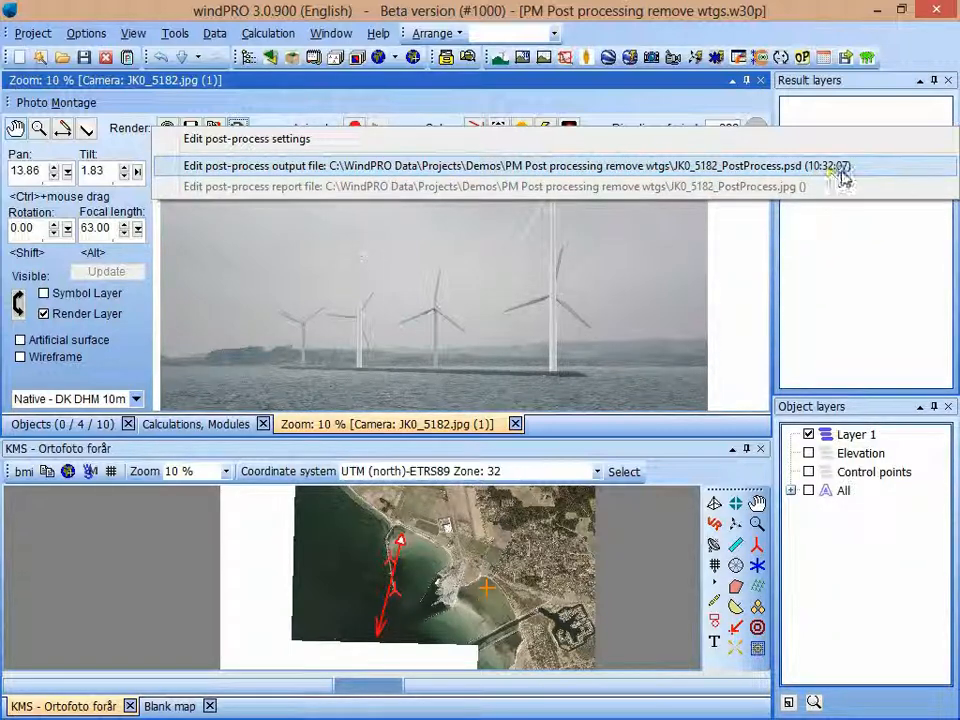
pyautogui.moveTo(824, 188)
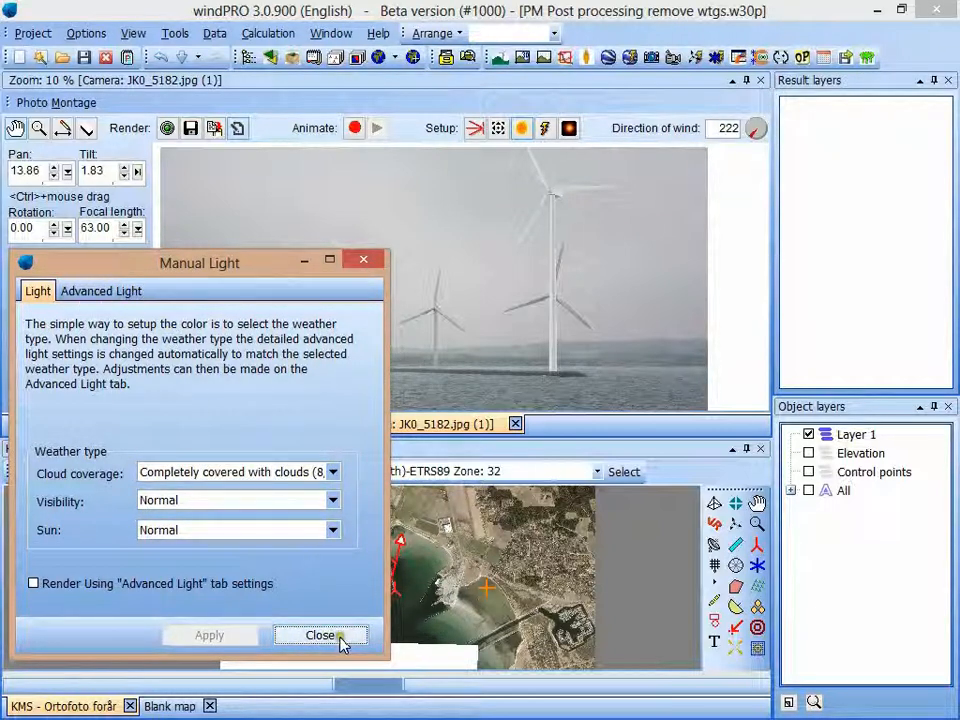
# - Close the Manual Light dialog with the sky set to fully cloud-covered
pyautogui.click(320, 634)
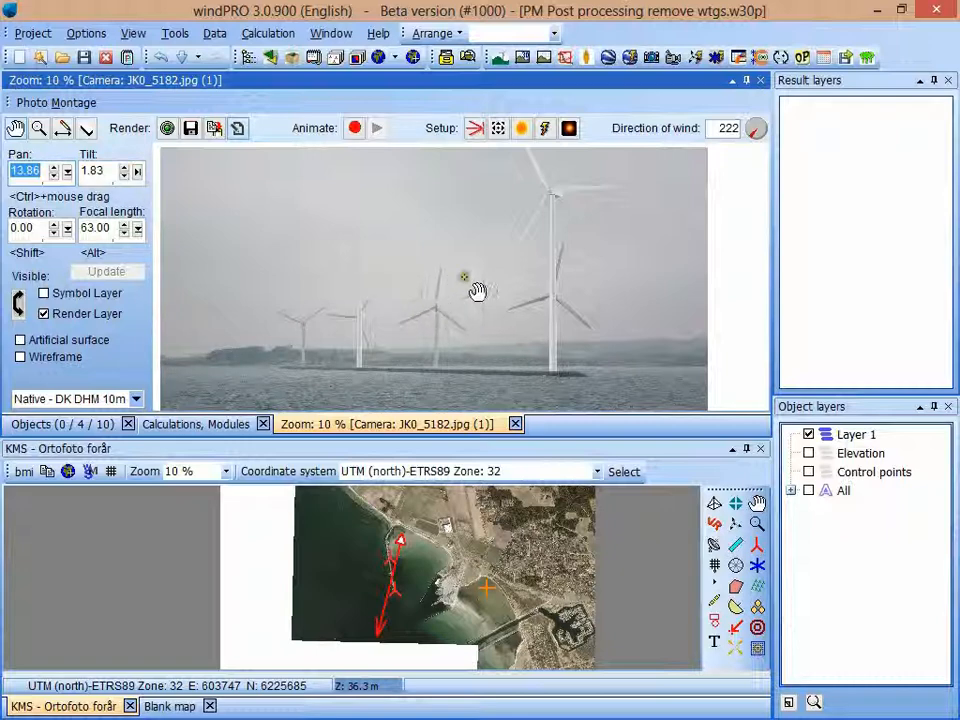
pyautogui.moveTo(428, 252)
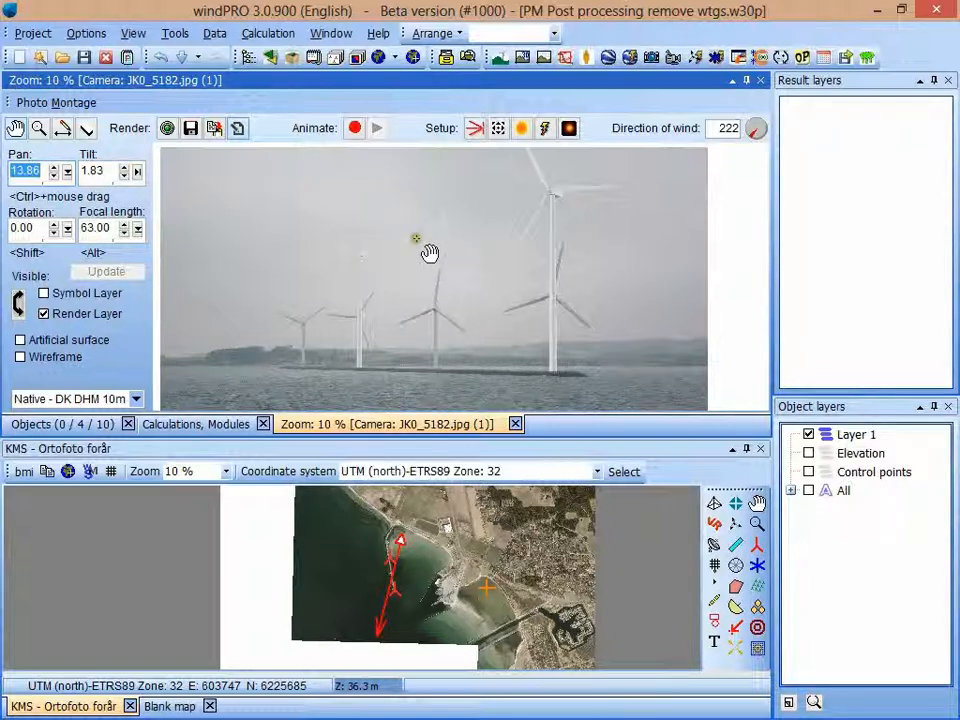
pyautogui.moveTo(432, 248)
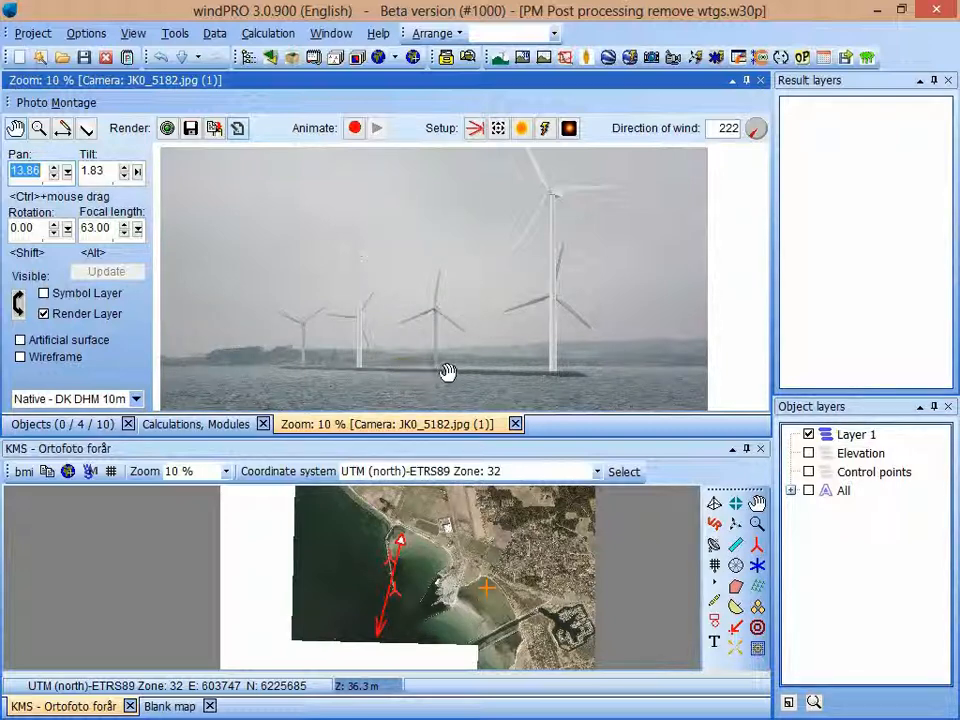
pyautogui.moveTo(472, 292)
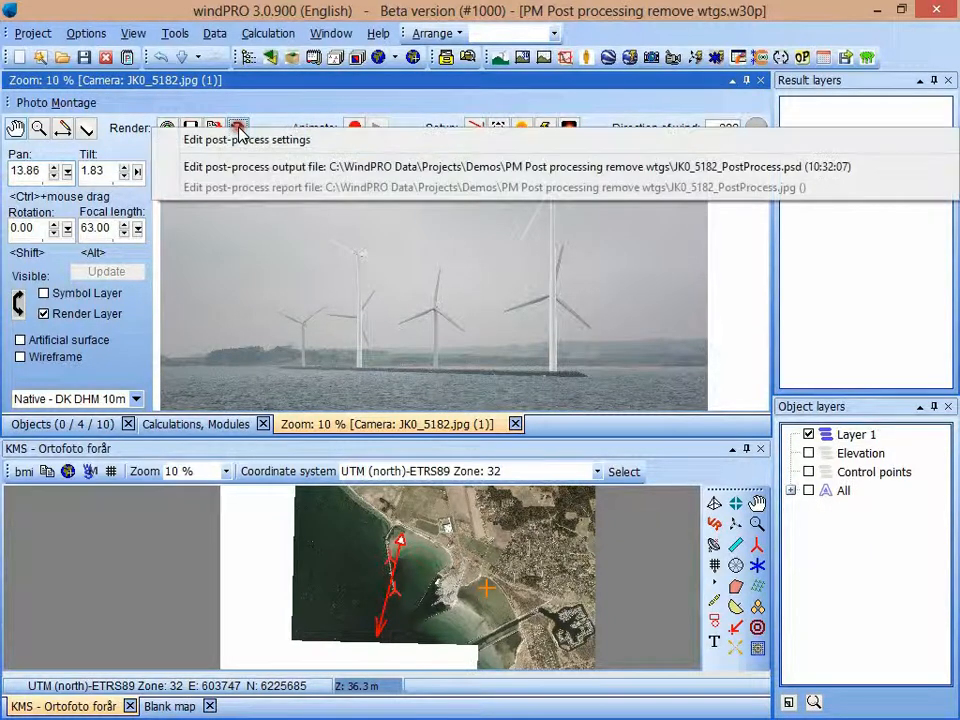
pyautogui.moveTo(366, 166)
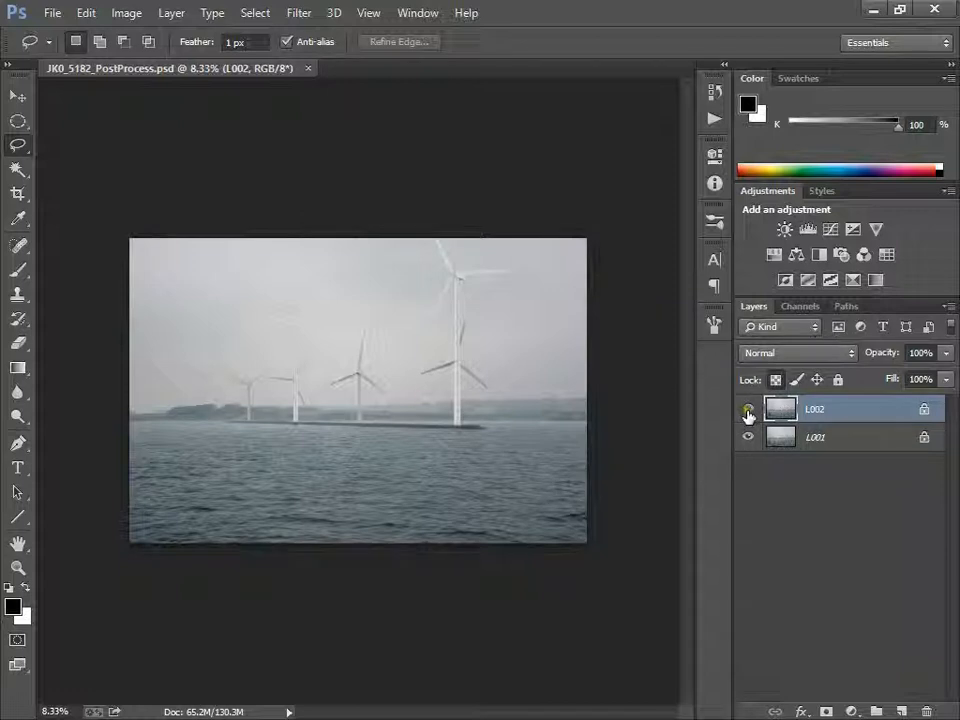
# - Toggle visibility of the rendered-turbine and photo layers to compare the two stacked photos
pyautogui.click(748, 408)
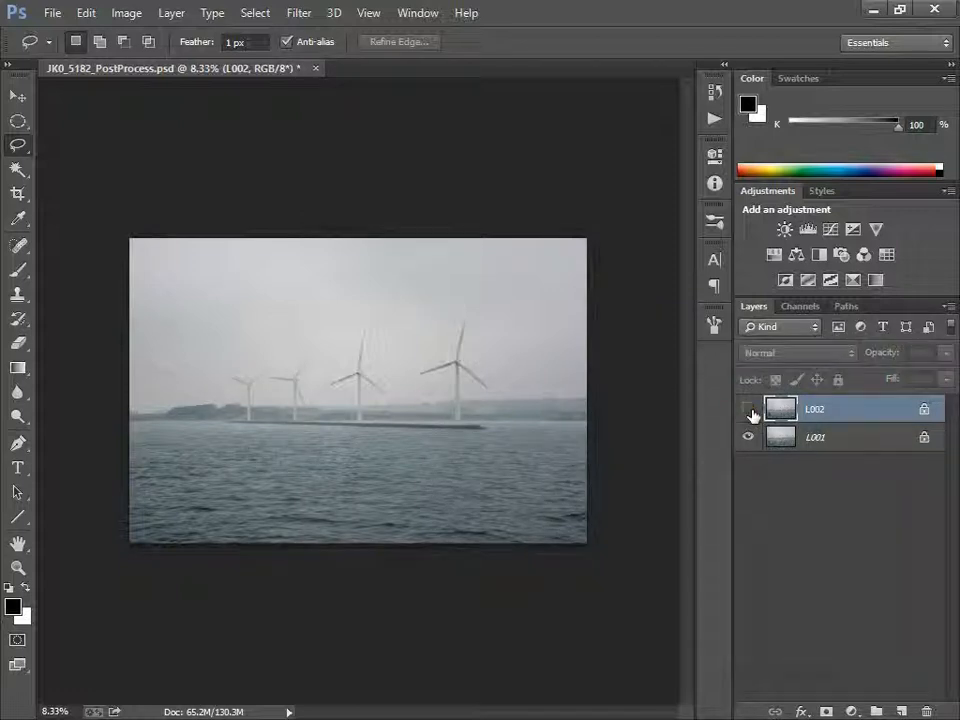
pyautogui.click(748, 408)
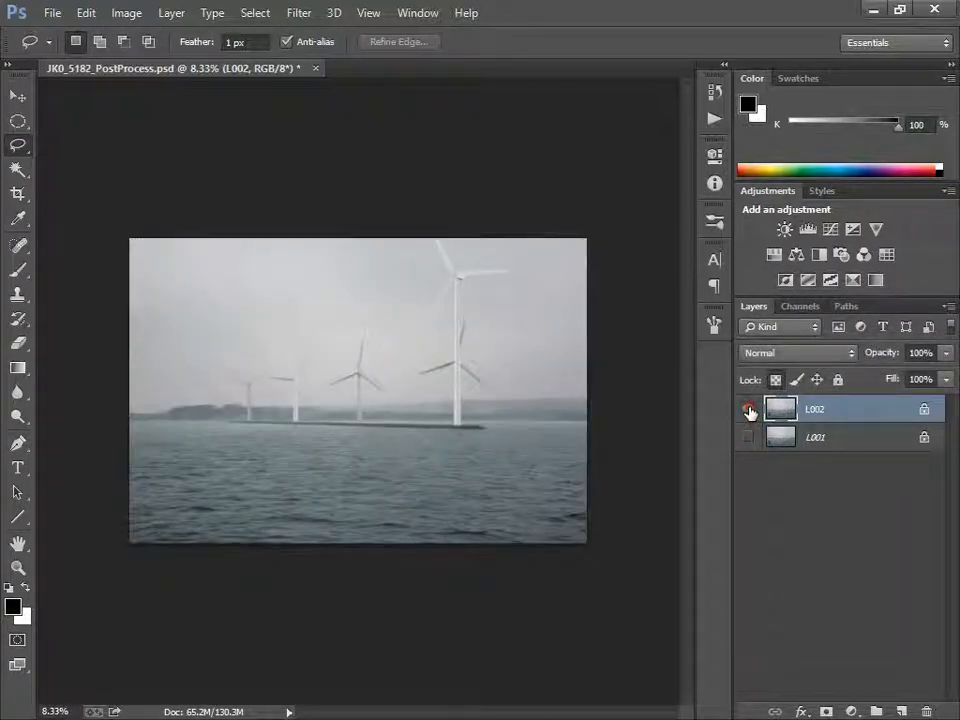
pyautogui.click(748, 408)
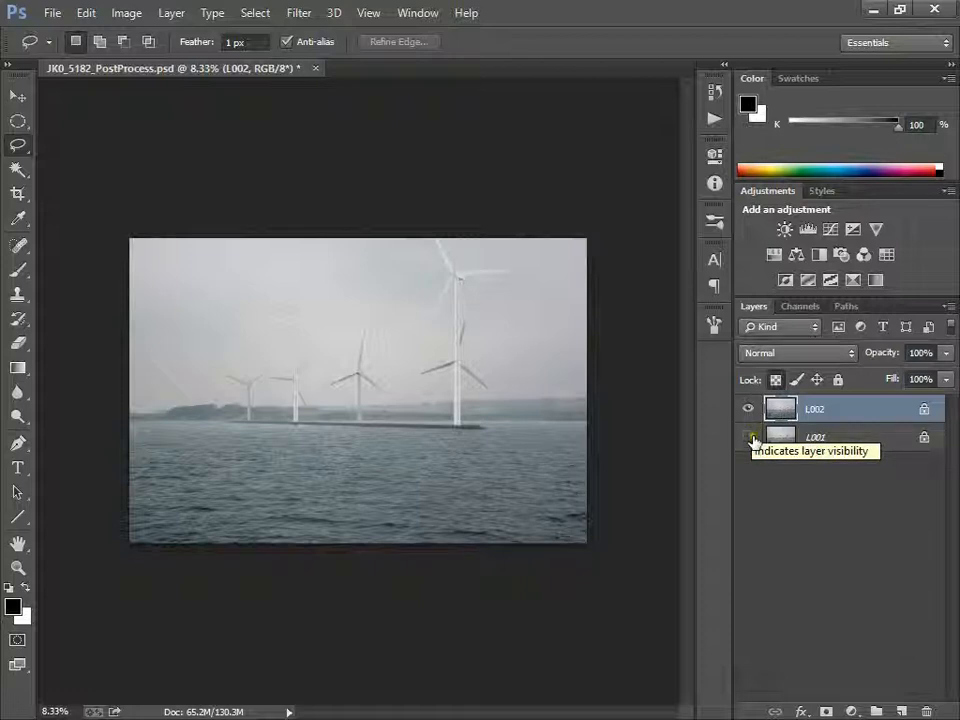
pyautogui.click(748, 436)
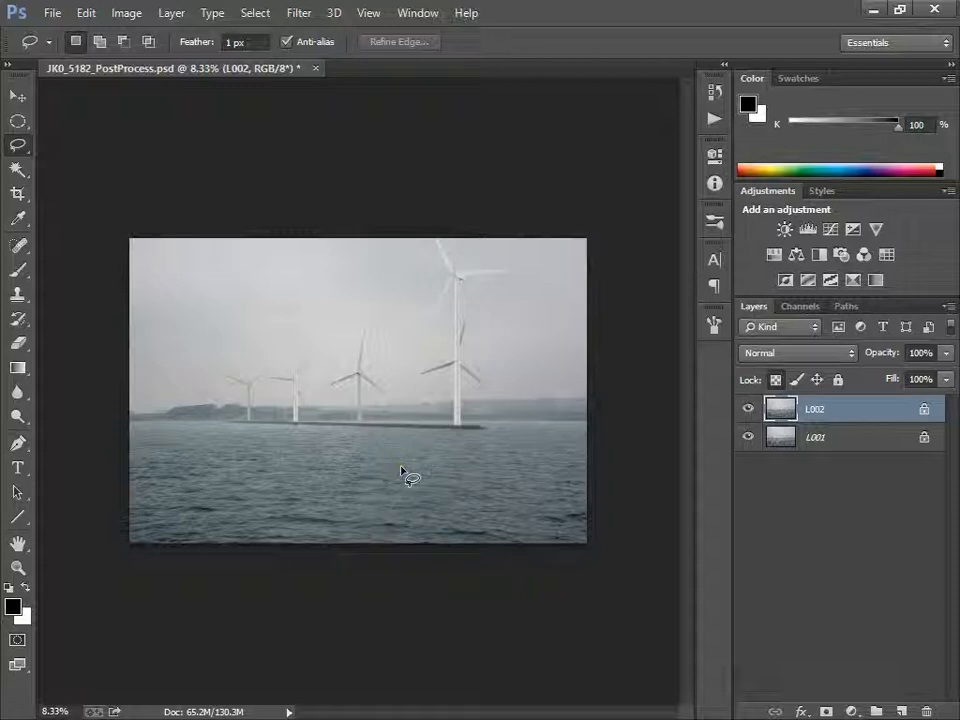
pyautogui.click(748, 436)
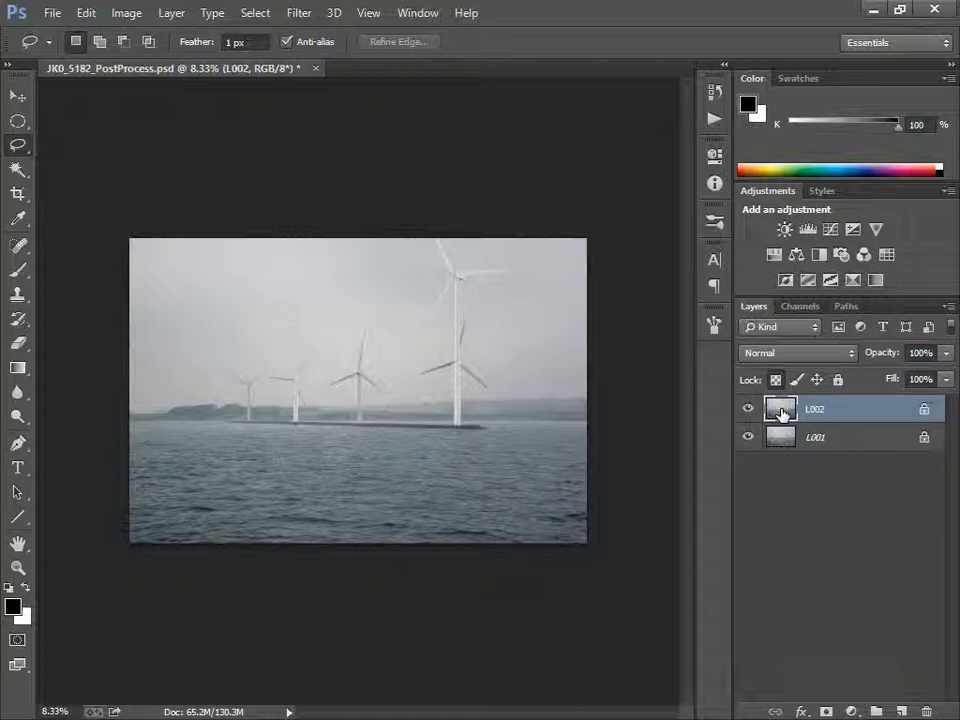
pyautogui.moveTo(780, 410)
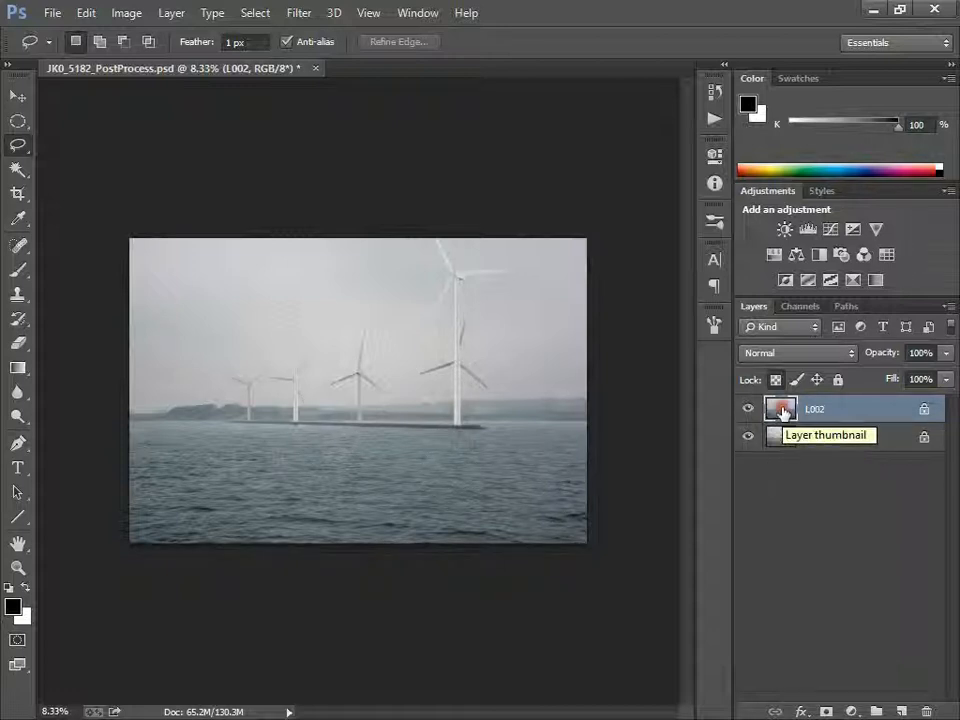
# - Set the top layer to Difference blend and Magic Wand-select and delete the differing turbines
pyautogui.click(796, 352)
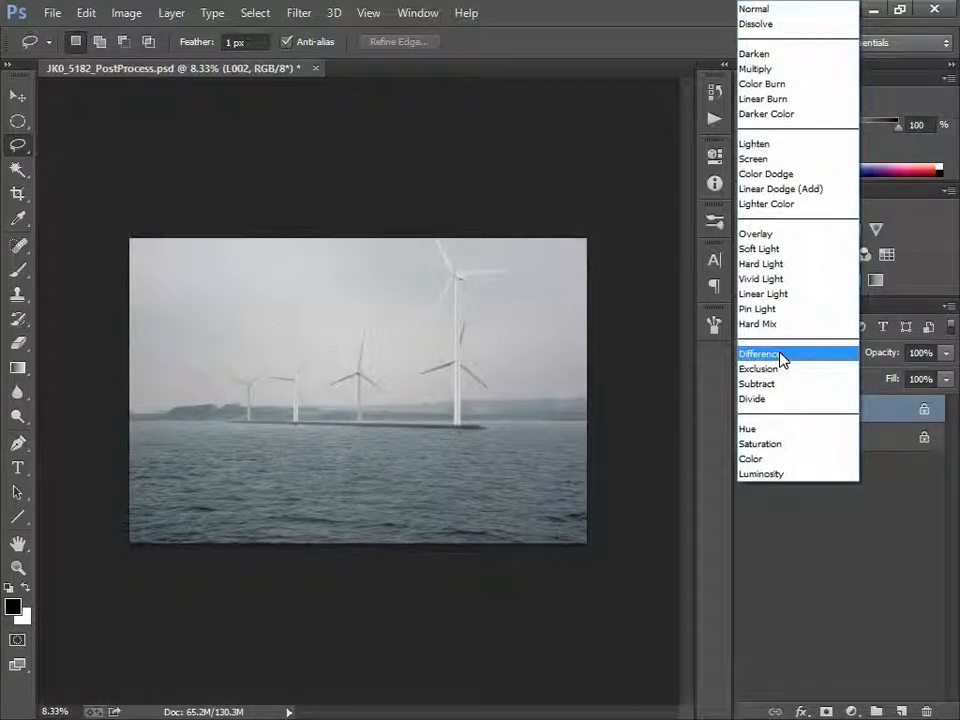
pyautogui.moveTo(786, 418)
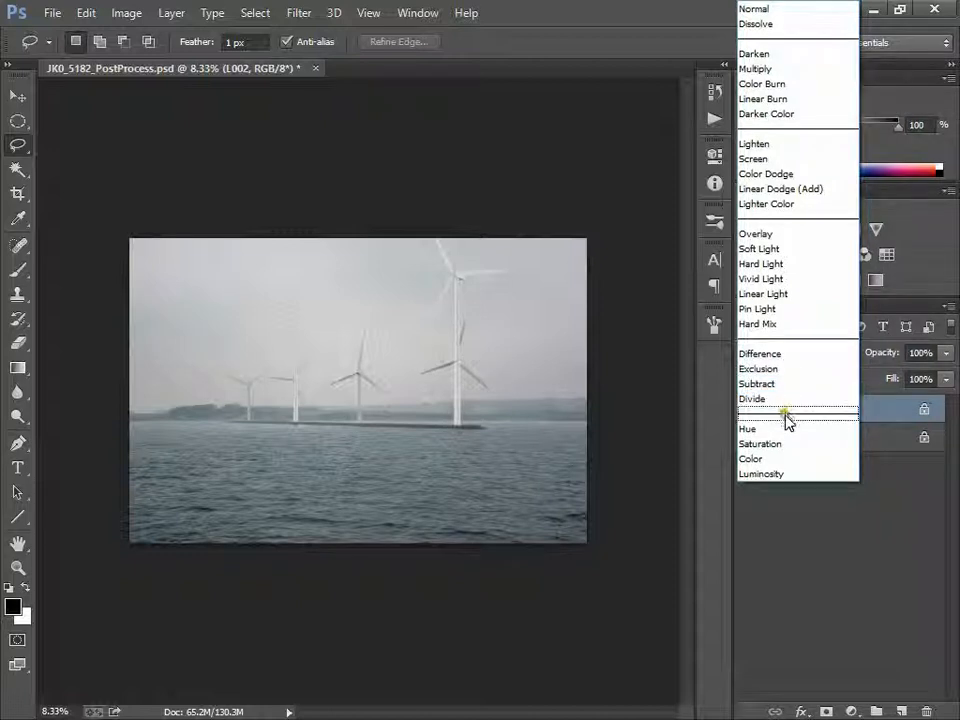
pyautogui.click(760, 352)
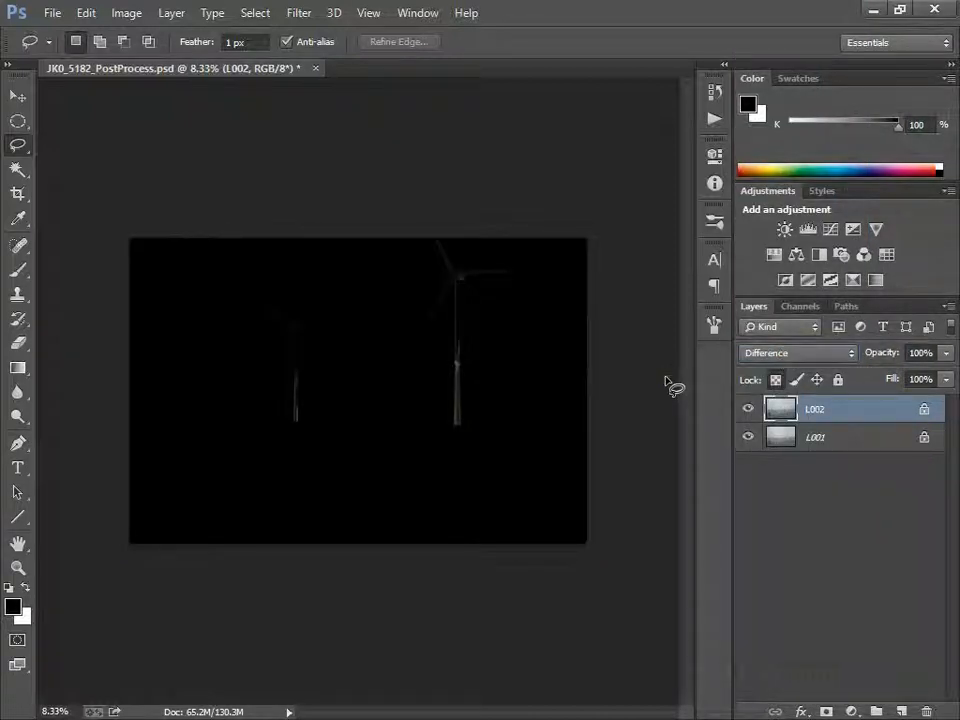
pyautogui.moveTo(674, 384)
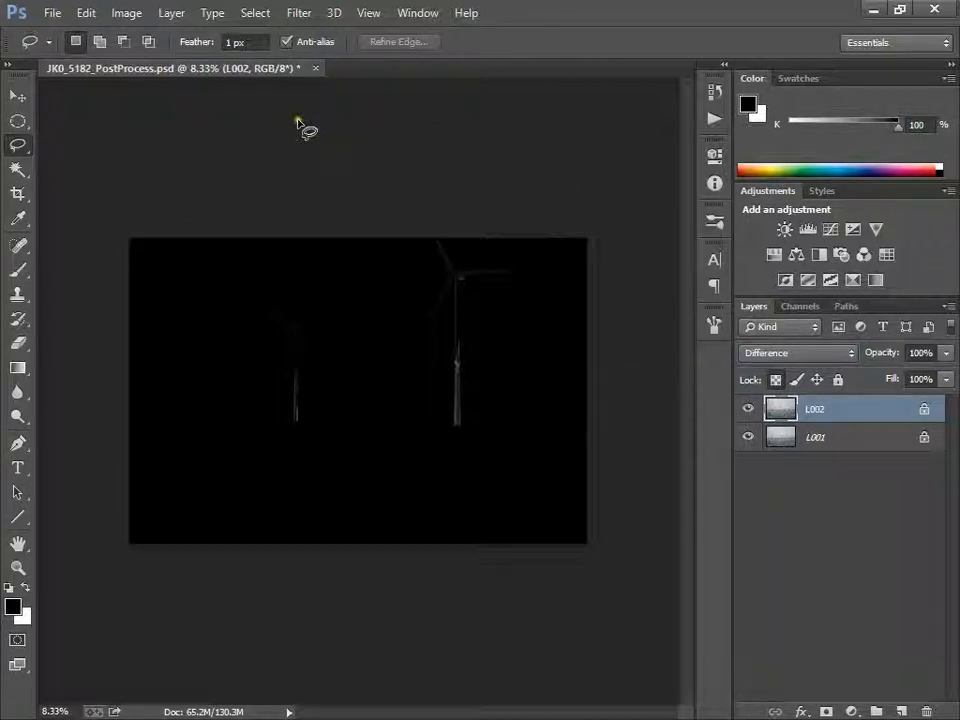
pyautogui.click(14, 196)
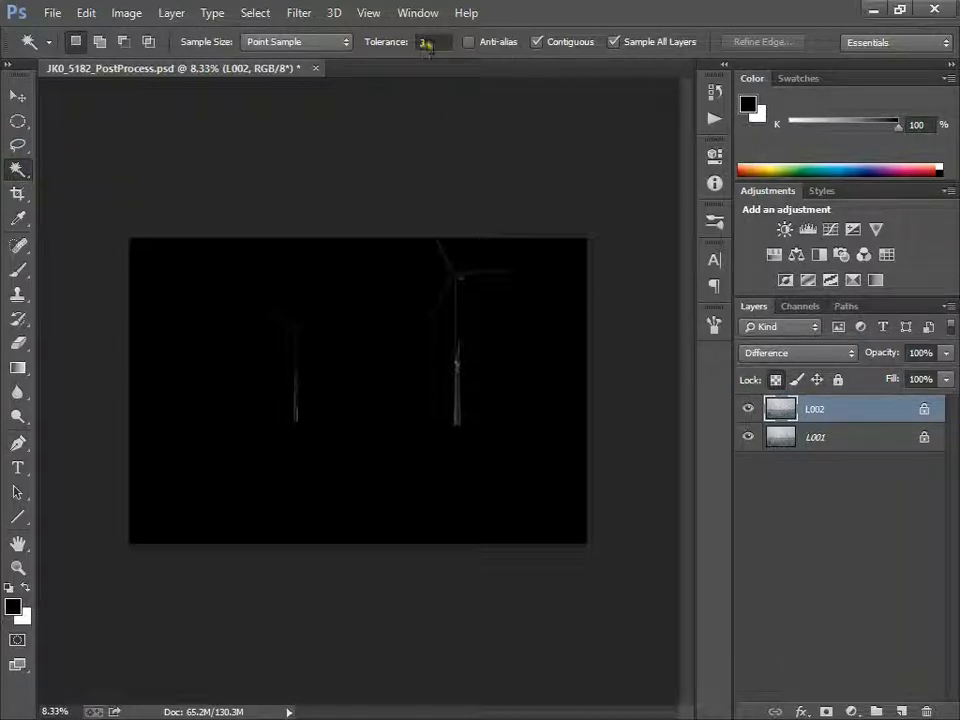
pyautogui.moveTo(464, 40)
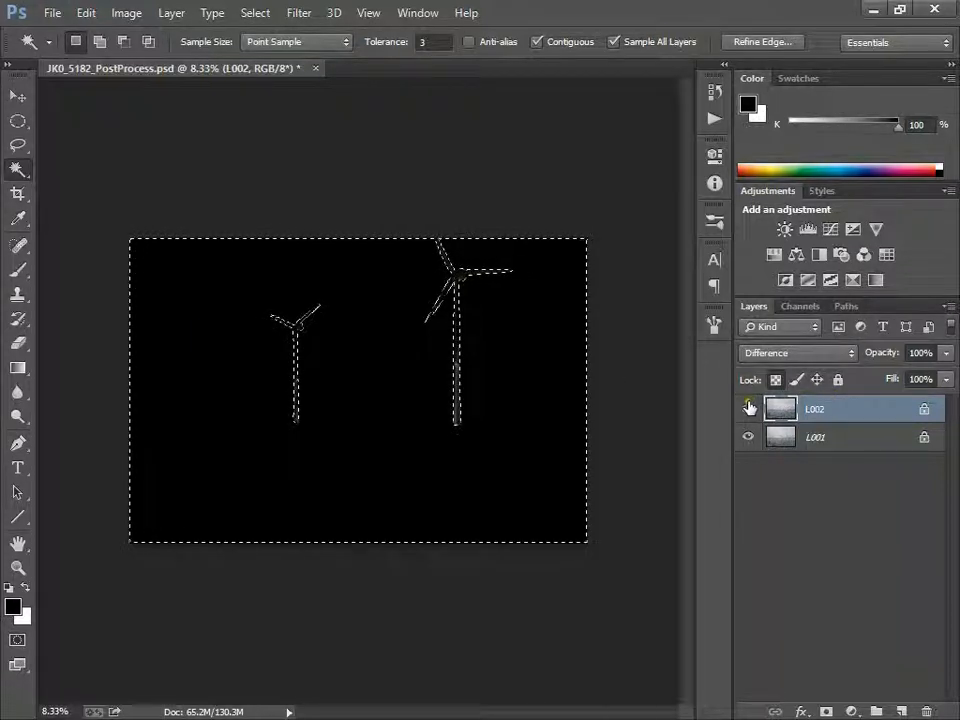
pyautogui.click(748, 408)
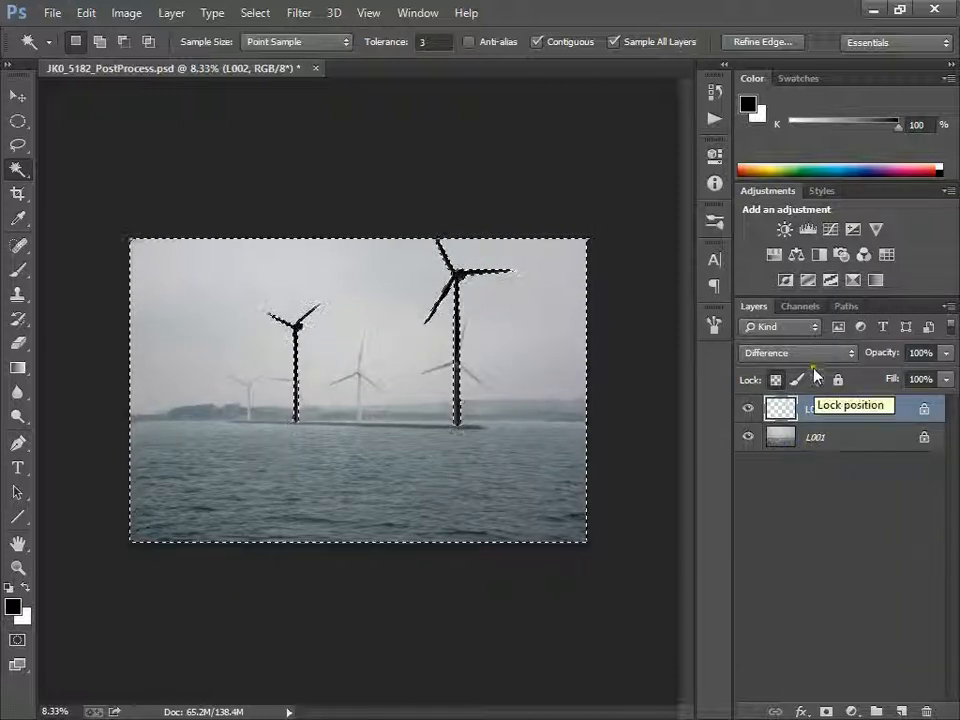
# - Return the top layer to Normal blend and toggle the lower photo to check the cut-out
pyautogui.click(790, 352)
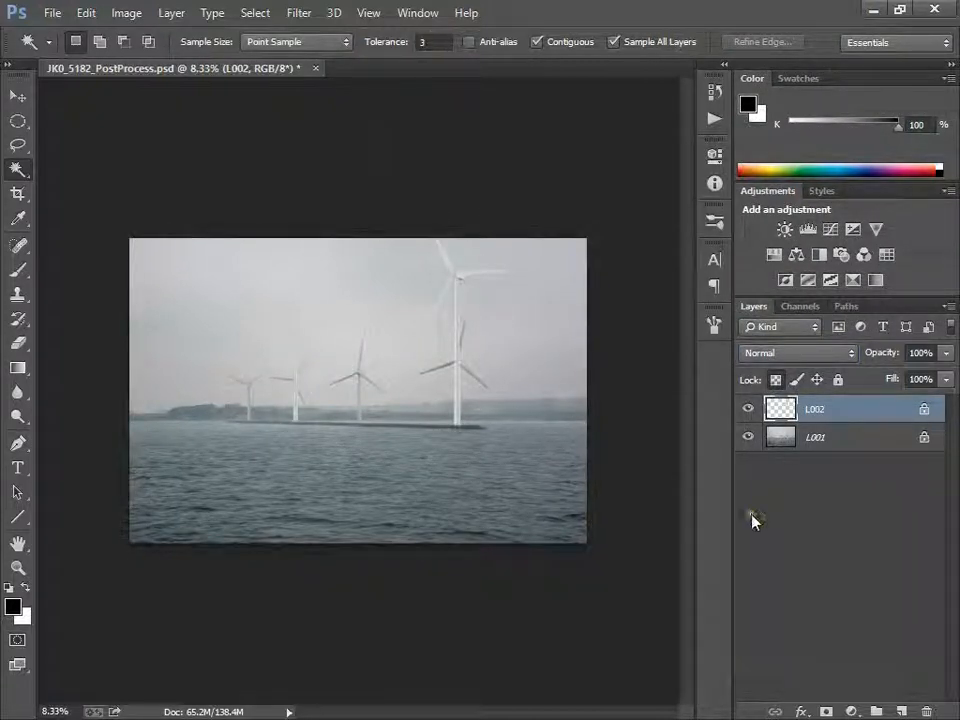
pyautogui.click(748, 436)
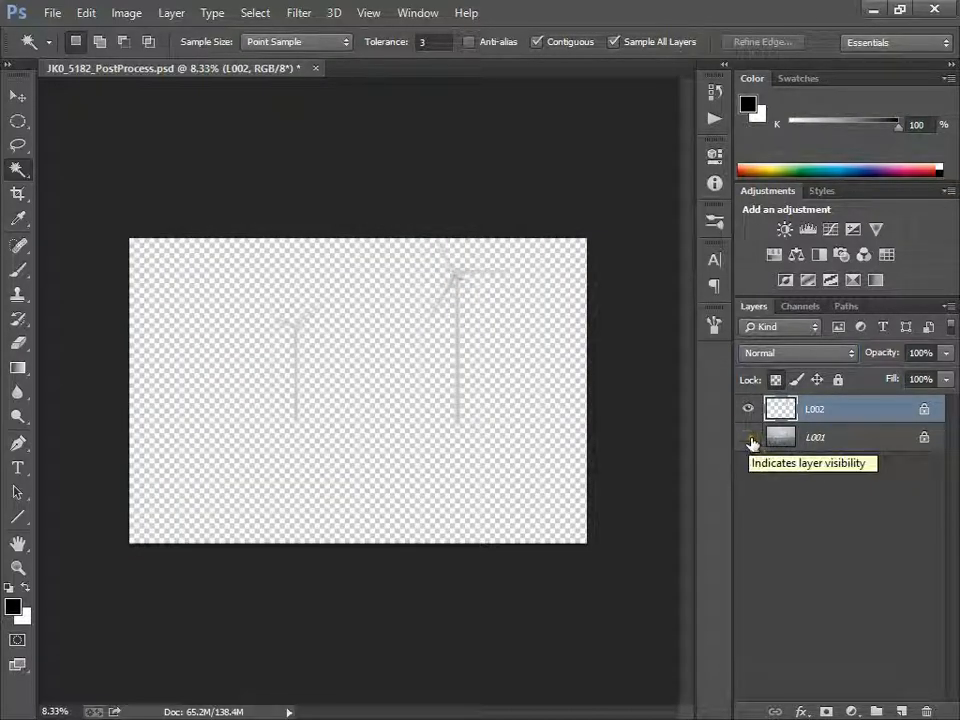
pyautogui.click(748, 436)
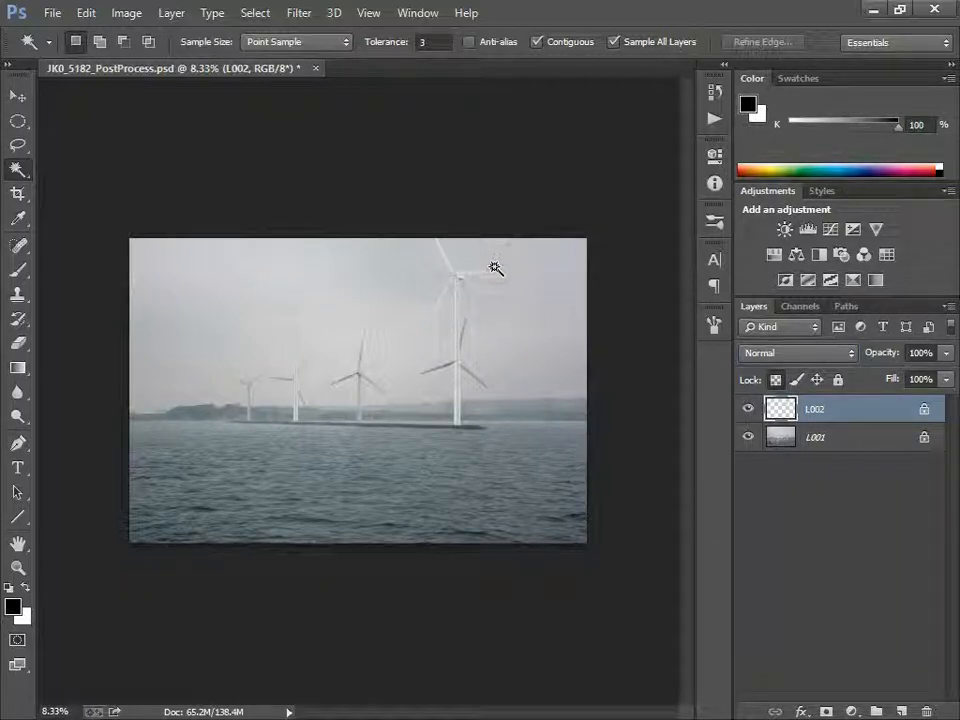
pyautogui.moveTo(492, 296)
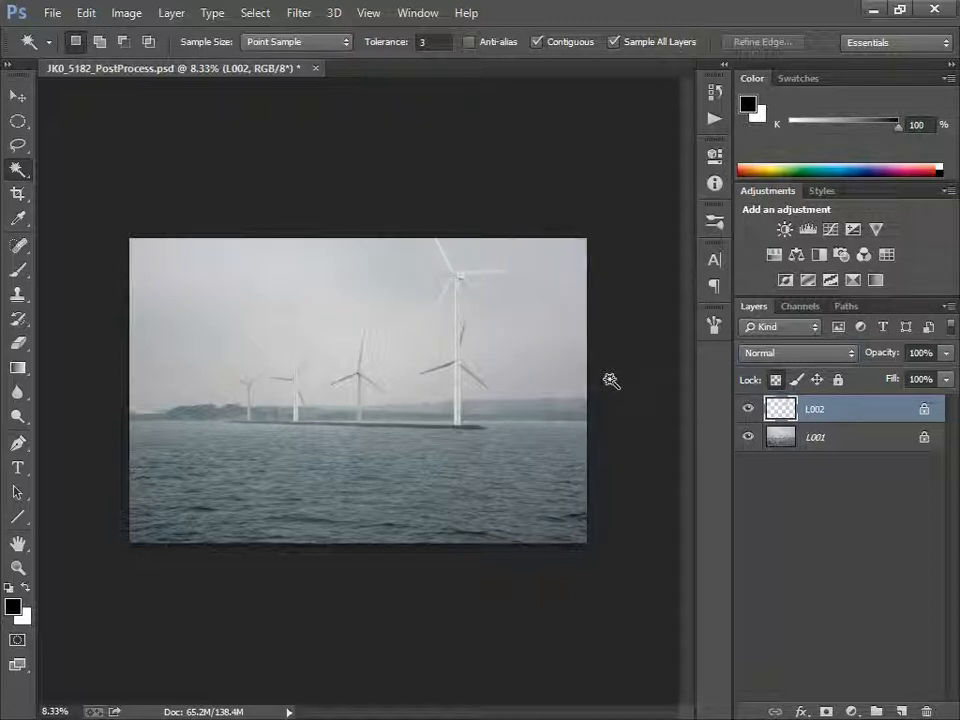
pyautogui.click(786, 280)
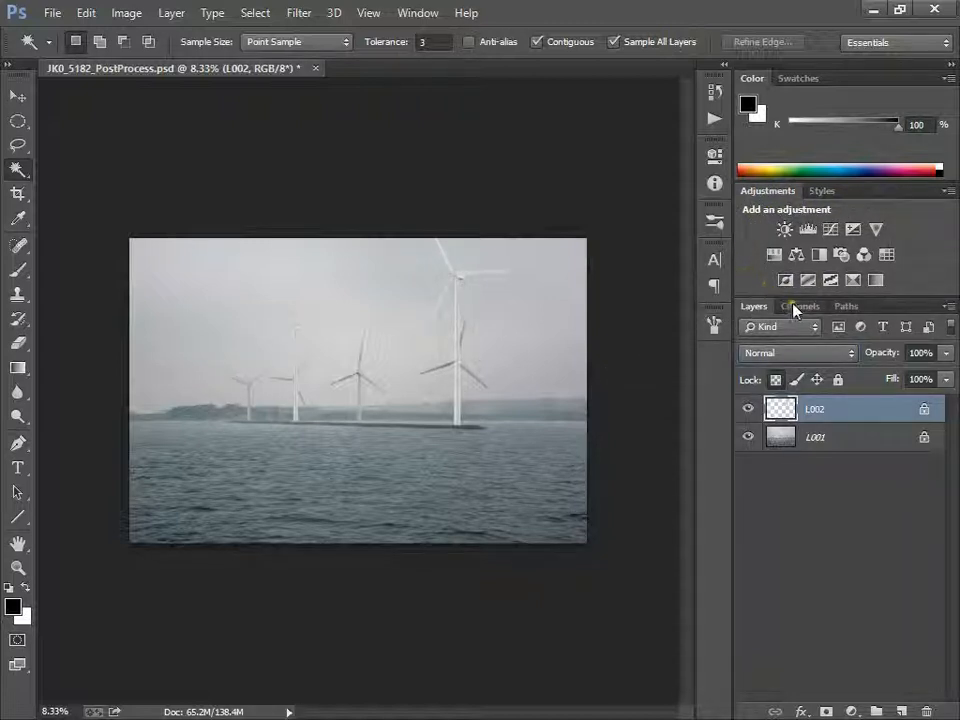
pyautogui.moveTo(924, 272)
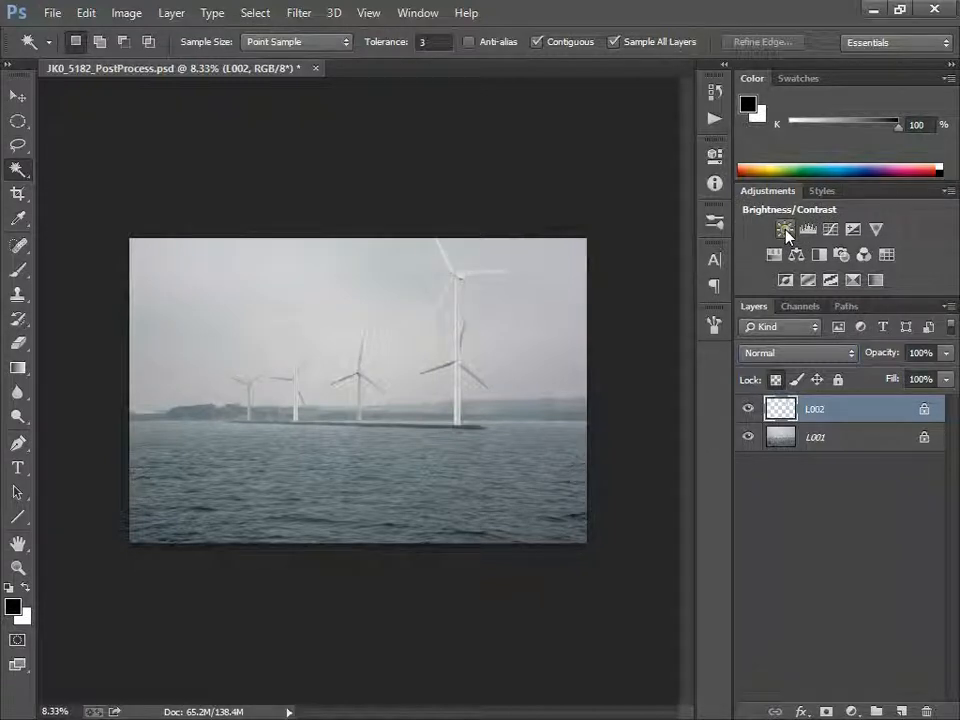
pyautogui.moveTo(784, 228)
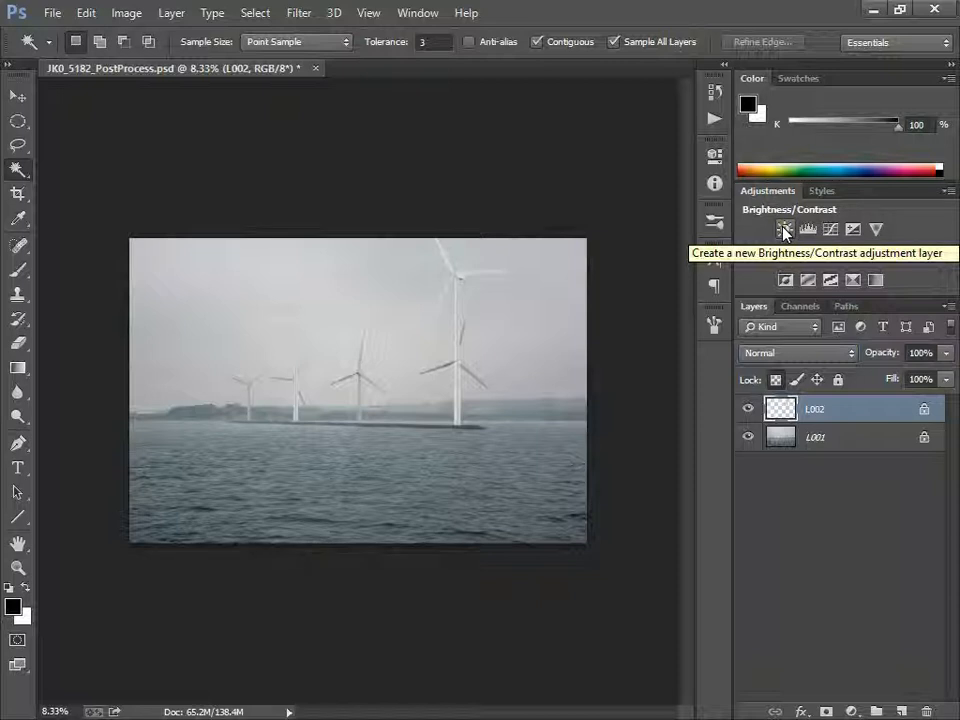
pyautogui.moveTo(852, 230)
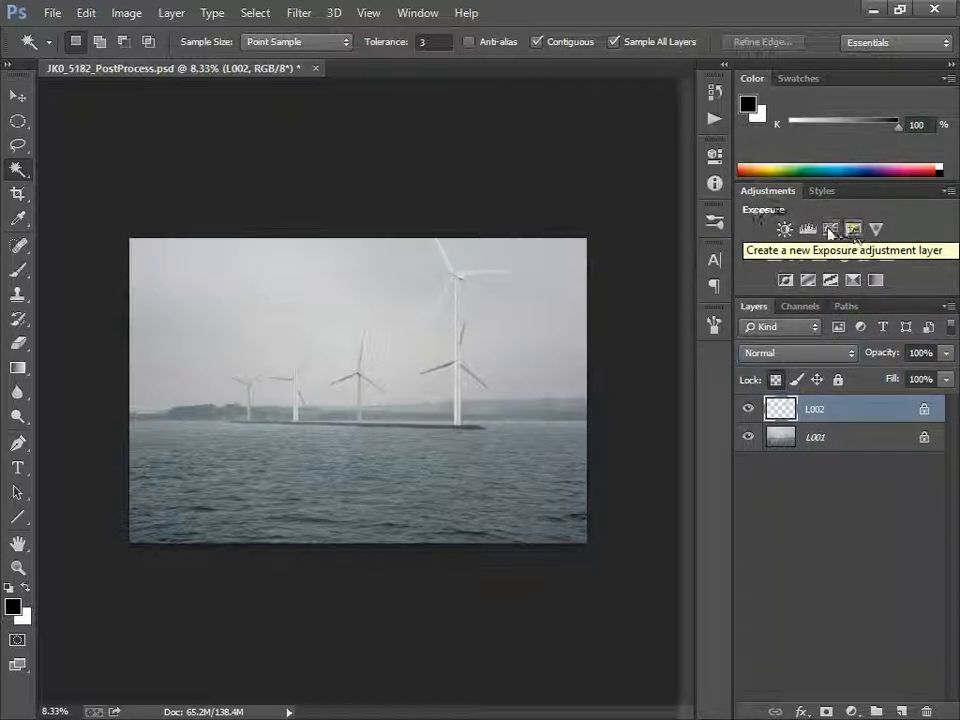
pyautogui.moveTo(872, 230)
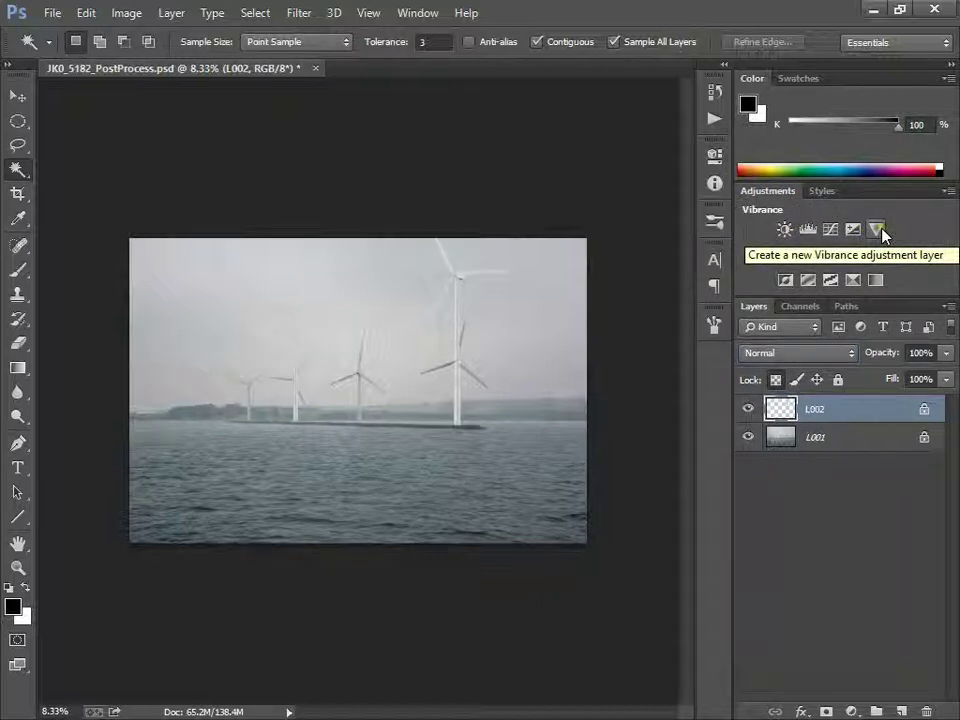
pyautogui.moveTo(864, 254)
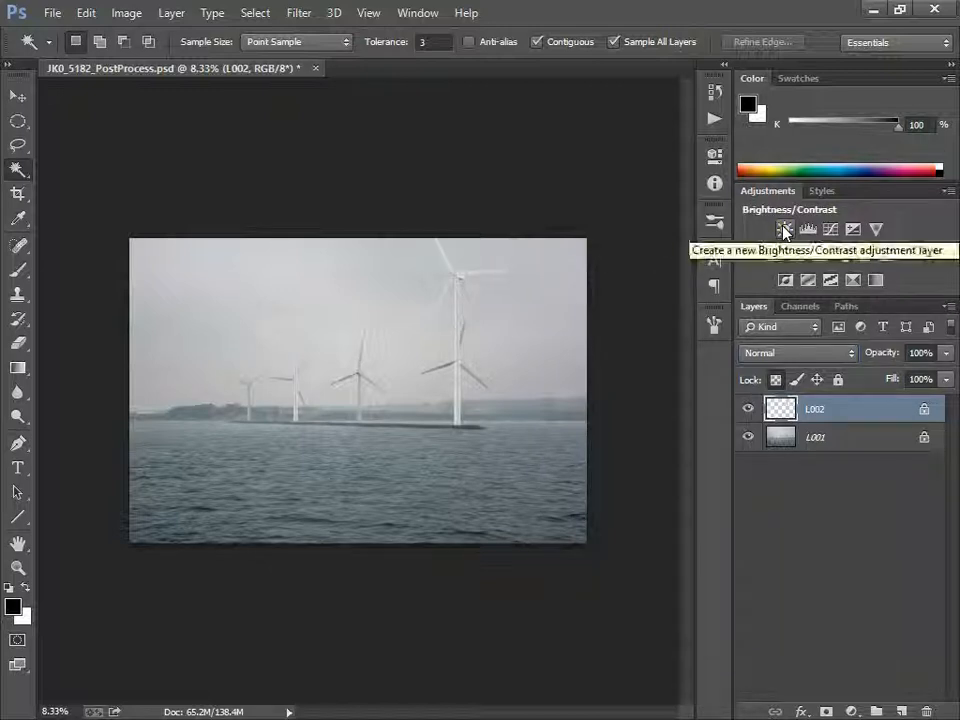
# - Add a Brightness/Contrast adjustment layer and try darkening the photo with the Brightness slider
pyautogui.click(784, 228)
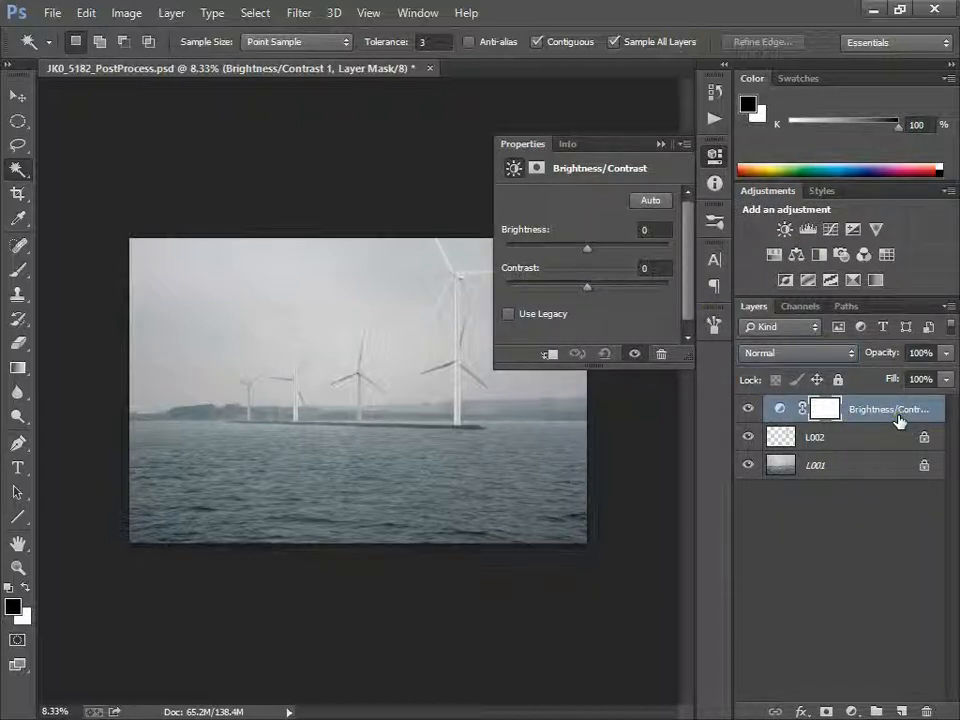
pyautogui.moveTo(828, 408)
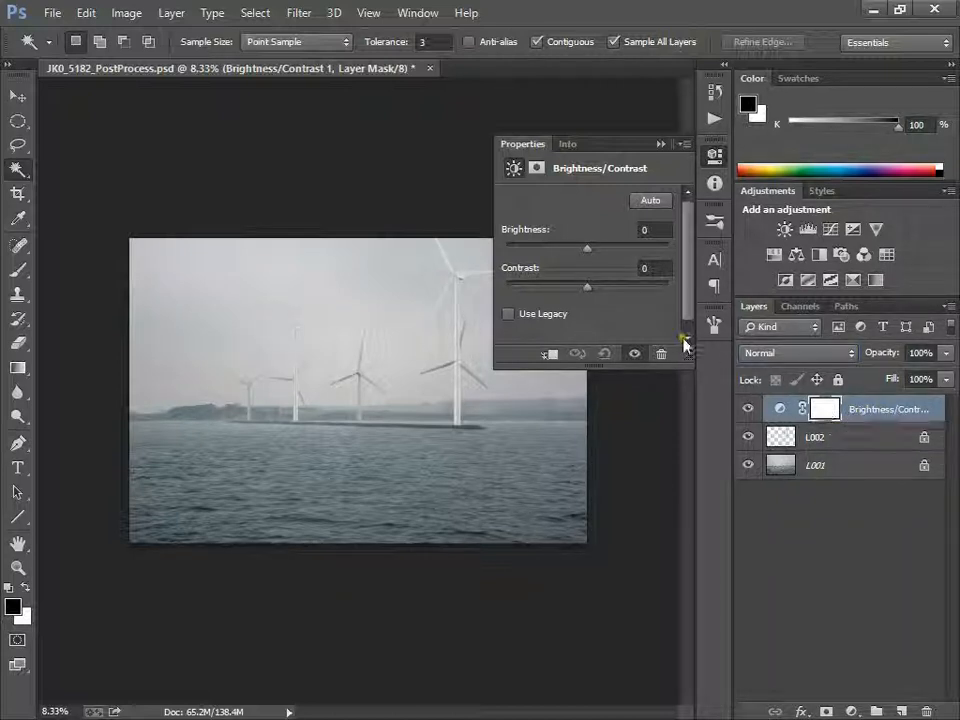
pyautogui.moveTo(588, 248); pyautogui.dragTo(556, 248)
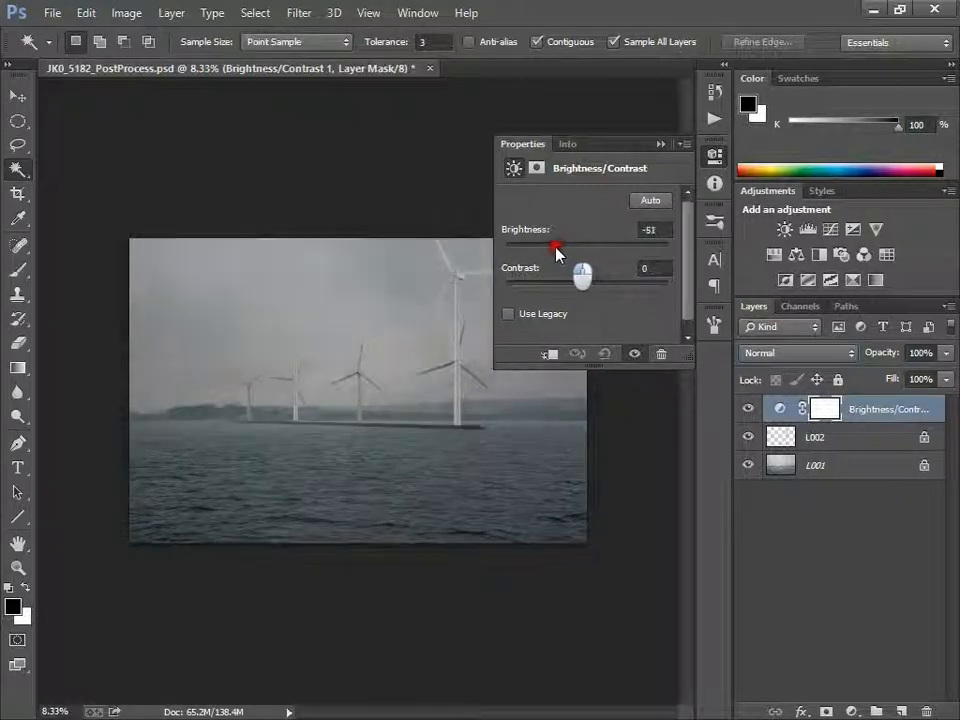
pyautogui.moveTo(556, 248); pyautogui.dragTo(610, 248)
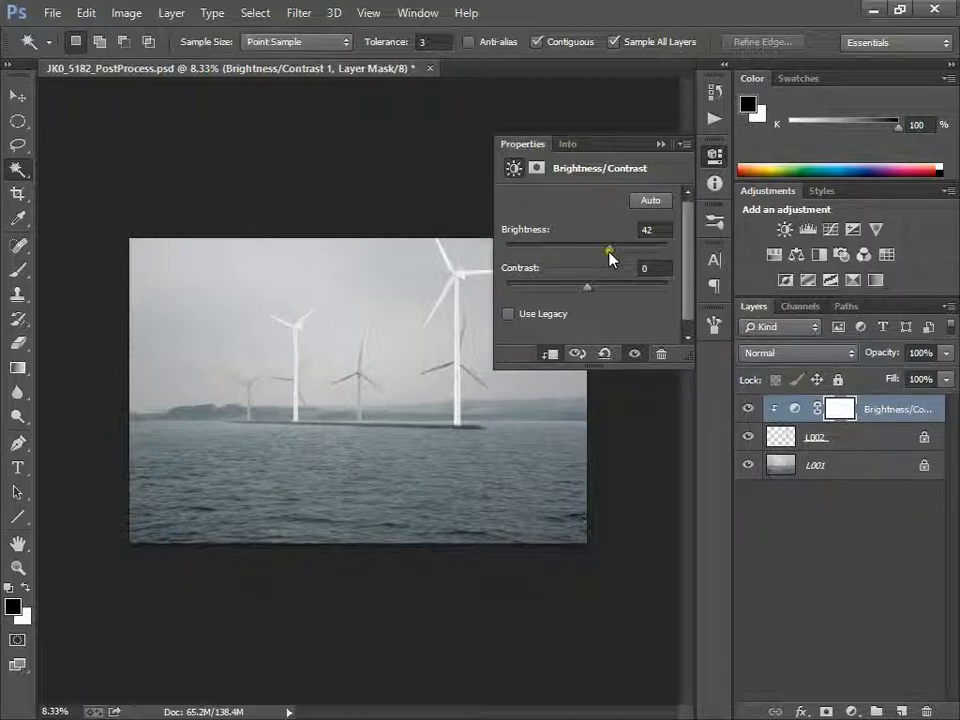
pyautogui.moveTo(610, 248); pyautogui.dragTo(562, 248)
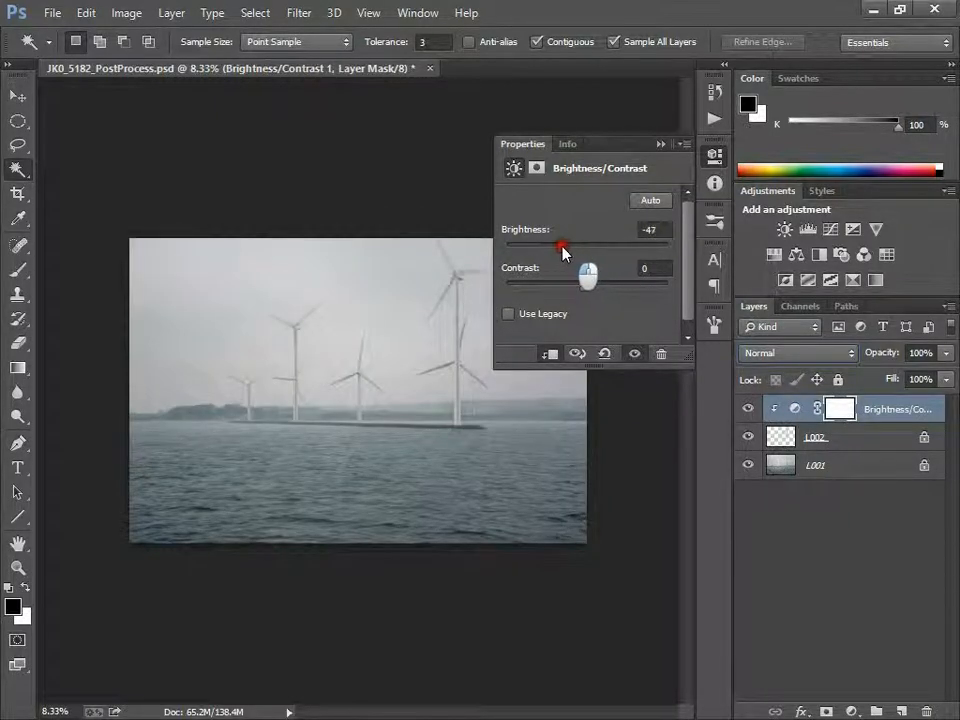
pyautogui.moveTo(564, 248); pyautogui.dragTo(604, 248)
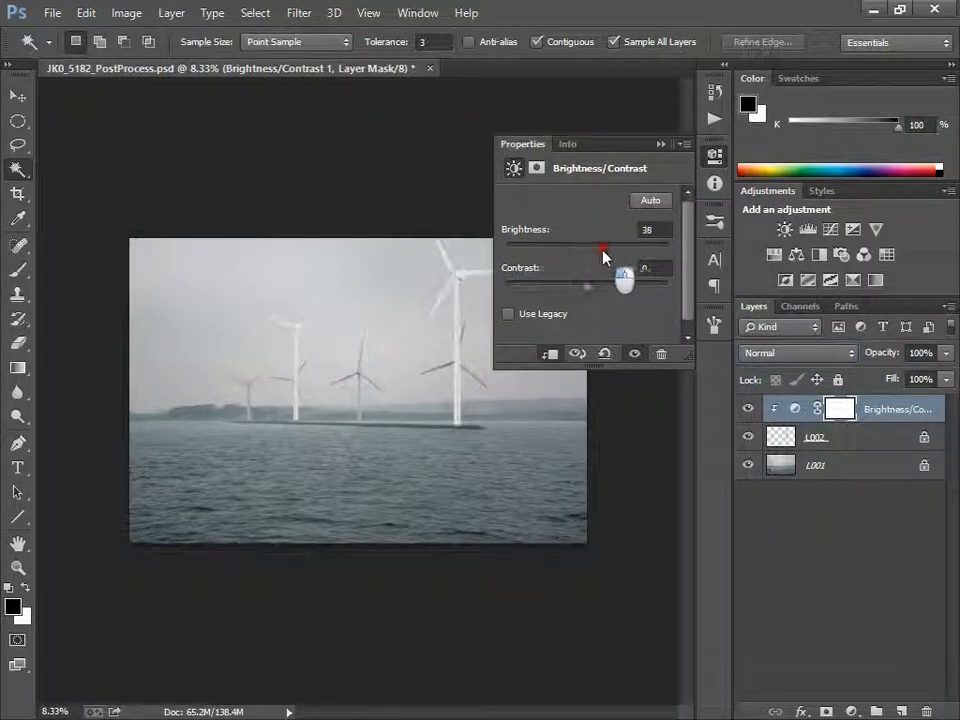
pyautogui.moveTo(604, 248); pyautogui.dragTo(562, 248)
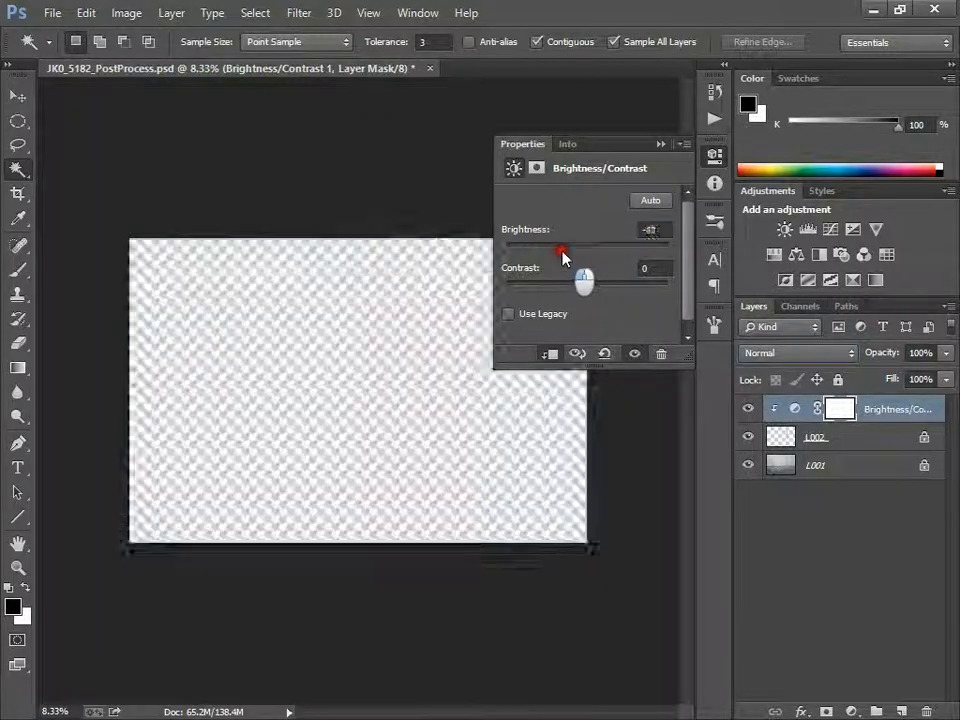
pyautogui.moveTo(562, 248); pyautogui.dragTo(550, 248)
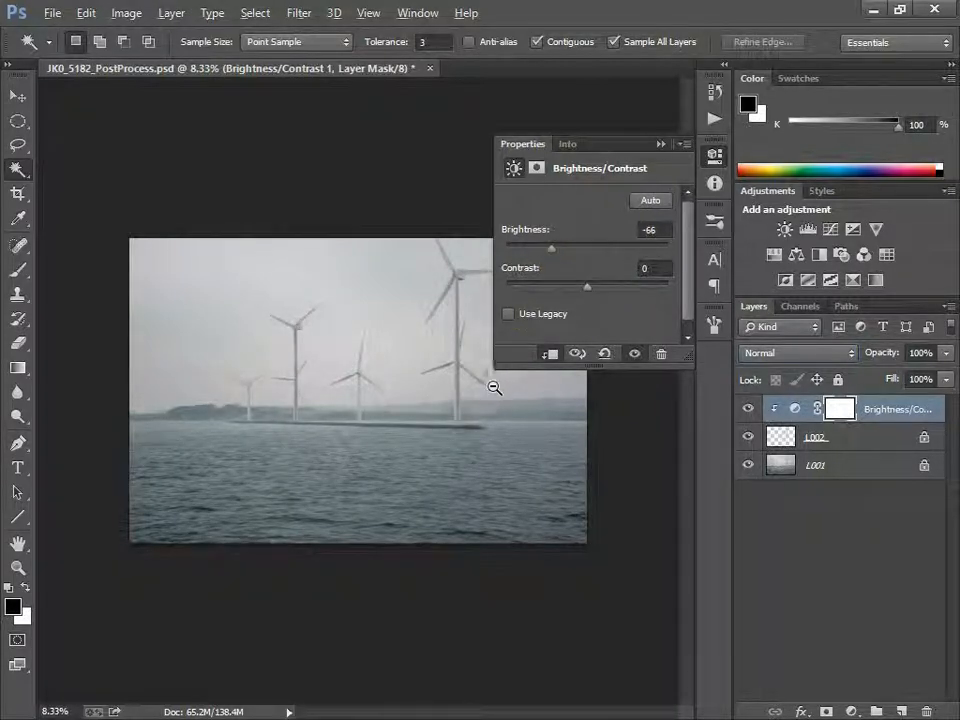
# - Zoom in on the tall turbine, darken the turbine layer to about -32 and collapse Properties
pyautogui.click(492, 388)
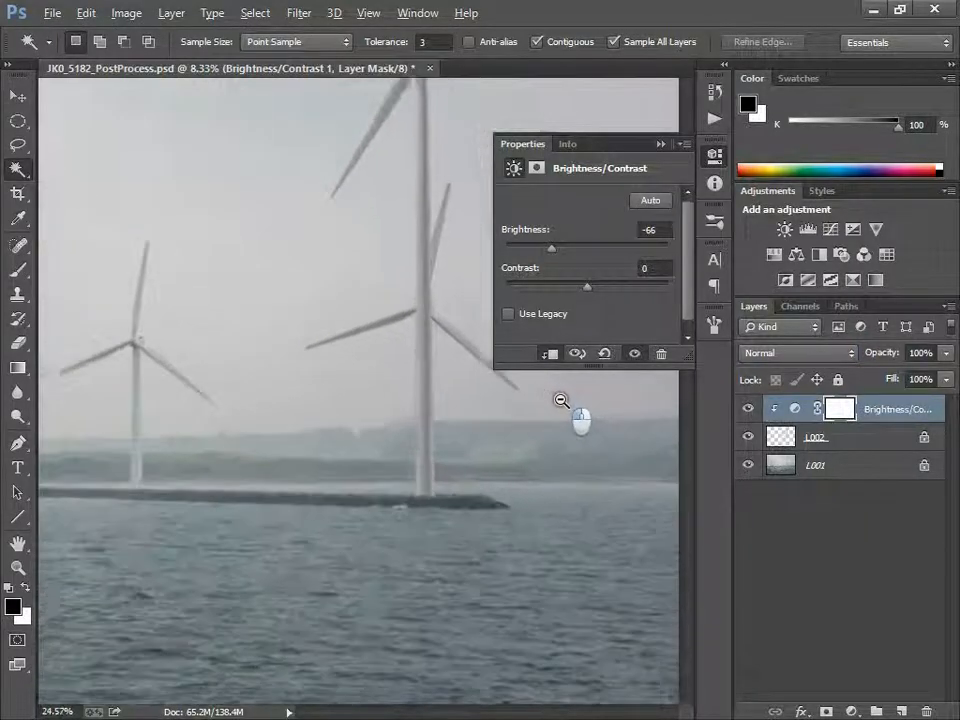
pyautogui.click(560, 400)
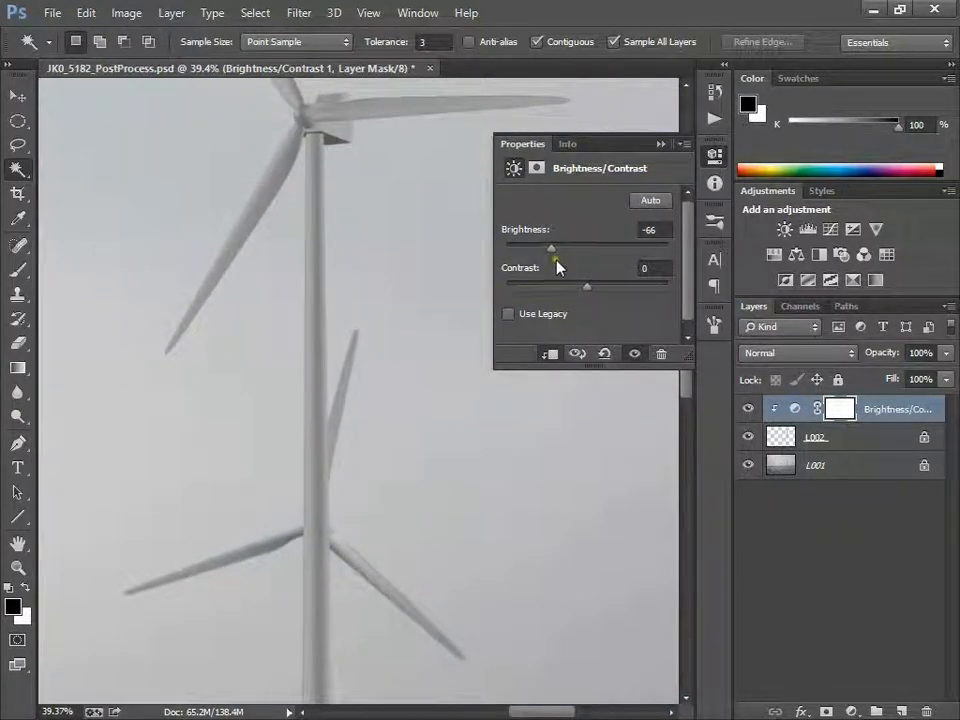
pyautogui.moveTo(552, 248); pyautogui.dragTo(540, 248)
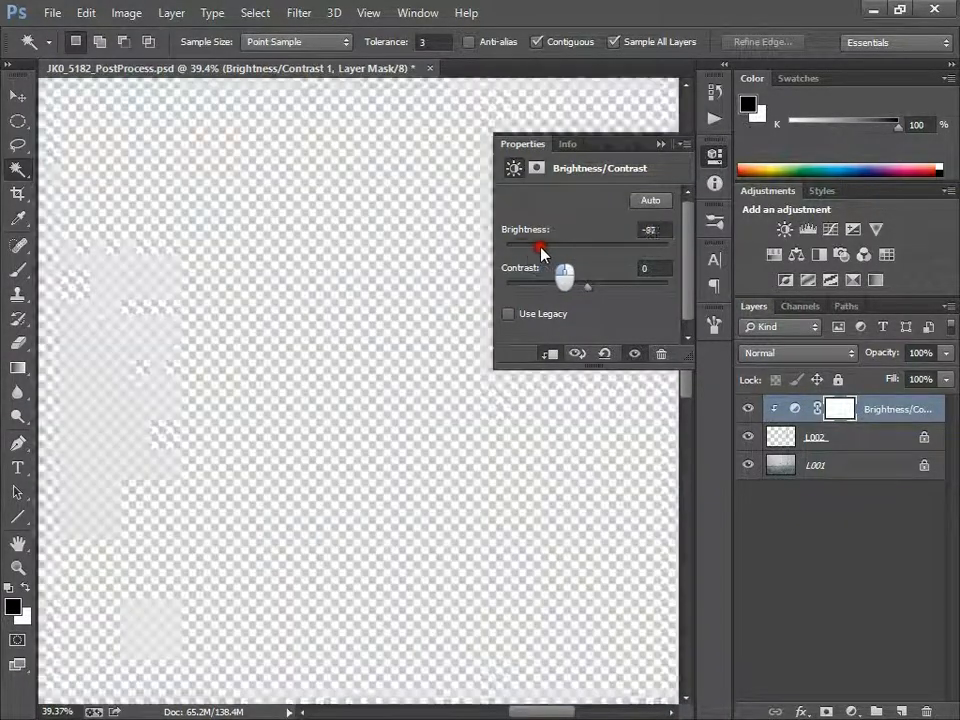
pyautogui.moveTo(540, 248); pyautogui.dragTo(546, 248)
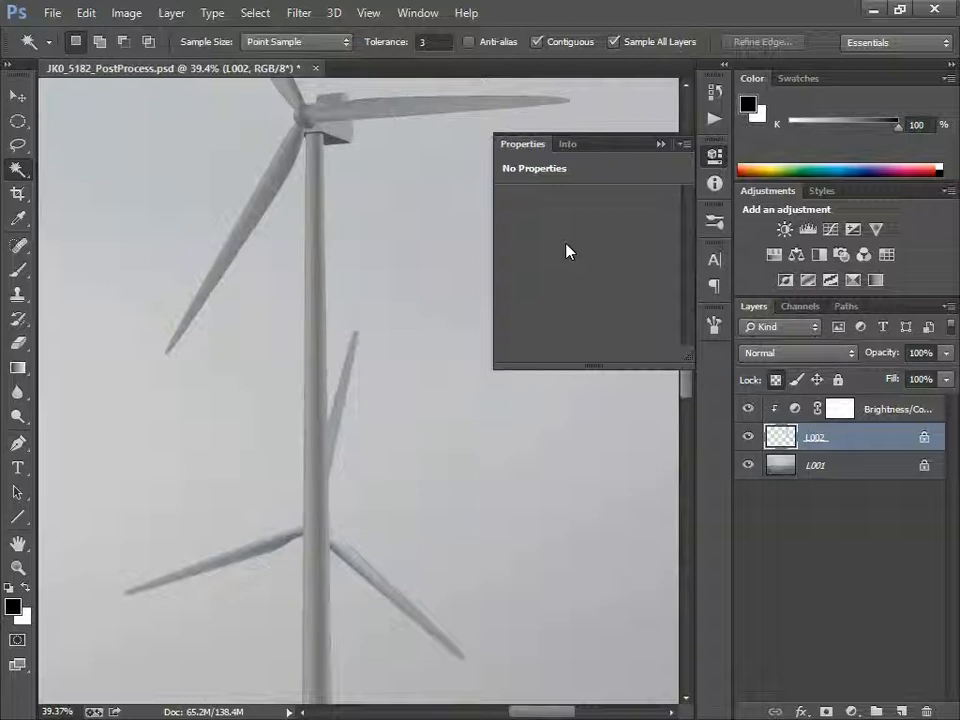
pyautogui.moveTo(552, 160)
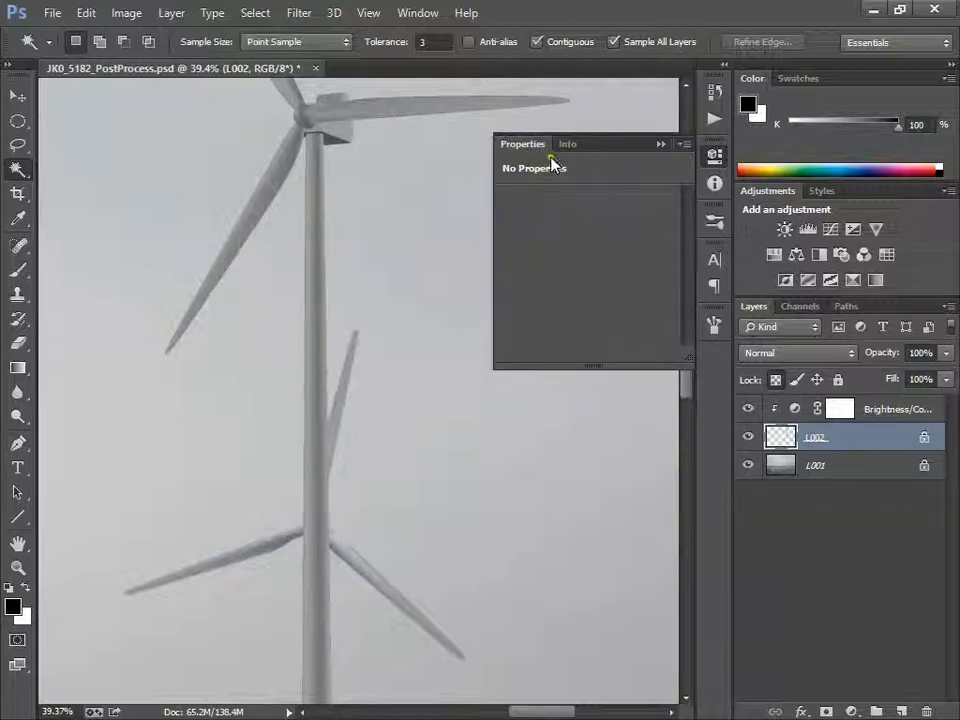
pyautogui.moveTo(664, 148)
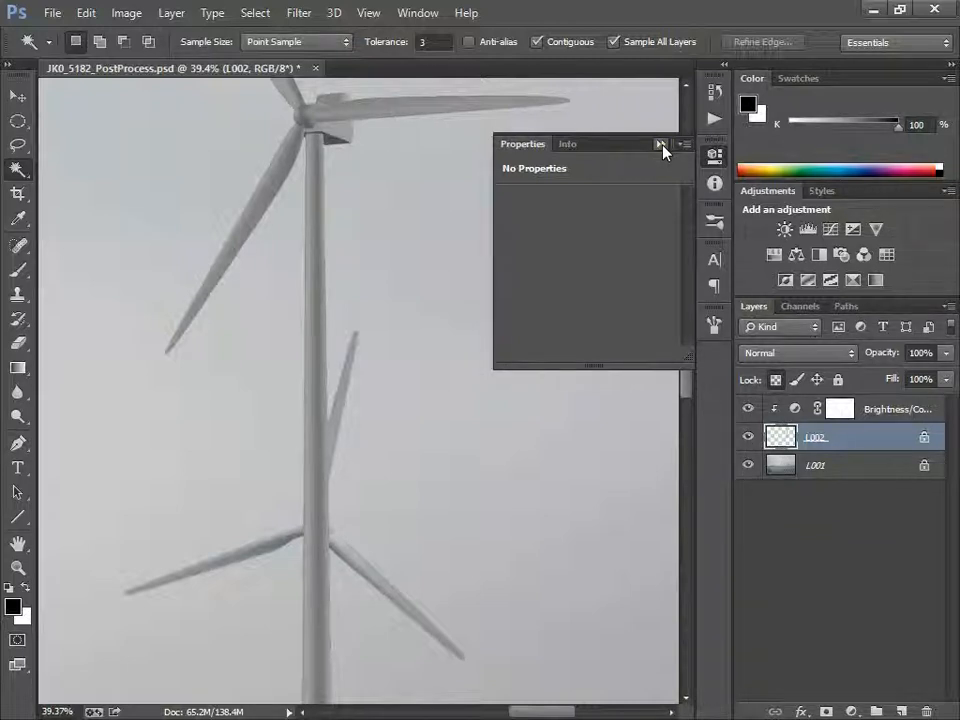
pyautogui.click(660, 144)
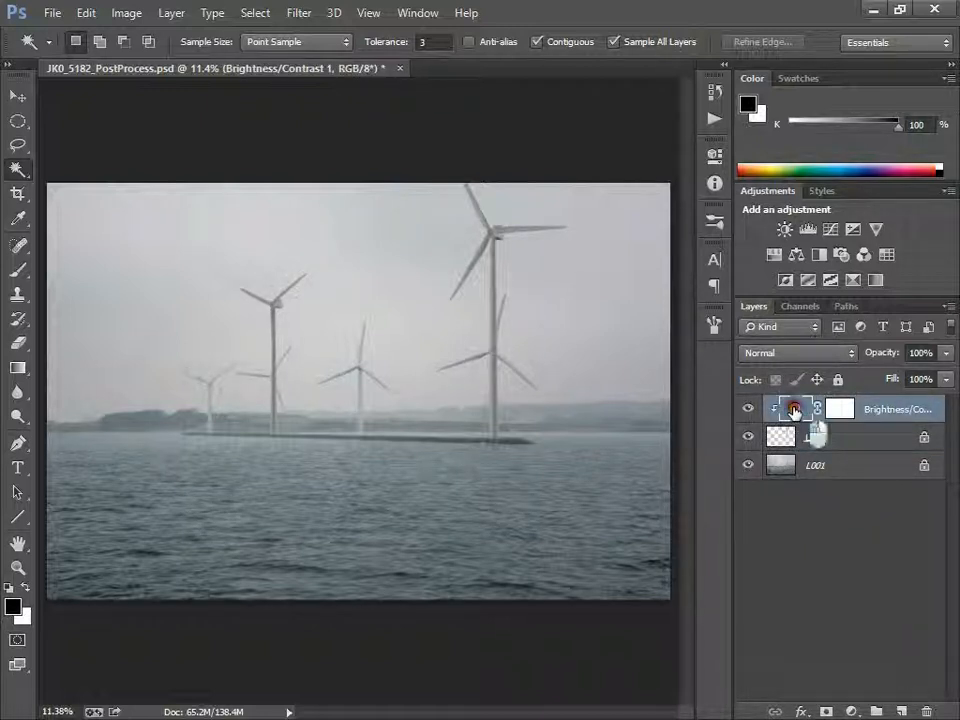
# - Reopen Brightness/Contrast 1 and settle the turbine layer's brightness at -52
pyautogui.doubleClick(780, 408)
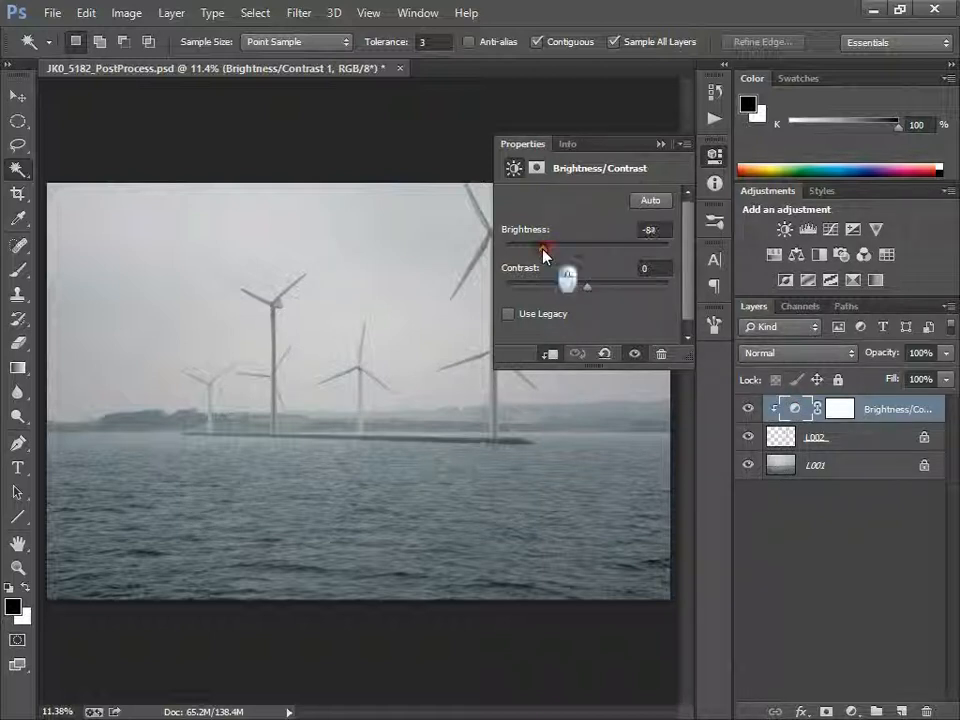
pyautogui.moveTo(544, 250); pyautogui.dragTo(556, 250)
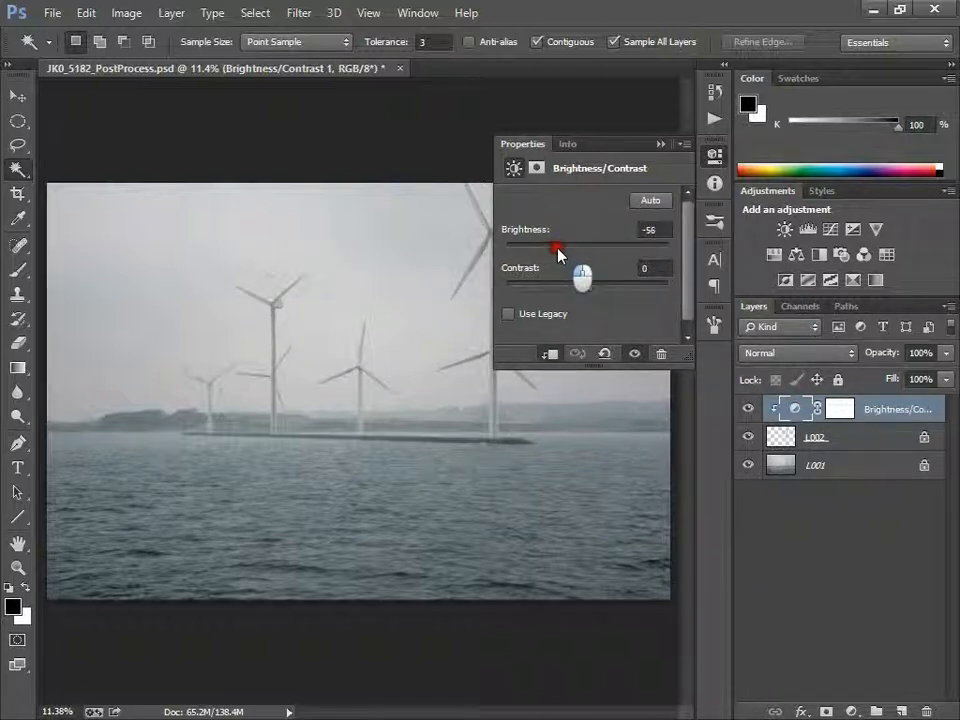
pyautogui.moveTo(556, 248); pyautogui.dragTo(562, 248)
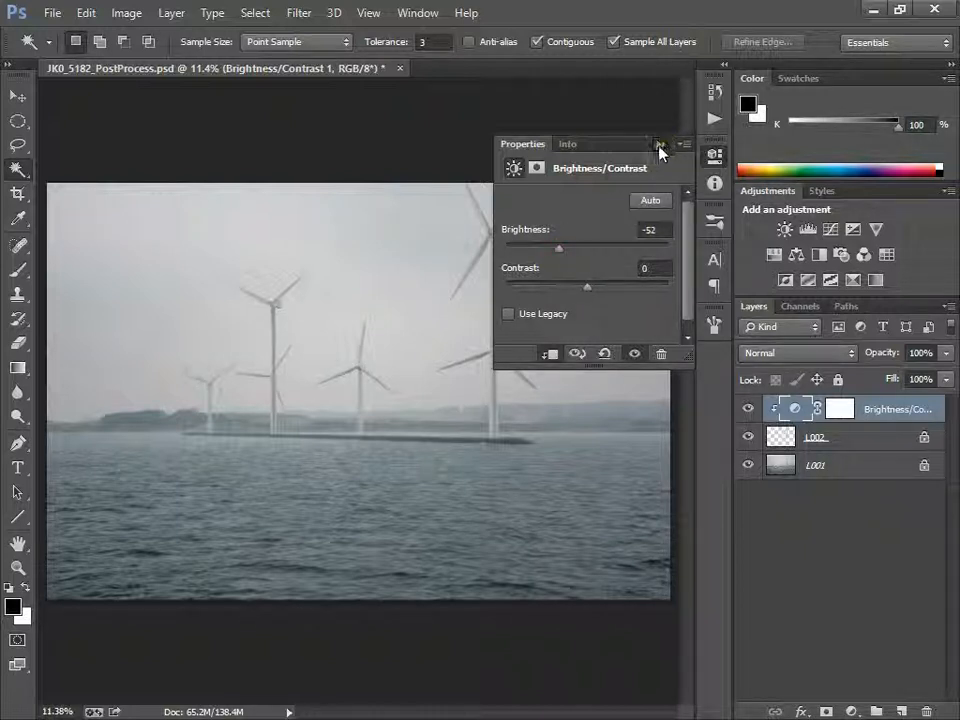
pyautogui.click(660, 148)
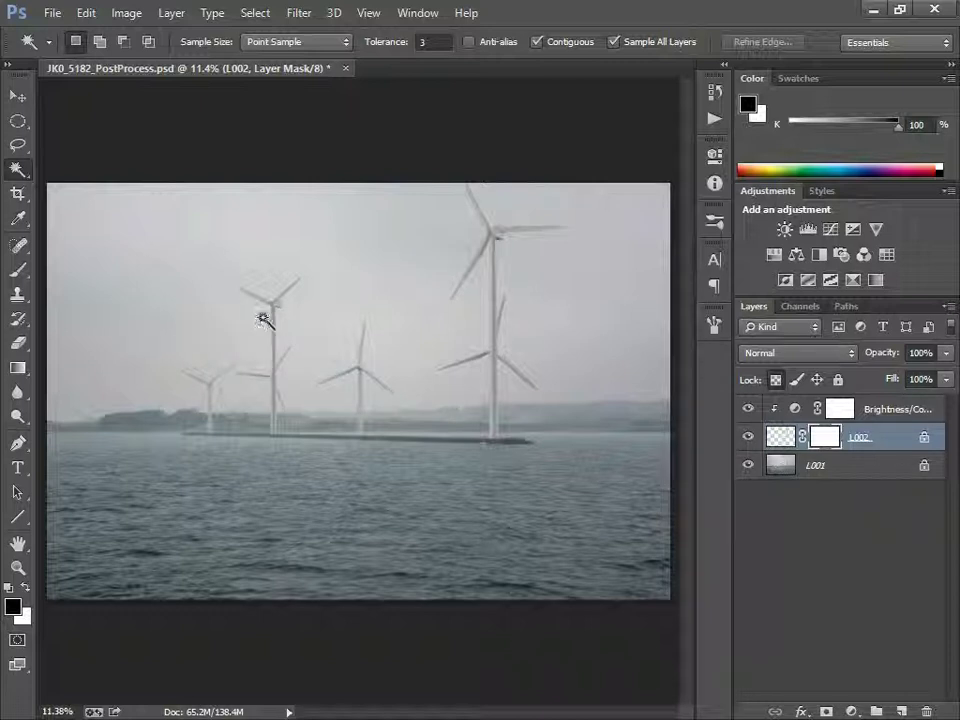
# - Ready the Gradient tool with layer 002's mask targeted for a black-to-white blend
pyautogui.click(18, 368)
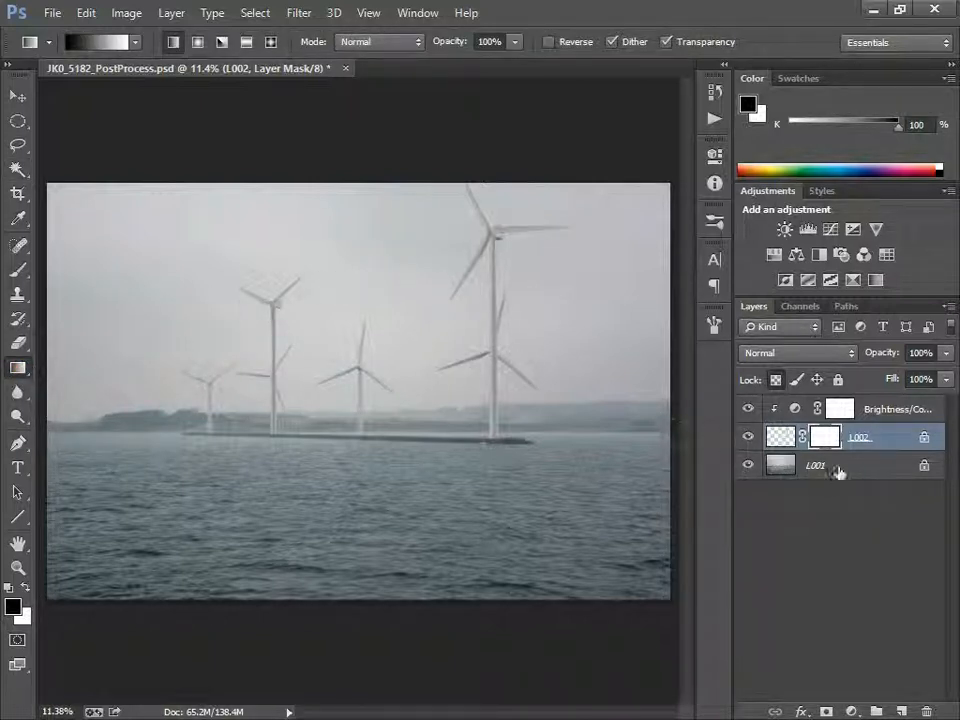
pyautogui.click(816, 436)
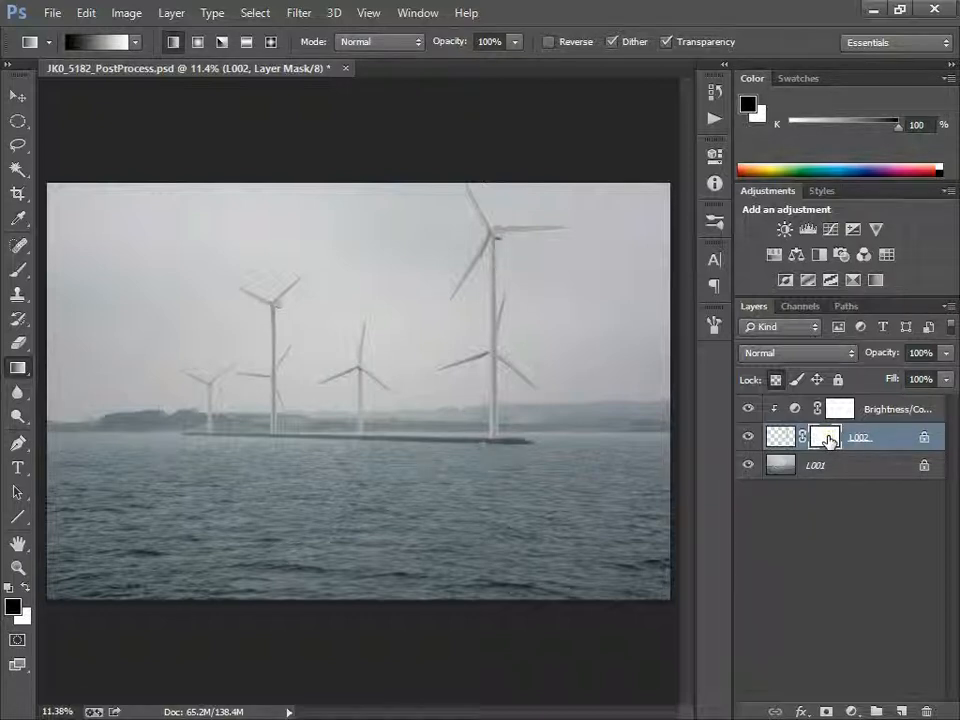
pyautogui.moveTo(824, 438)
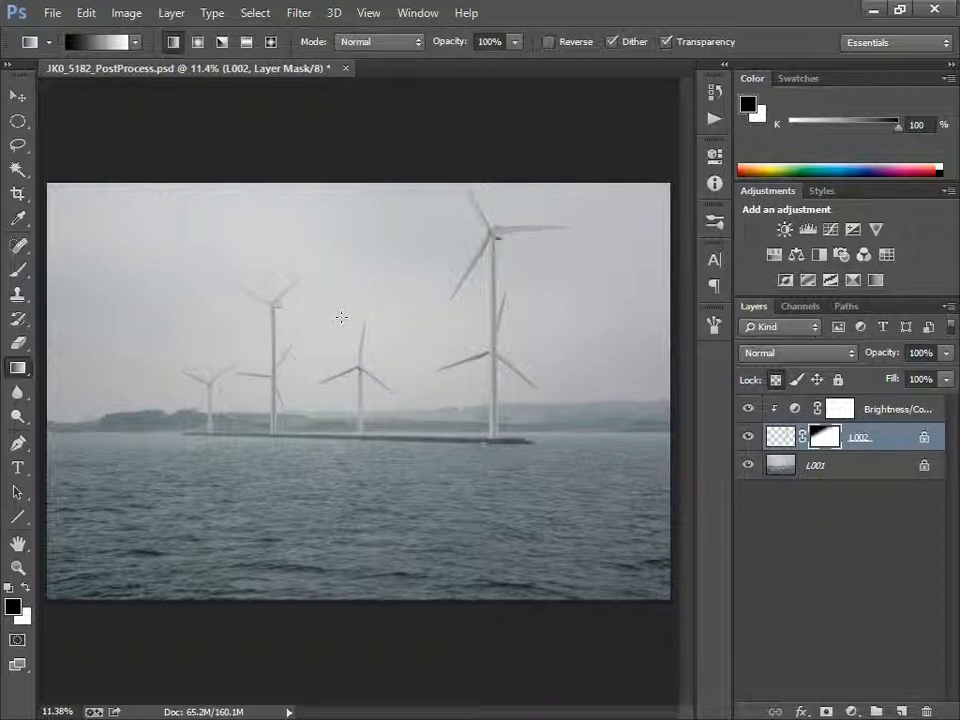
pyautogui.moveTo(544, 442)
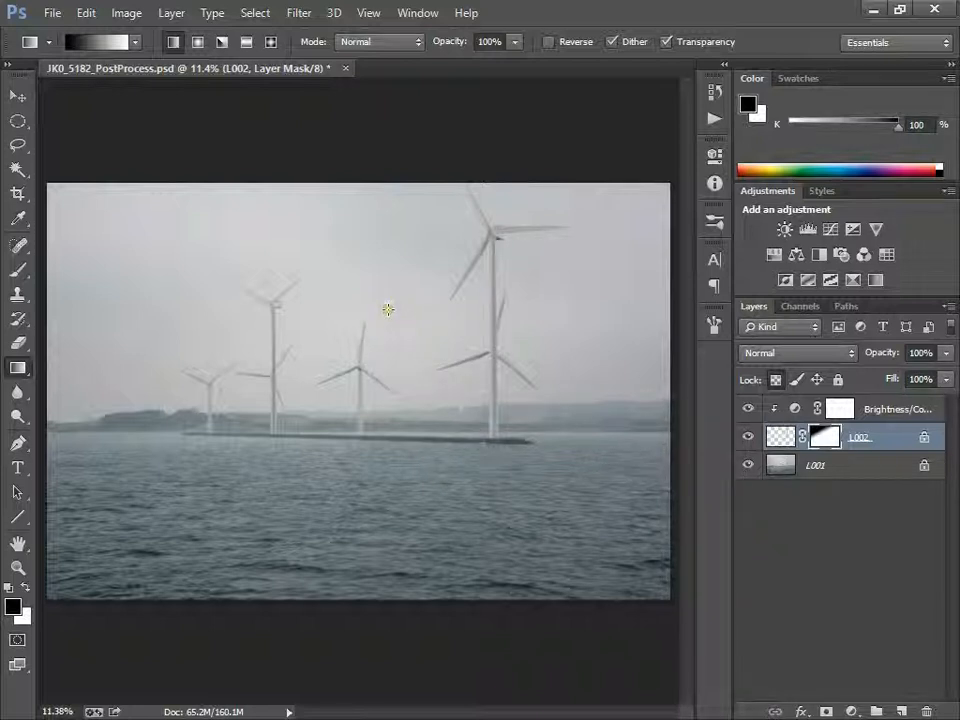
# - Hide the montage layers so only the duplicate photo layer 001 copy shows
pyautogui.click(748, 436)
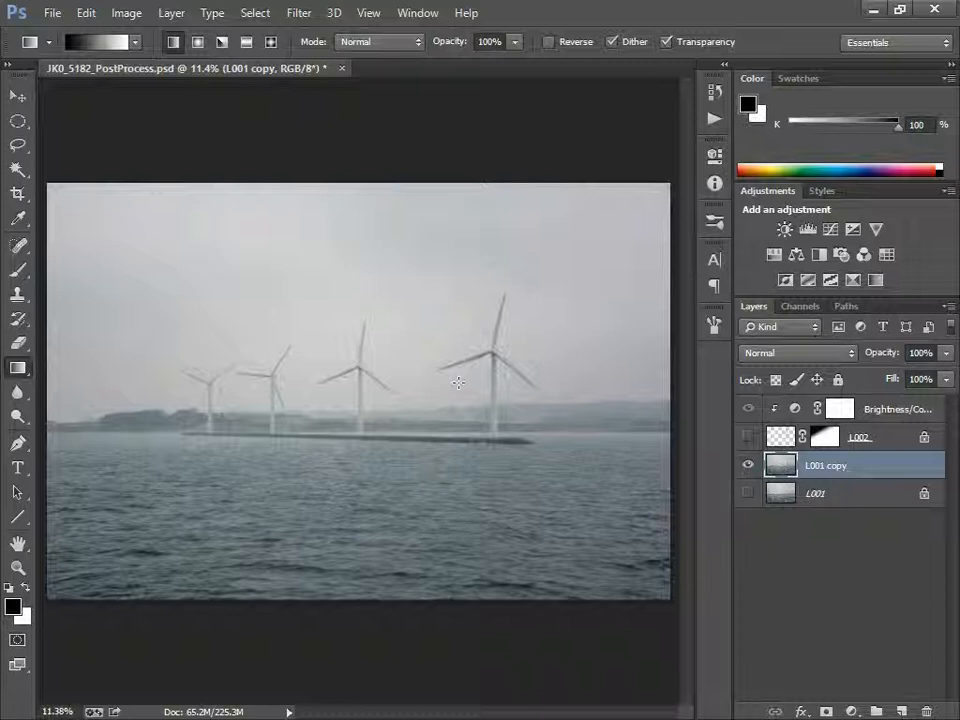
pyautogui.moveTo(852, 498)
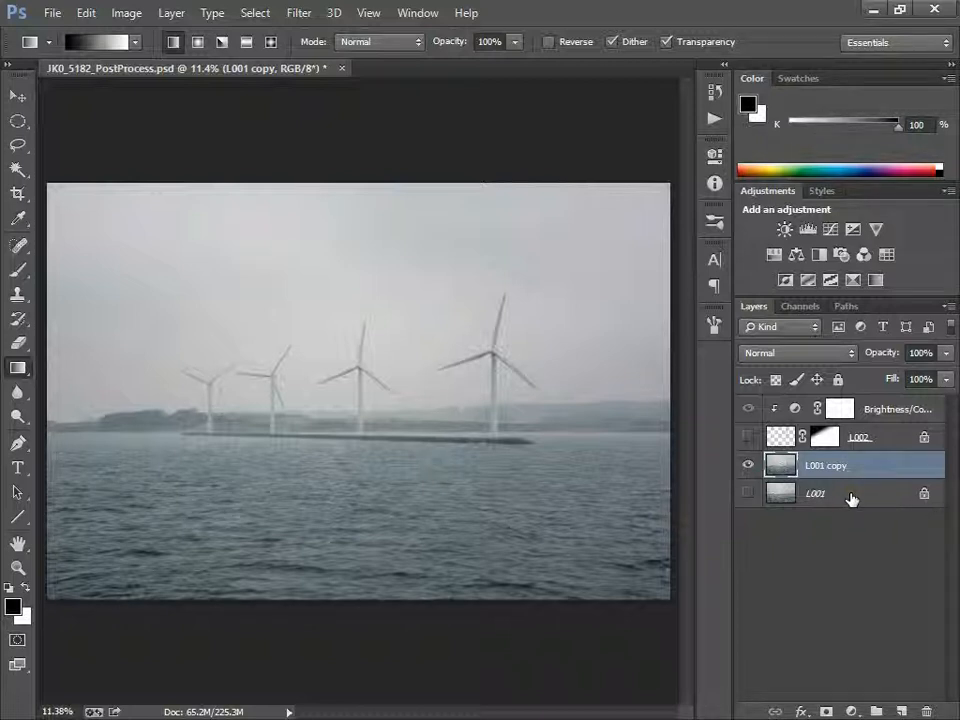
pyautogui.moveTo(546, 360)
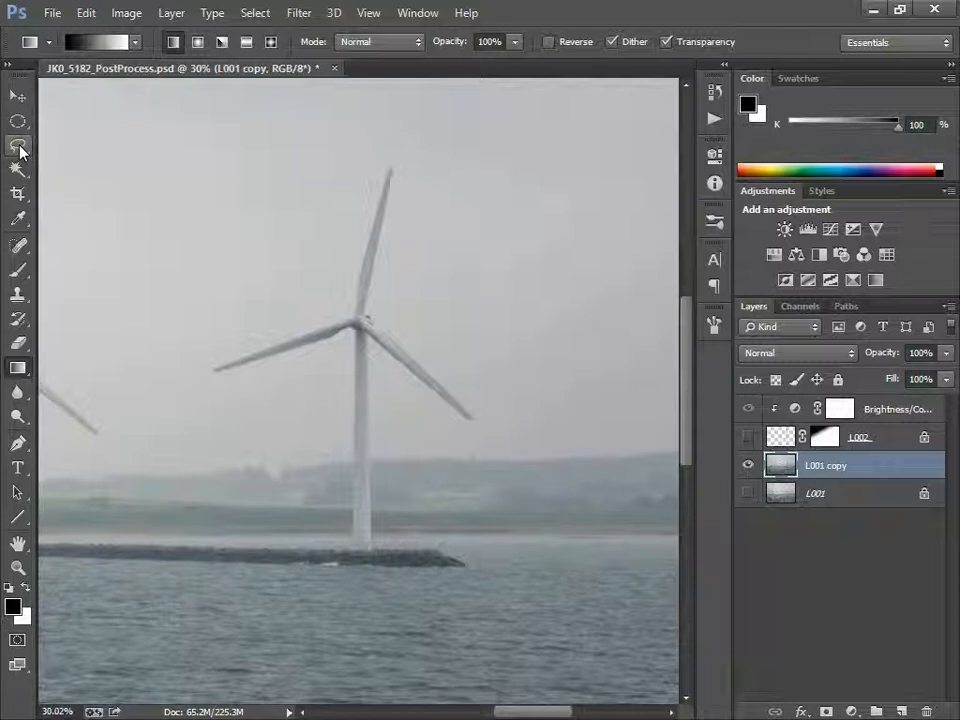
# - Lasso a loose freehand selection around the close-up turbine's blades and tower
pyautogui.click(16, 144)
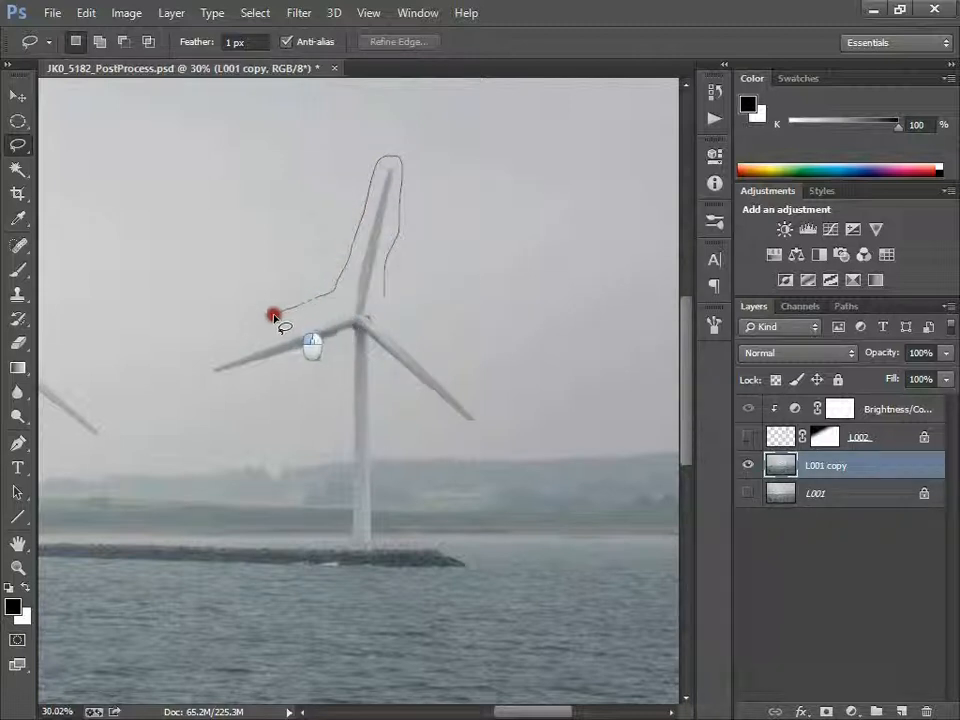
pyautogui.moveTo(276, 316); pyautogui.dragTo(336, 358)
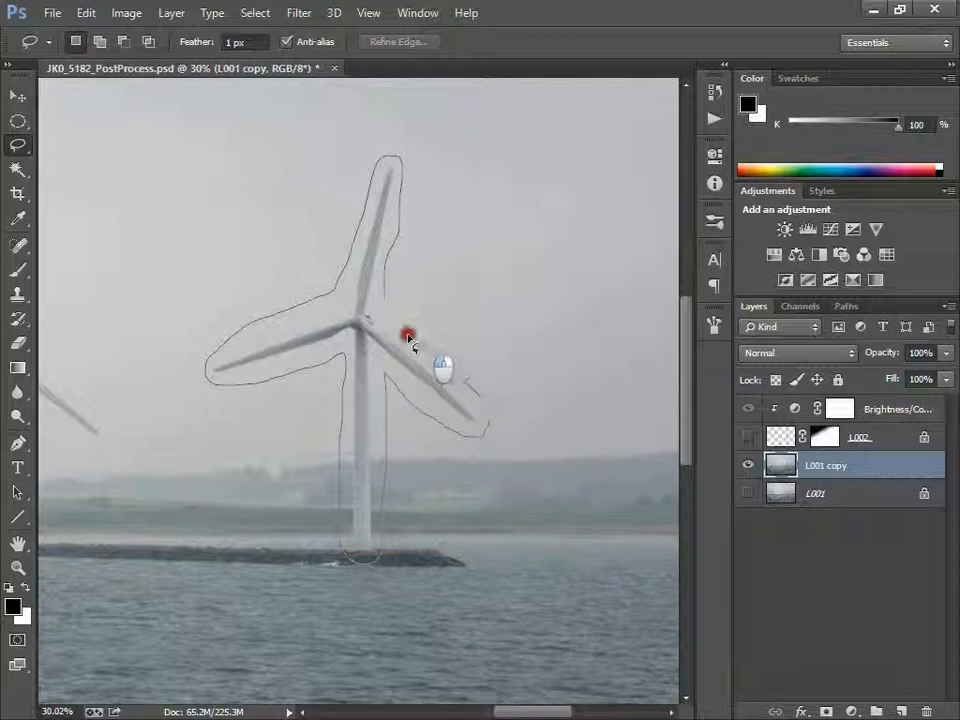
pyautogui.click(376, 306)
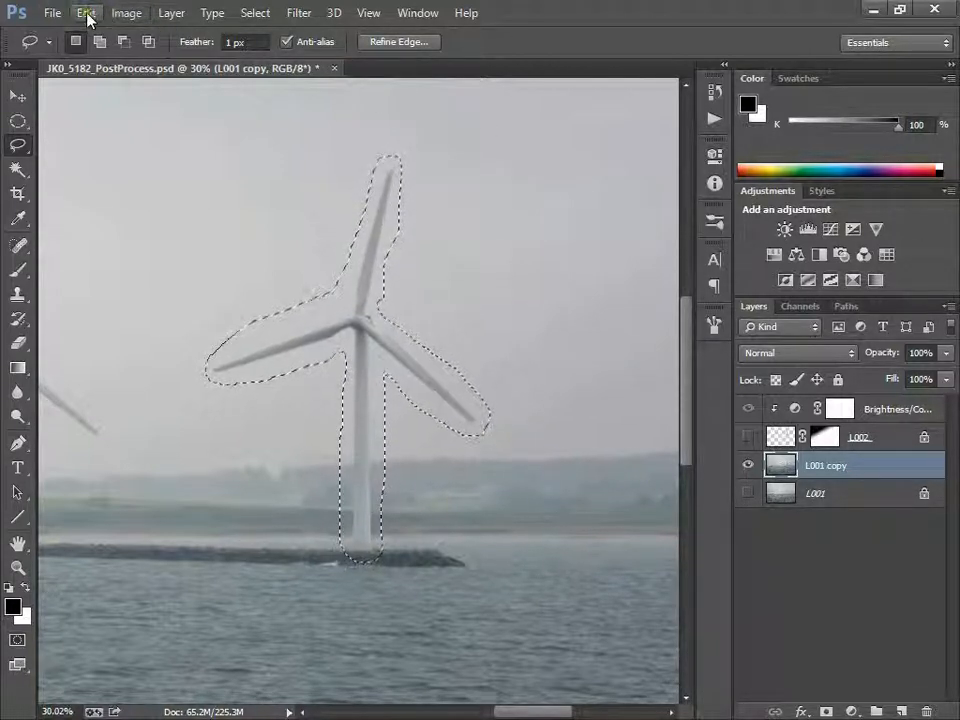
# - Fill the selected turbine with Content-Aware so sky and sea replace it
pyautogui.click(86, 16)
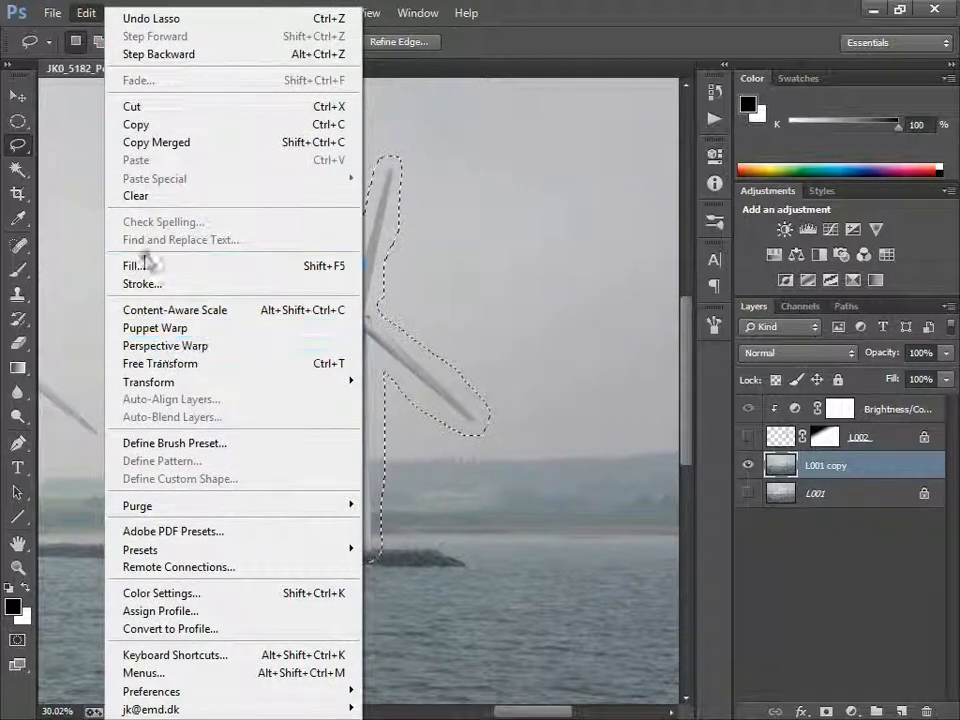
pyautogui.click(132, 266)
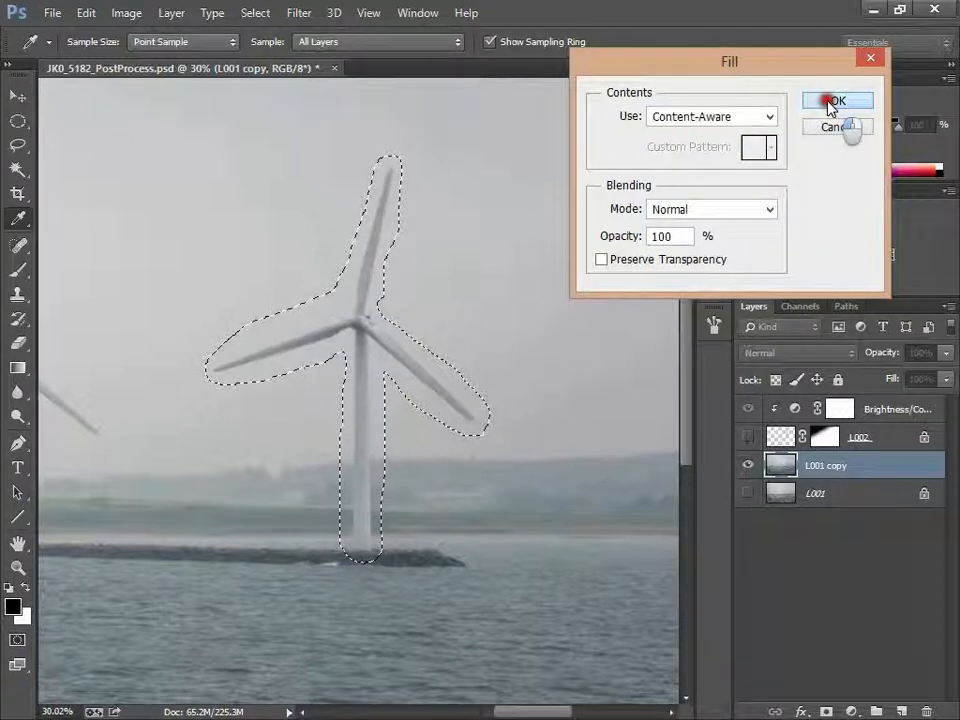
pyautogui.click(842, 100)
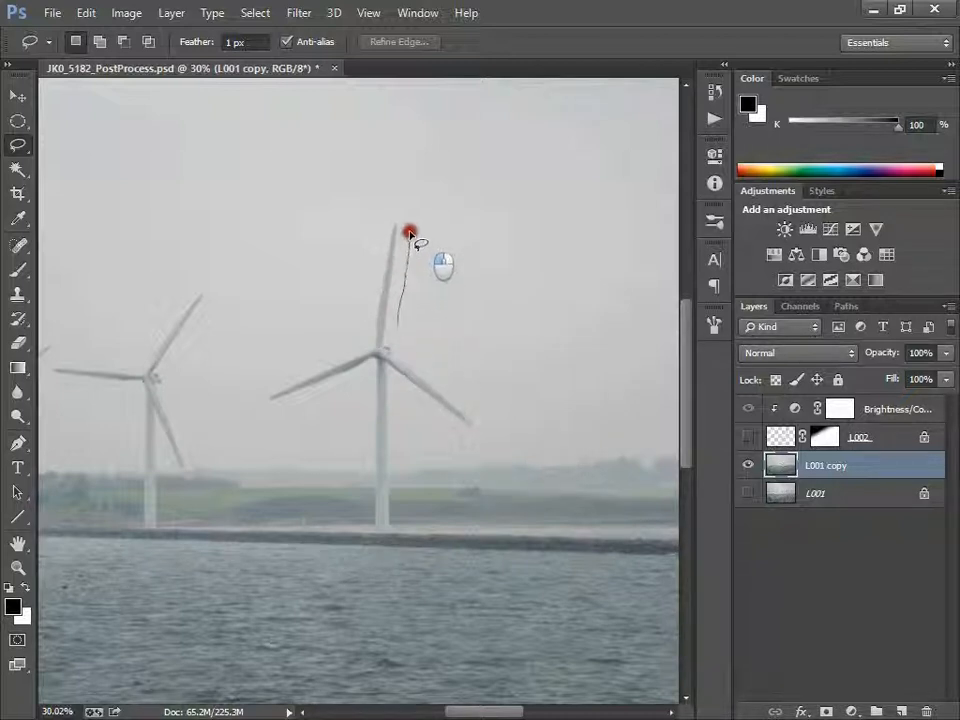
# - Lasso the central turbine, fill it away with Content-Aware and drop the selection
pyautogui.moveTo(408, 230); pyautogui.dragTo(364, 292)
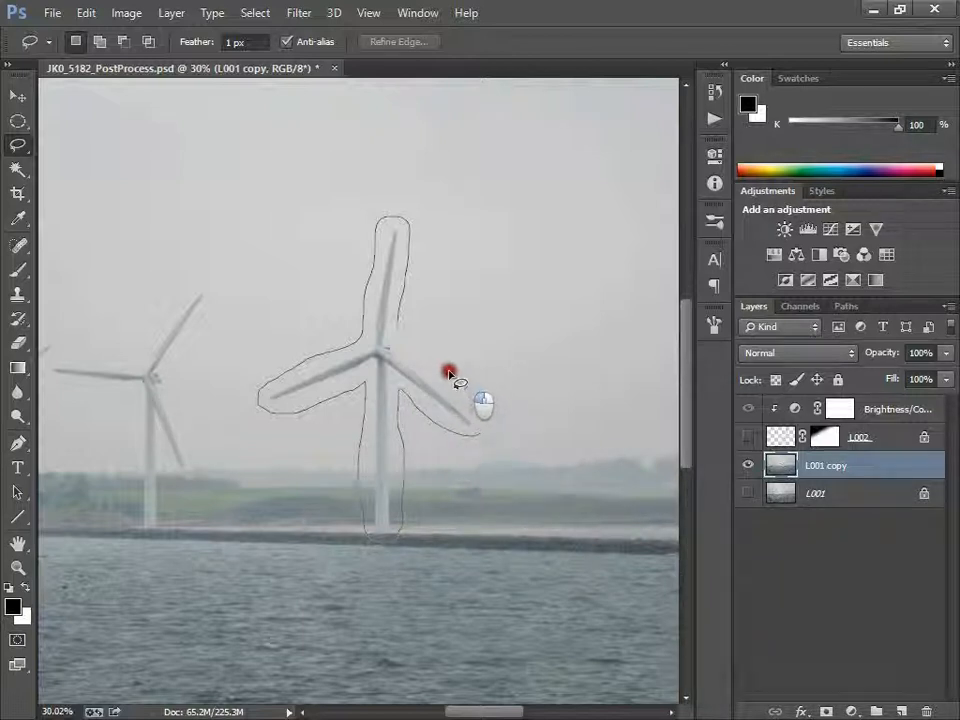
pyautogui.click(448, 374)
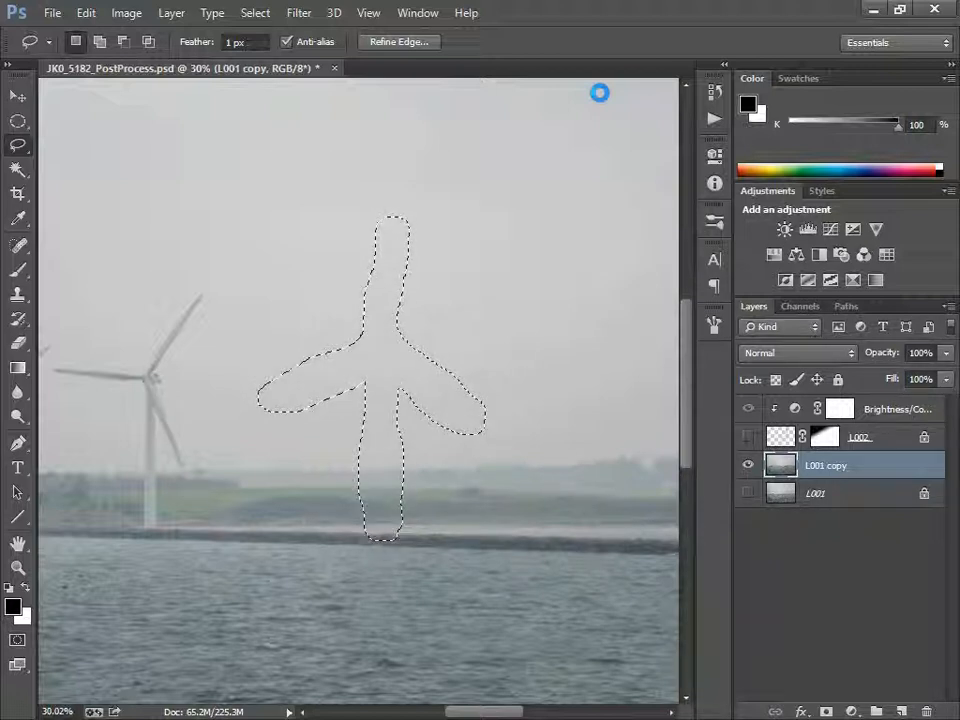
pyautogui.press('Ctrl+D')
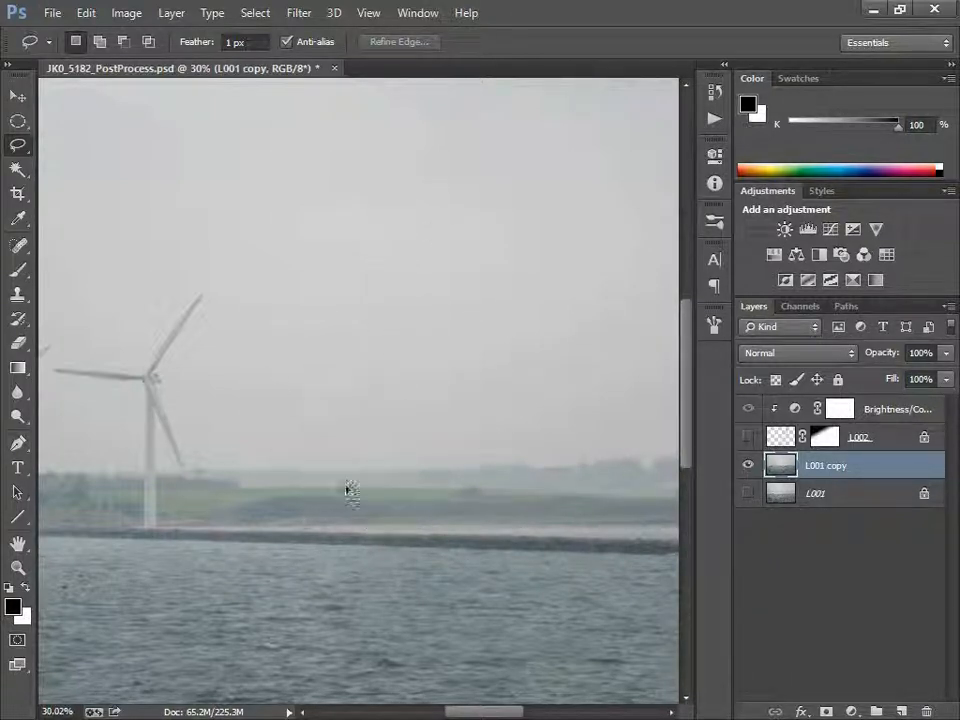
pyautogui.moveTo(232, 372)
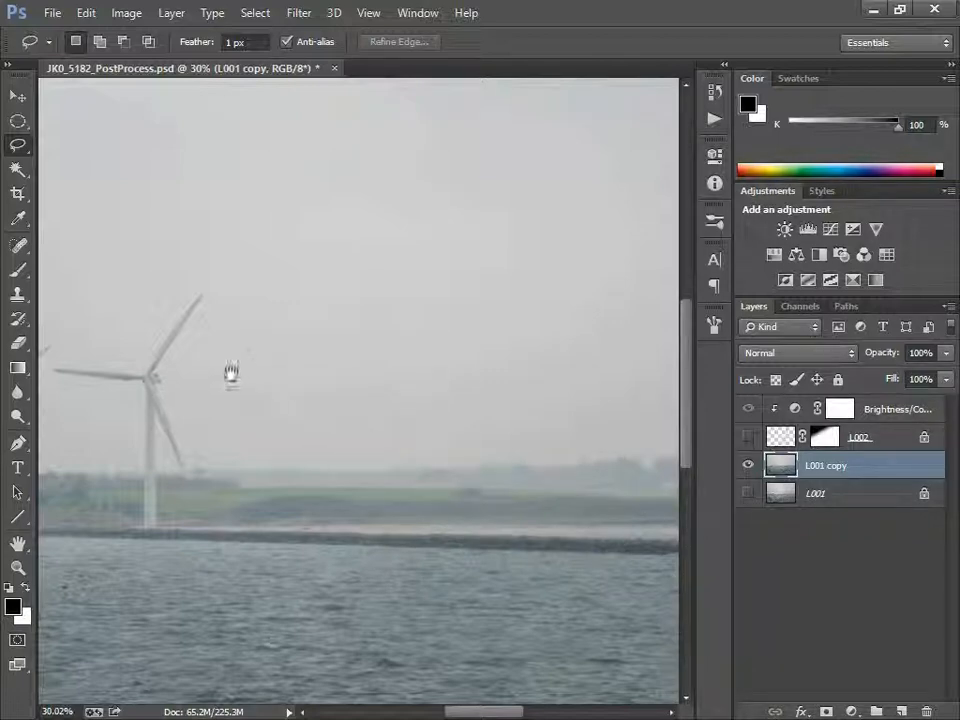
# - Outline the next turbine's rotor and tower, fill it with Content-Aware and deselect
pyautogui.moveTo(232, 376); pyautogui.dragTo(464, 352)
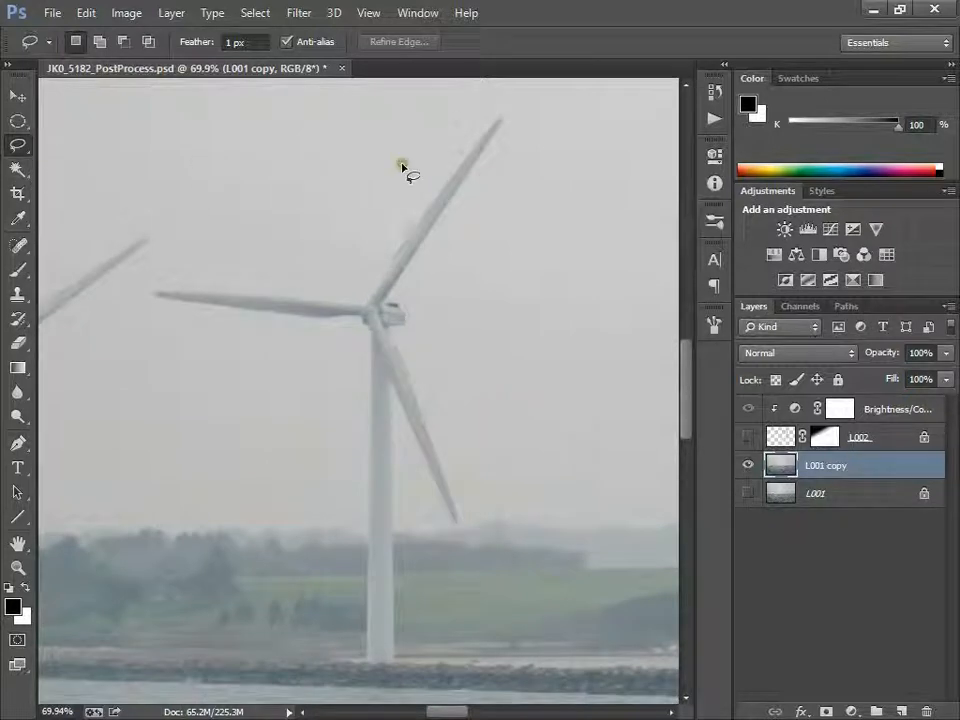
pyautogui.moveTo(400, 164); pyautogui.dragTo(516, 128)
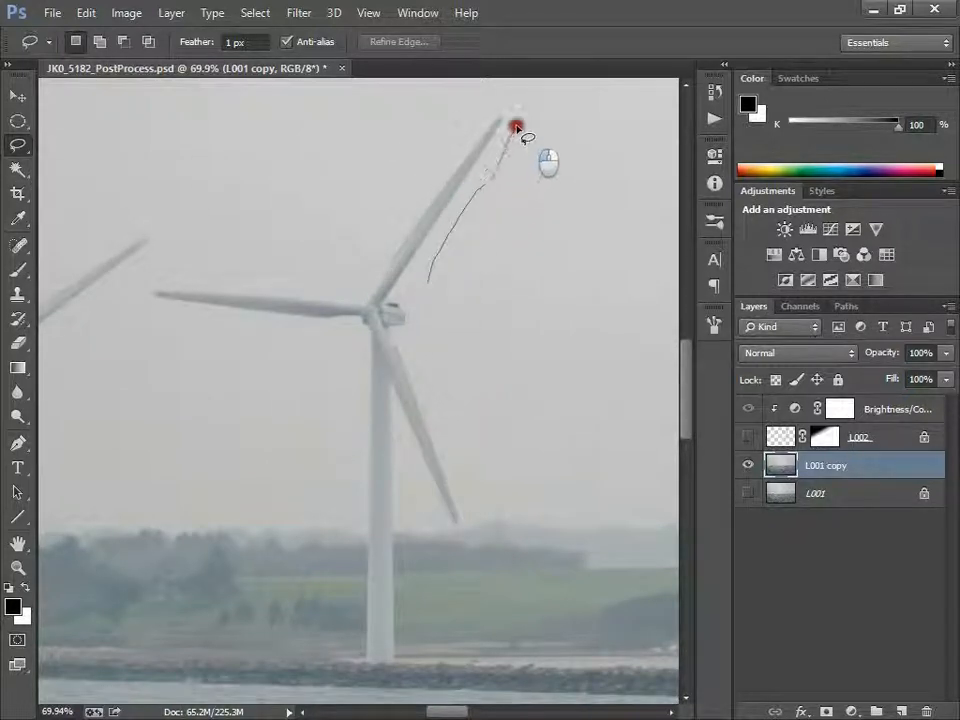
pyautogui.moveTo(516, 124); pyautogui.dragTo(400, 216)
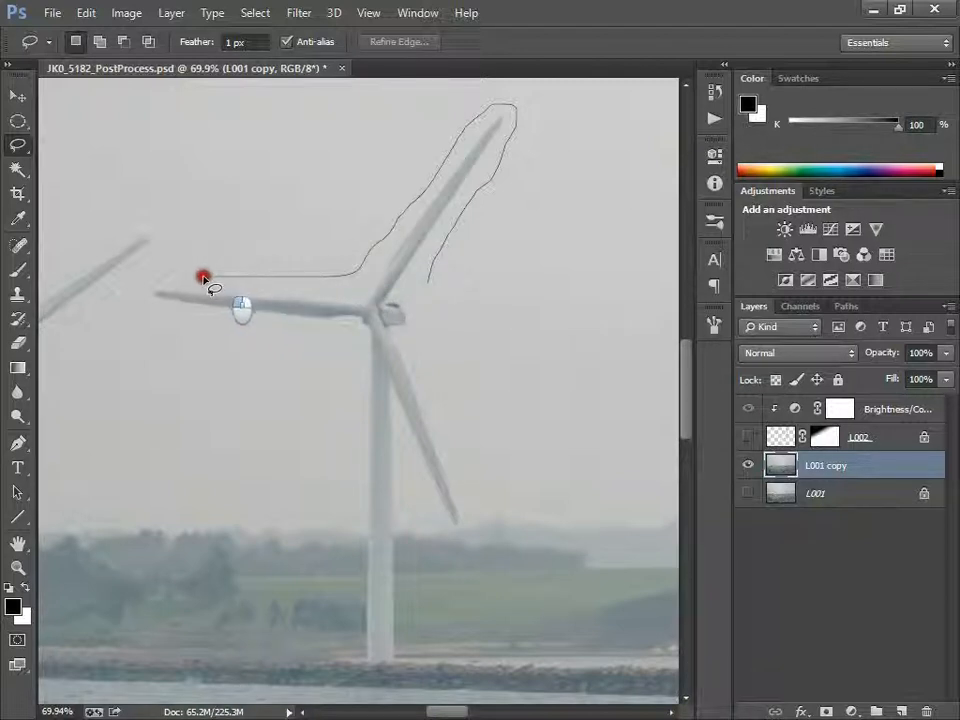
pyautogui.moveTo(204, 276); pyautogui.dragTo(284, 336)
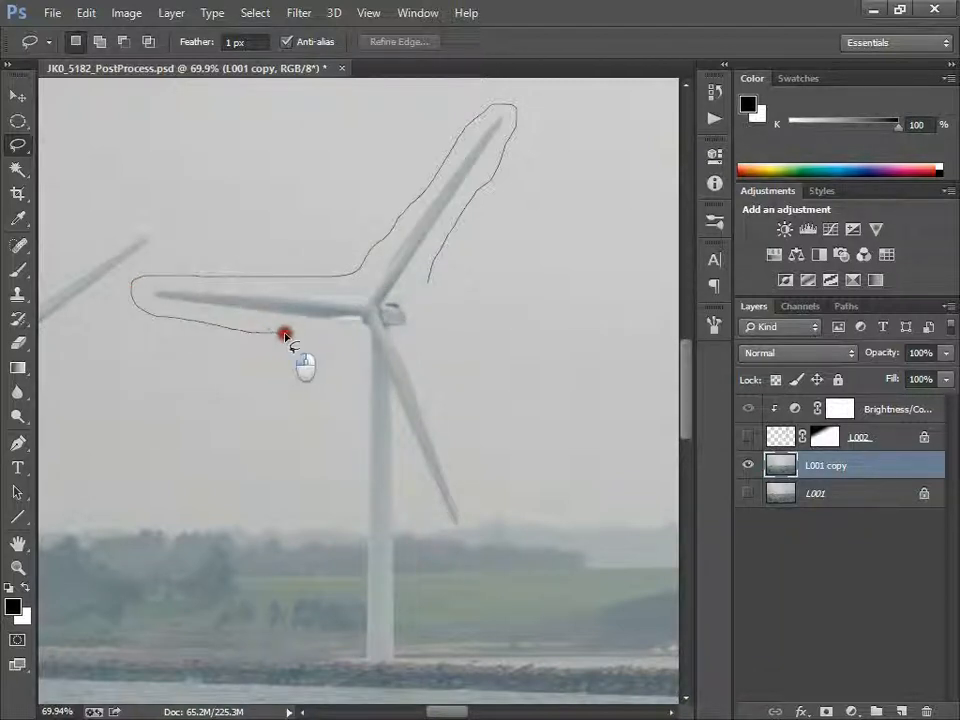
pyautogui.moveTo(284, 334); pyautogui.dragTo(344, 504)
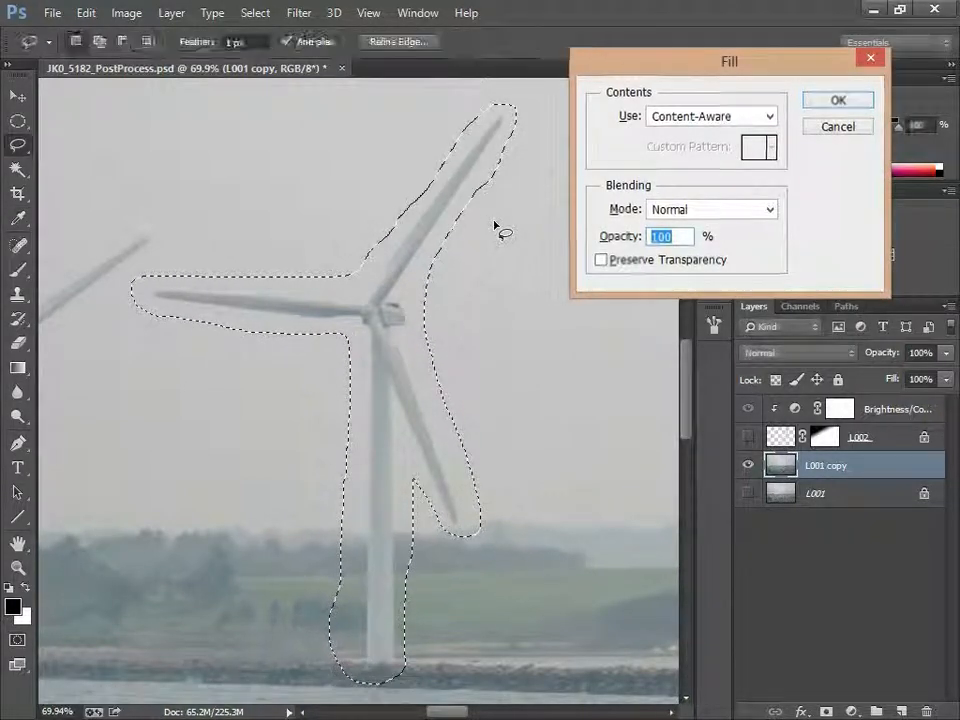
pyautogui.click(840, 100)
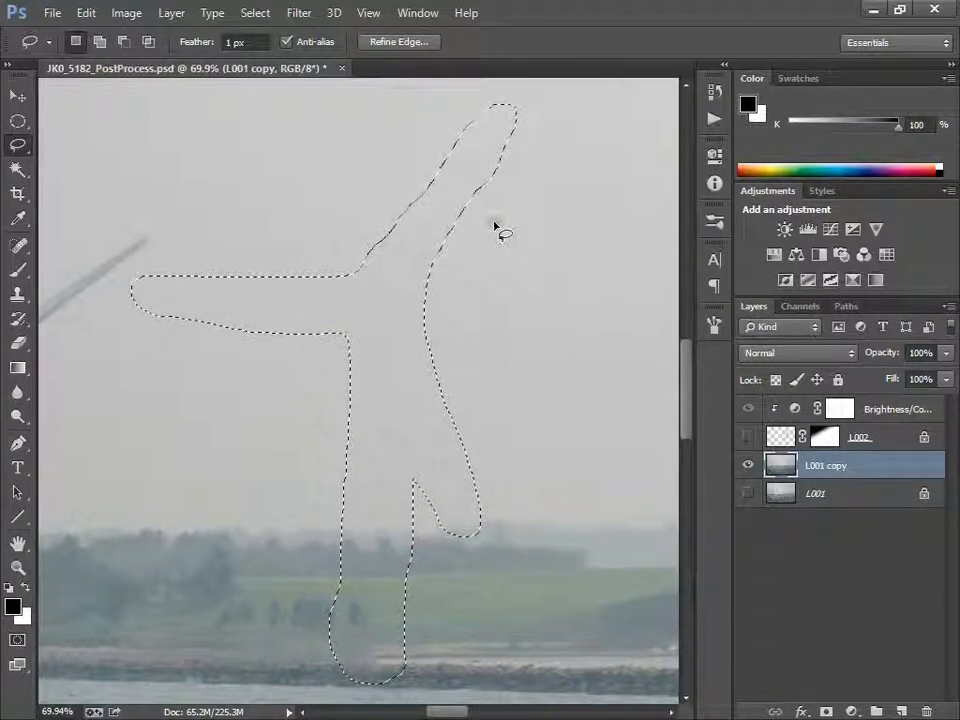
pyautogui.press('Ctrl+d')
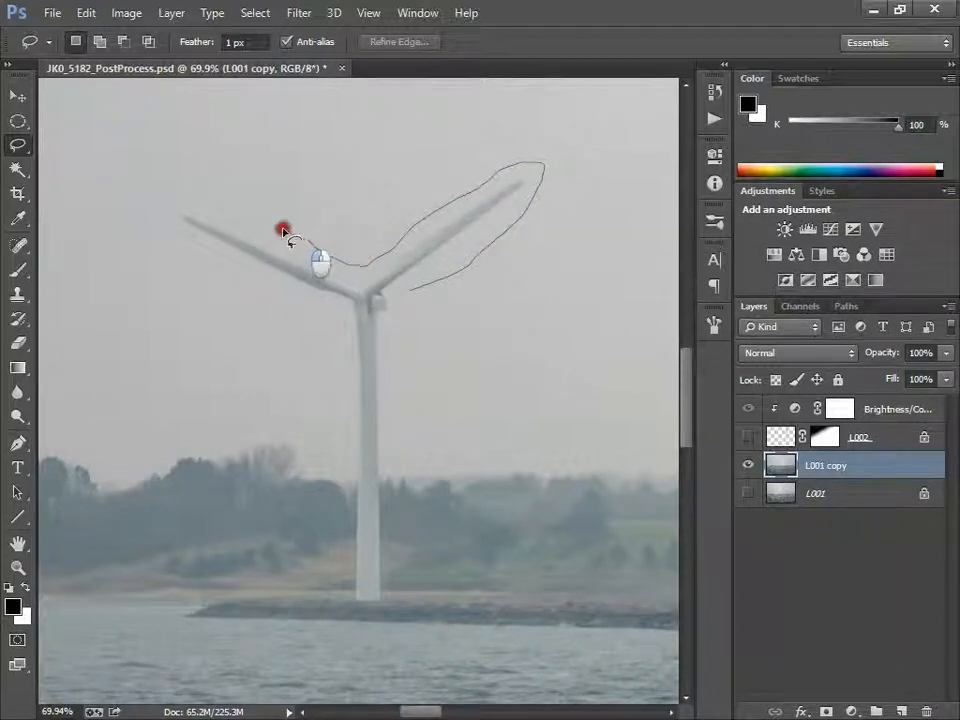
# - Outline the second turbine's blades and tower for removal
pyautogui.moveTo(284, 232); pyautogui.dragTo(316, 310)
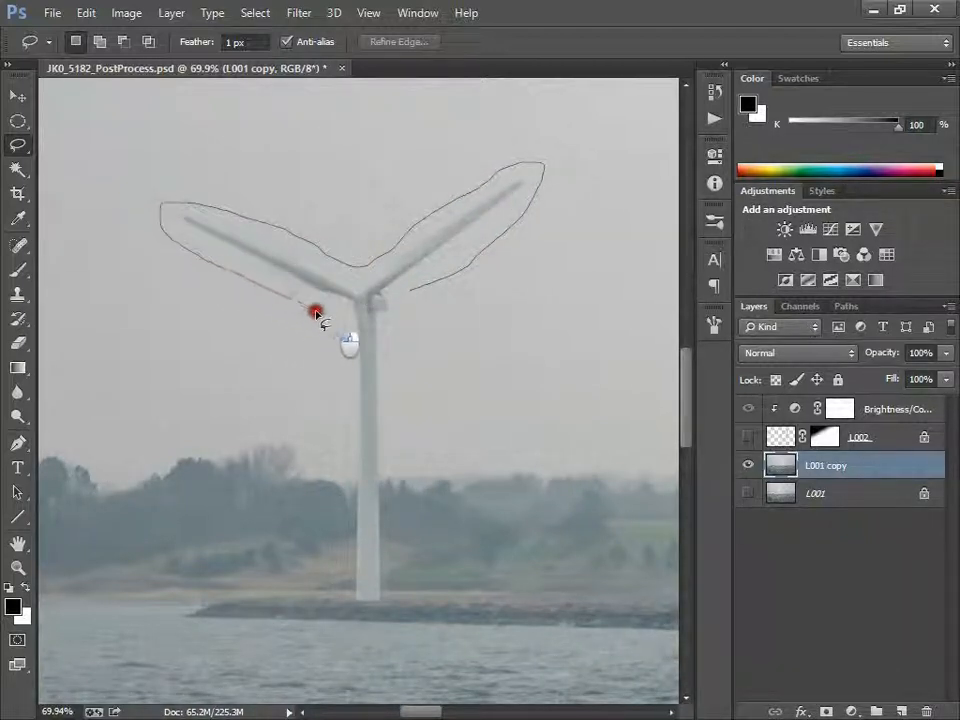
pyautogui.moveTo(316, 312); pyautogui.dragTo(356, 610)
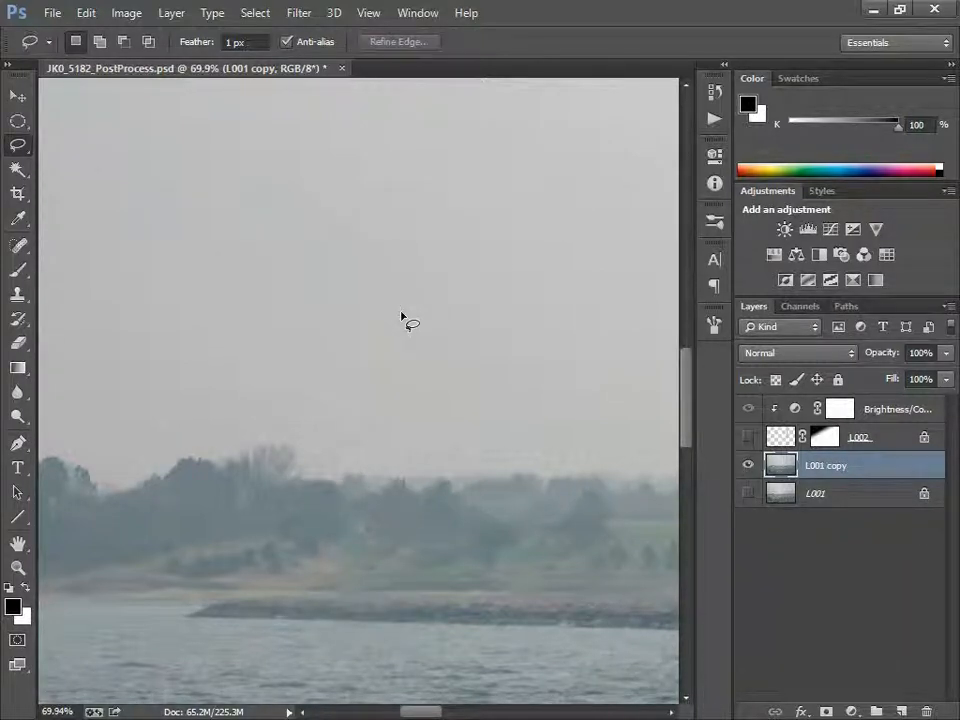
pyautogui.moveTo(392, 476)
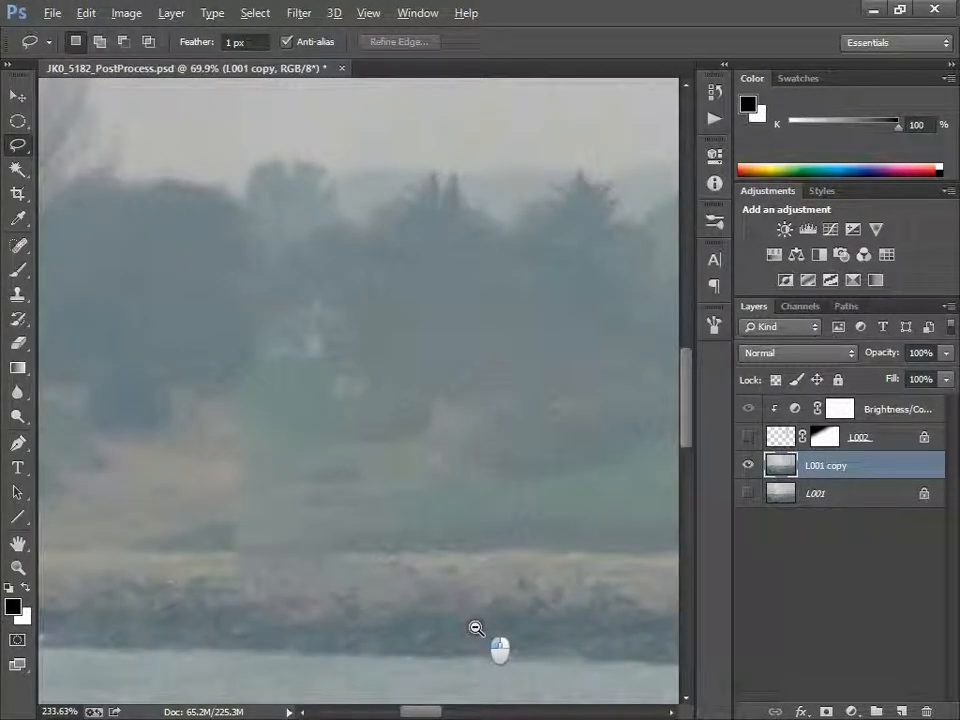
# - Inspect the retouched area and show the rendered turbine layer again over the cleaned photo
pyautogui.click(474, 628)
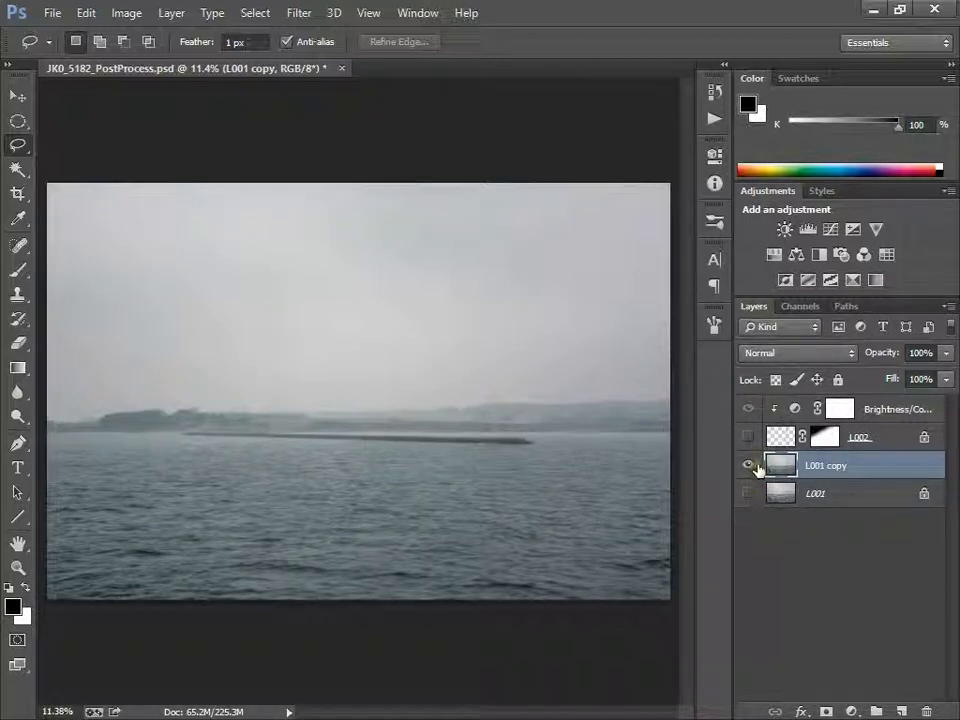
pyautogui.click(744, 436)
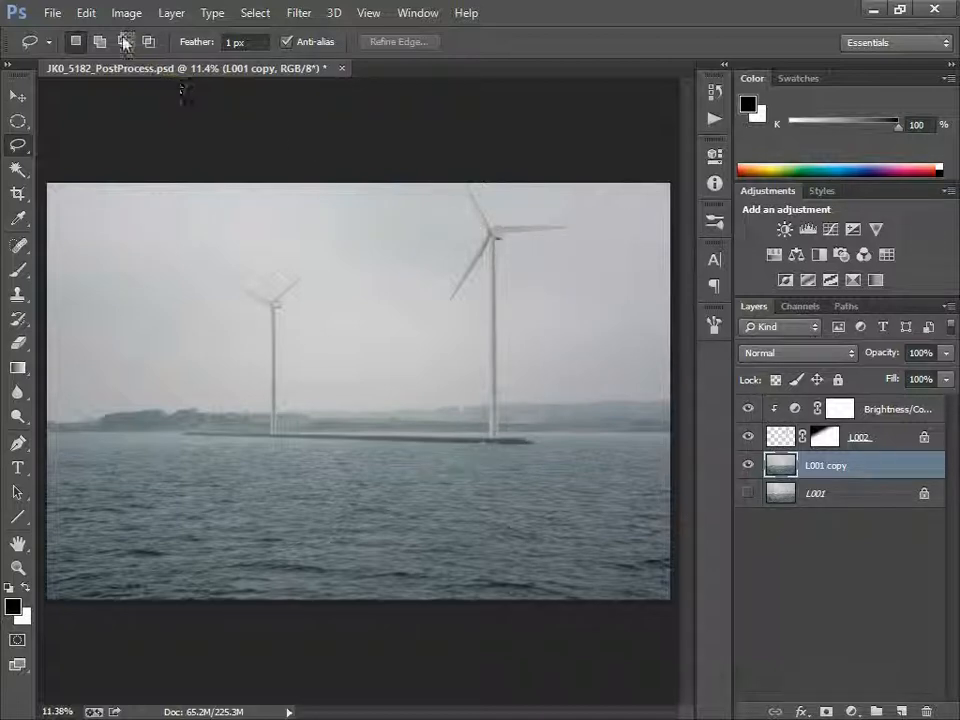
# - Save the layered photomontage PSD with the retouched background via File > Save
pyautogui.click(64, 14)
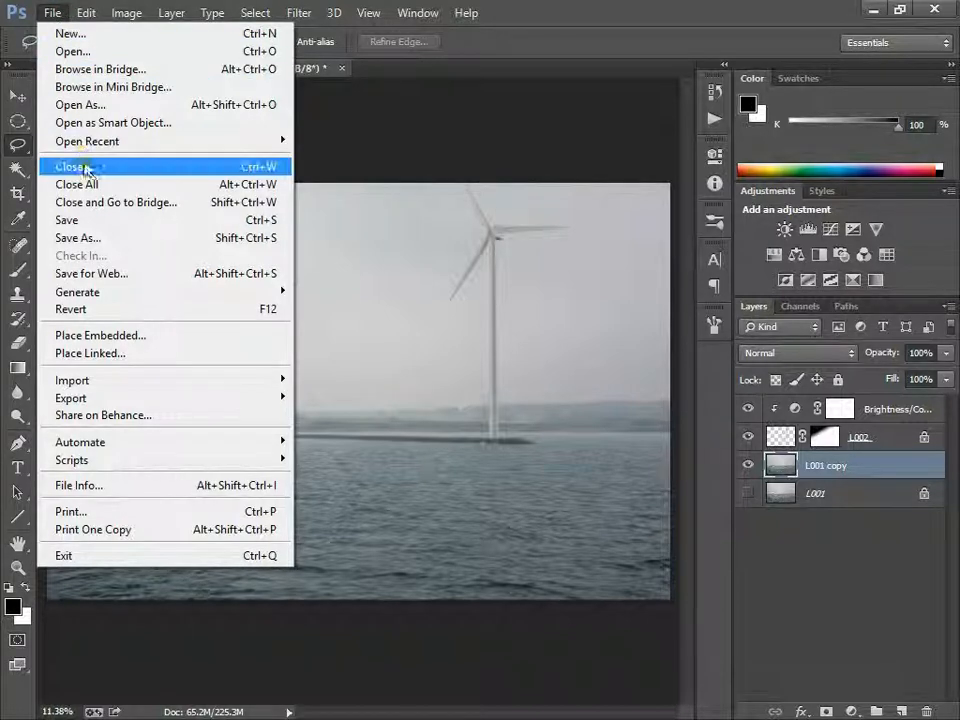
pyautogui.click(72, 166)
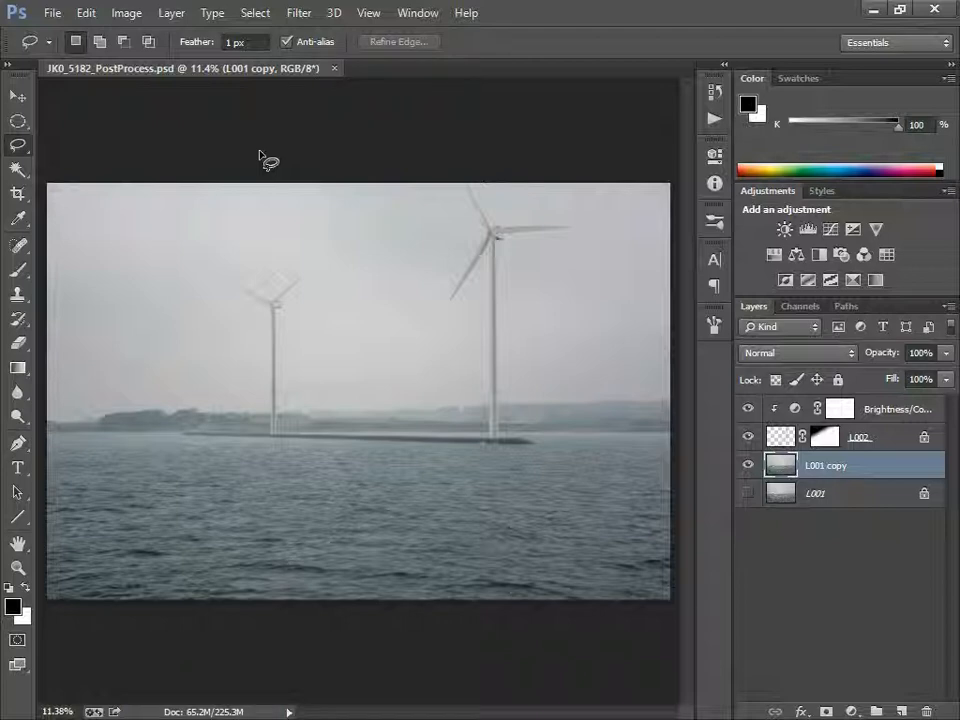
pyautogui.click(62, 12)
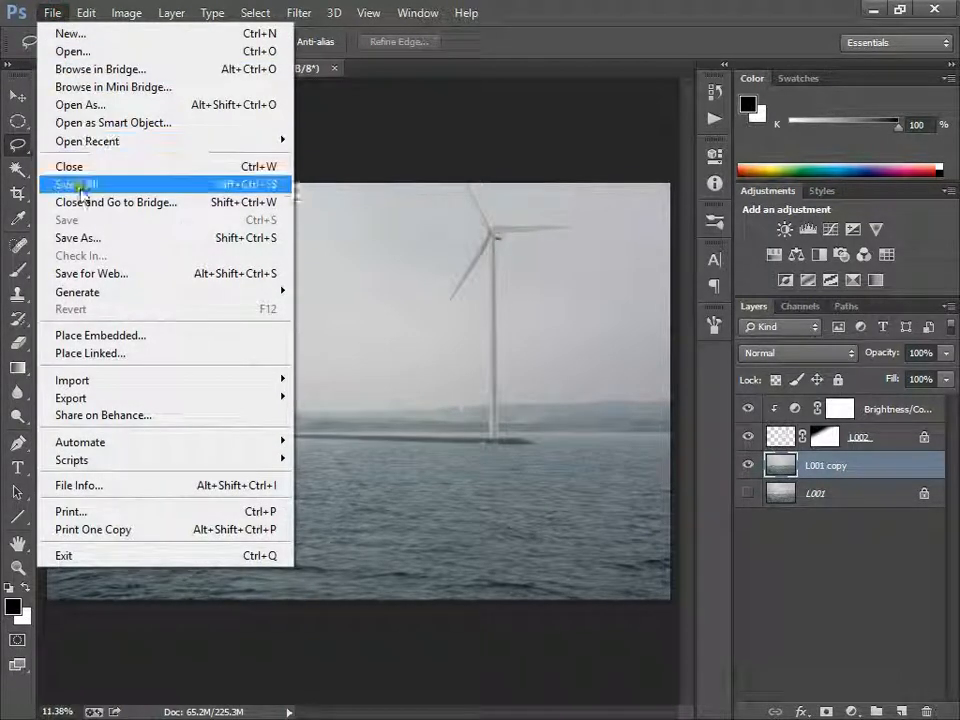
pyautogui.click(76, 236)
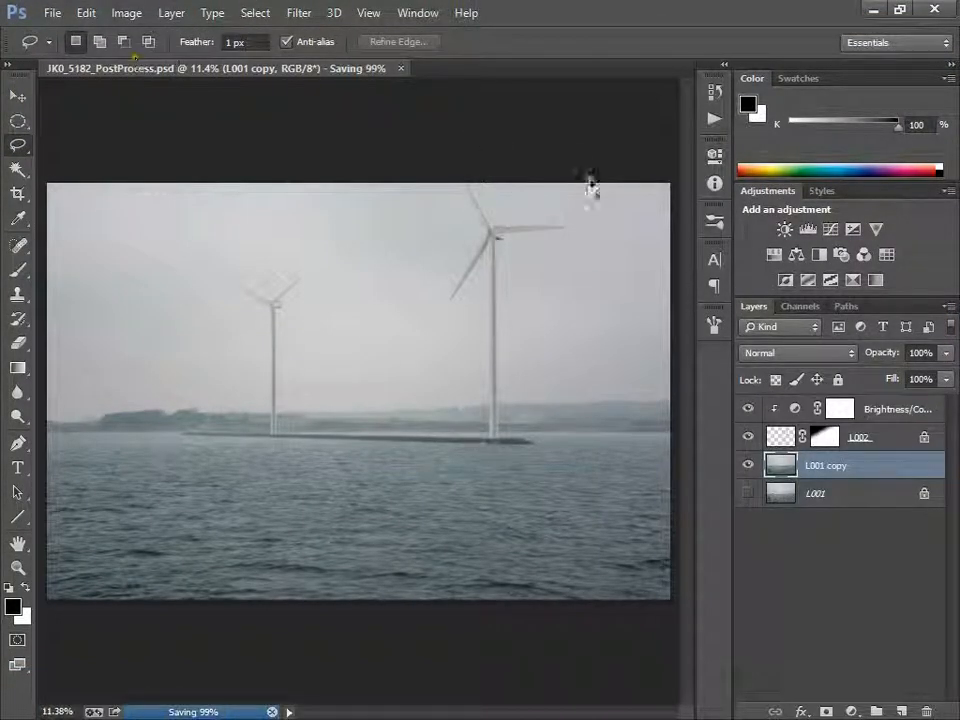
pyautogui.moveTo(344, 72)
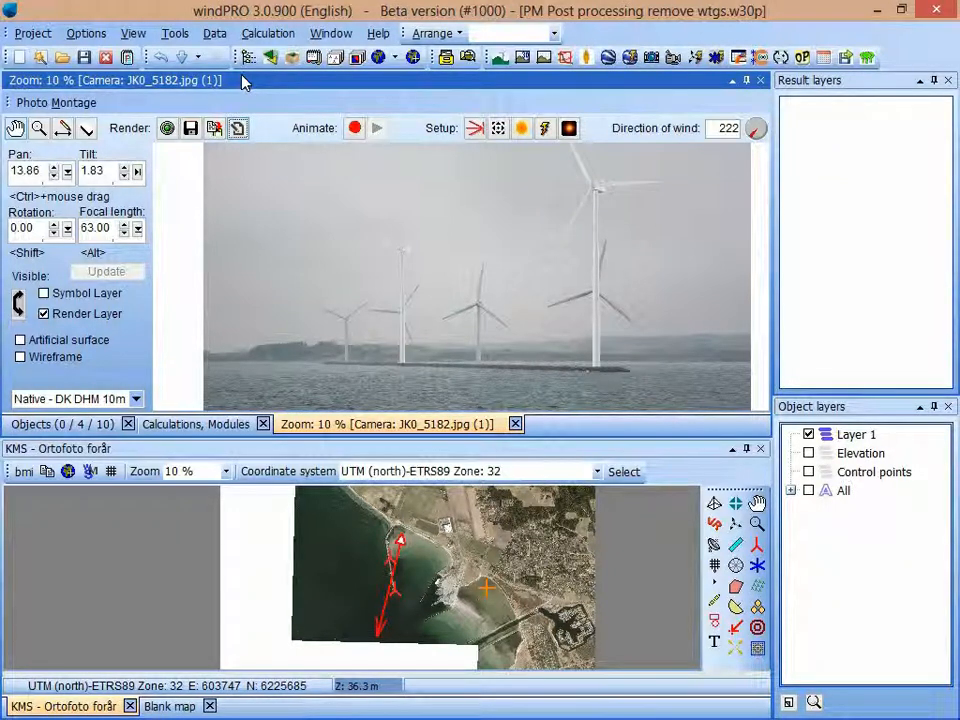
pyautogui.moveTo(176, 92)
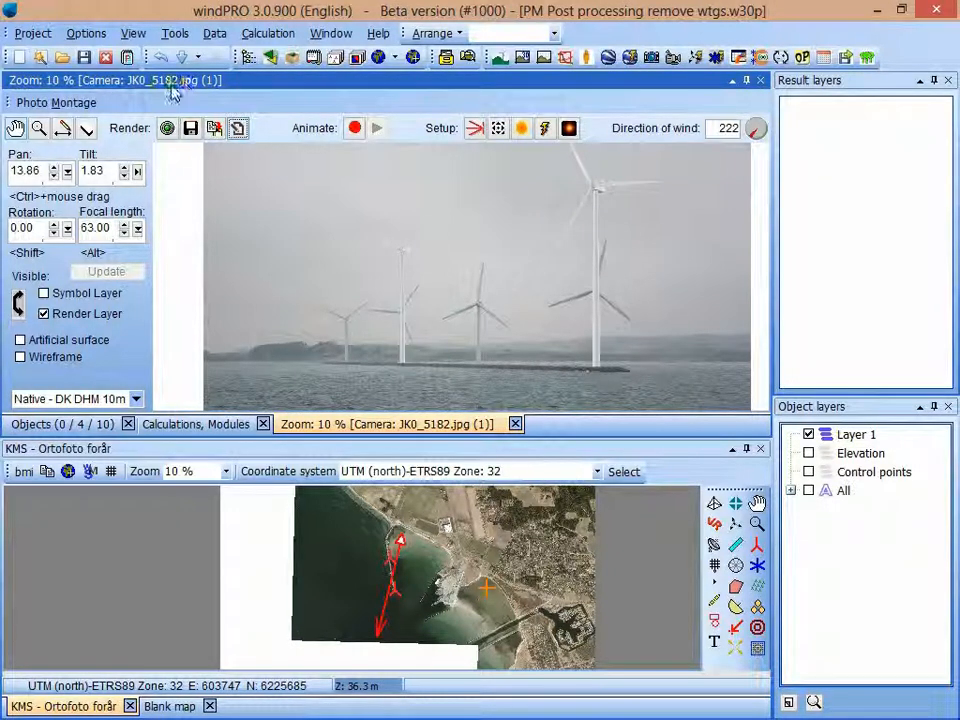
pyautogui.moveTo(168, 128)
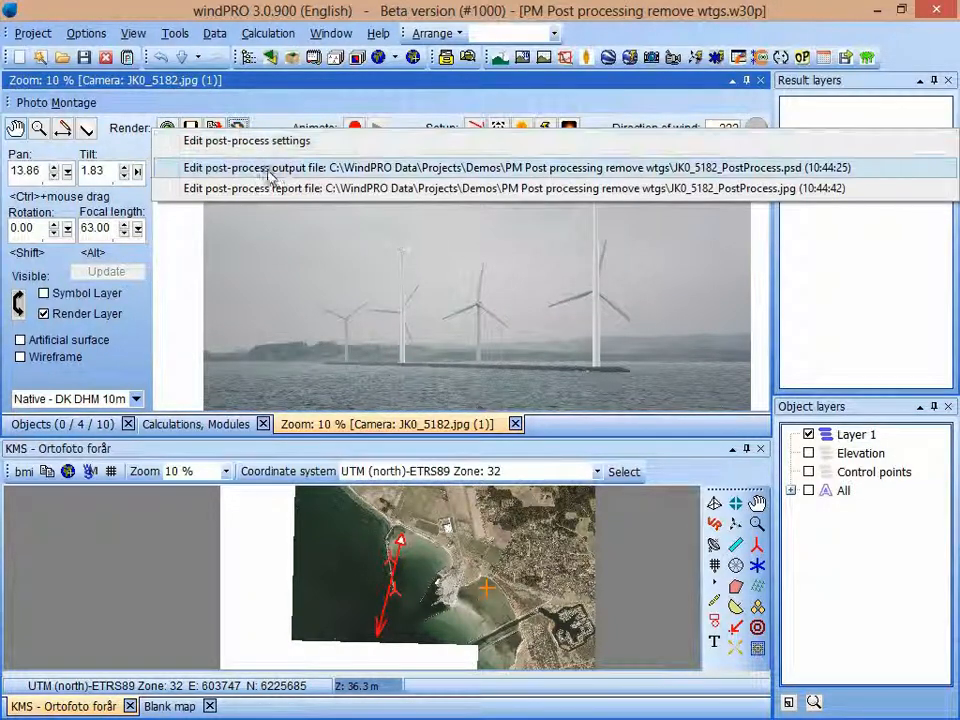
pyautogui.moveTo(796, 170)
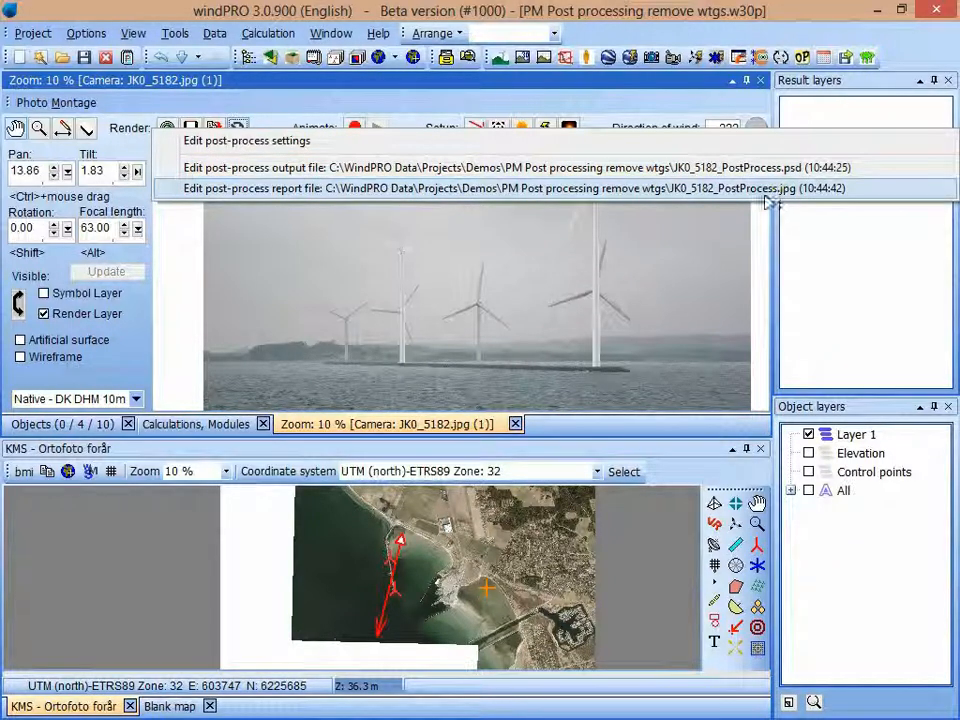
pyautogui.moveTo(792, 198)
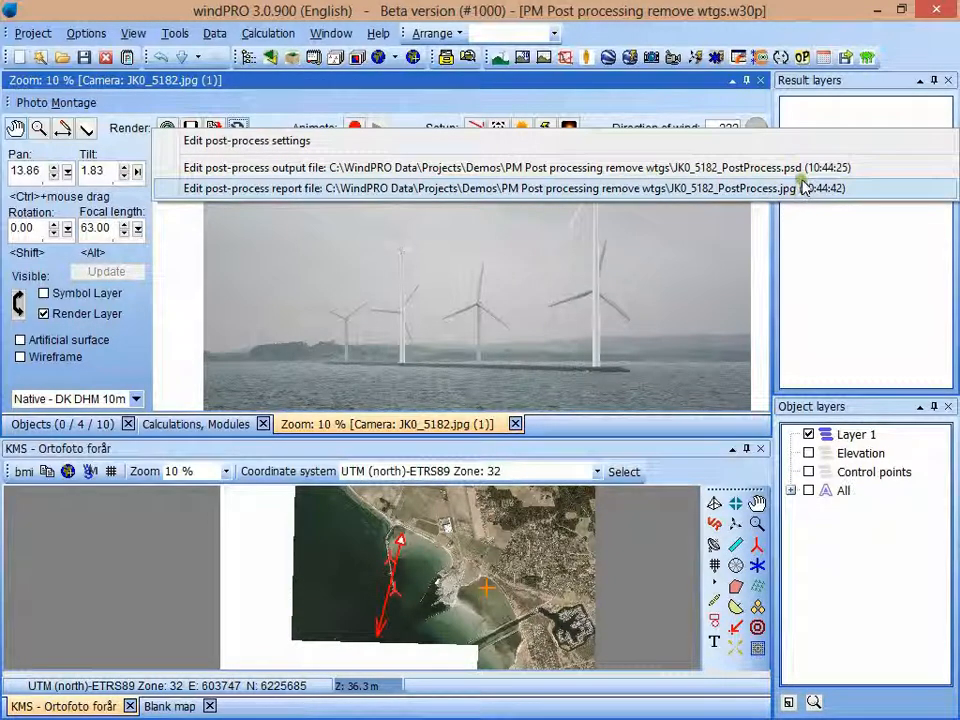
pyautogui.moveTo(780, 196)
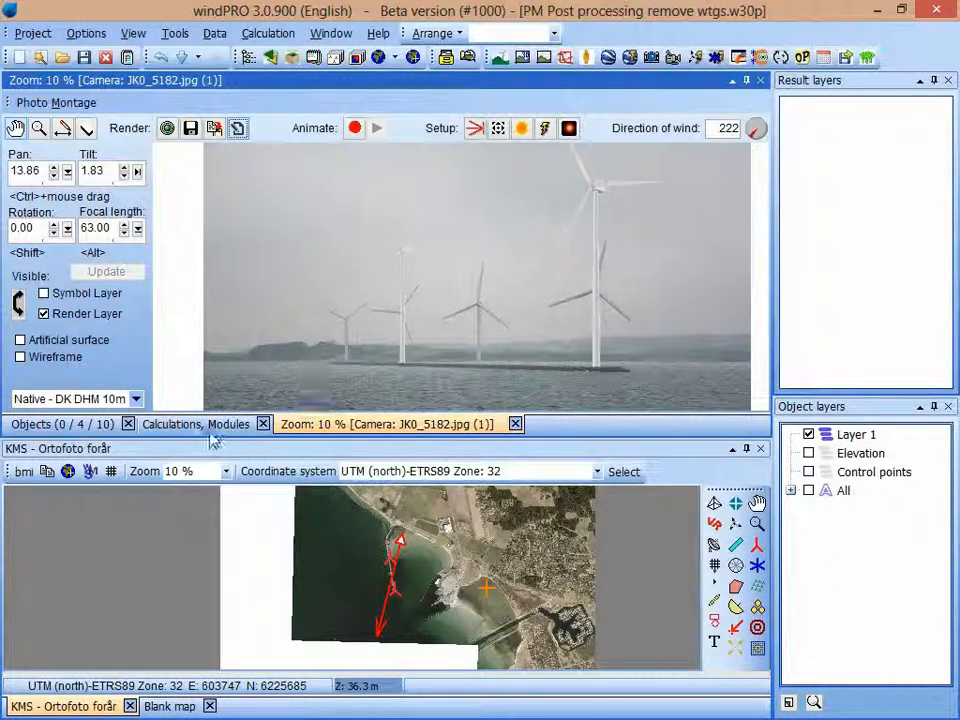
# - Create and run a new PHOTOMONTAGE calculation from the Calculations Modules list
pyautogui.click(196, 424)
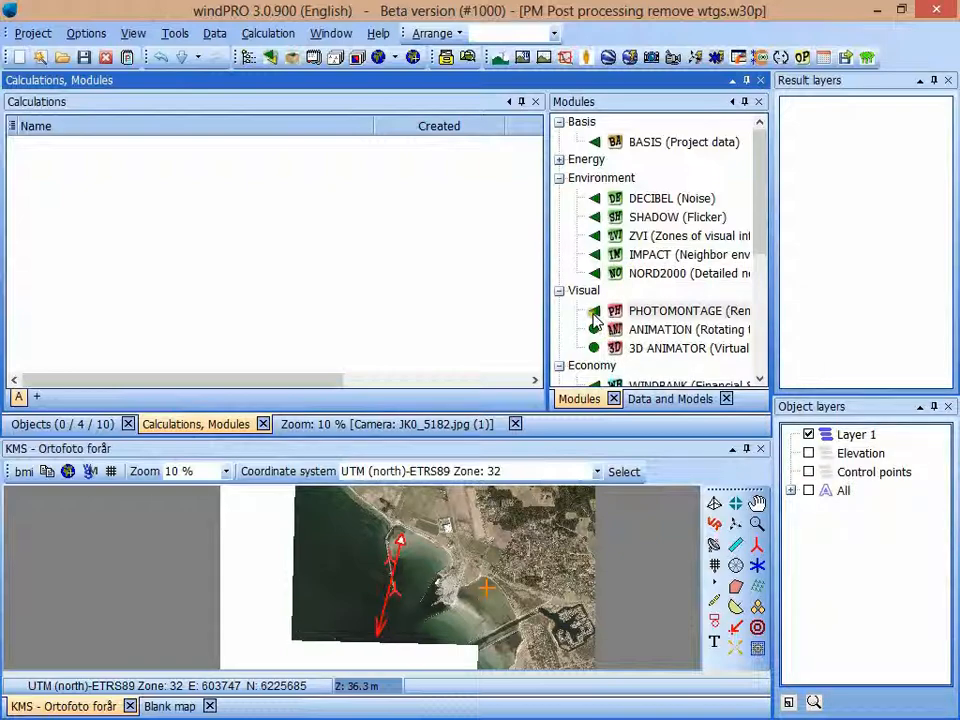
pyautogui.doubleClick(690, 310)
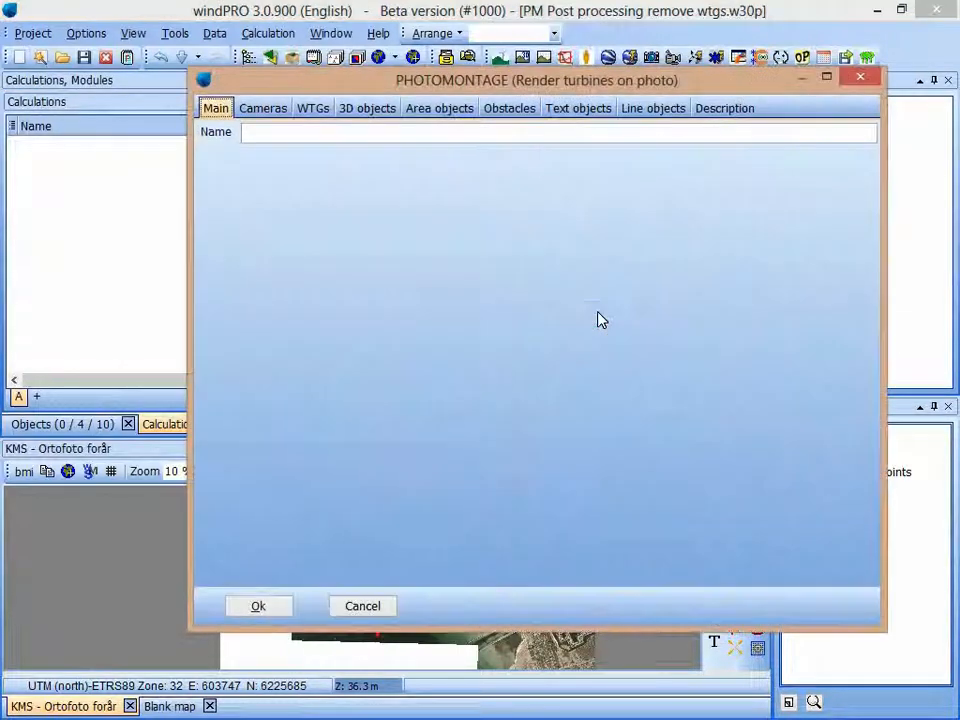
pyautogui.click(258, 604)
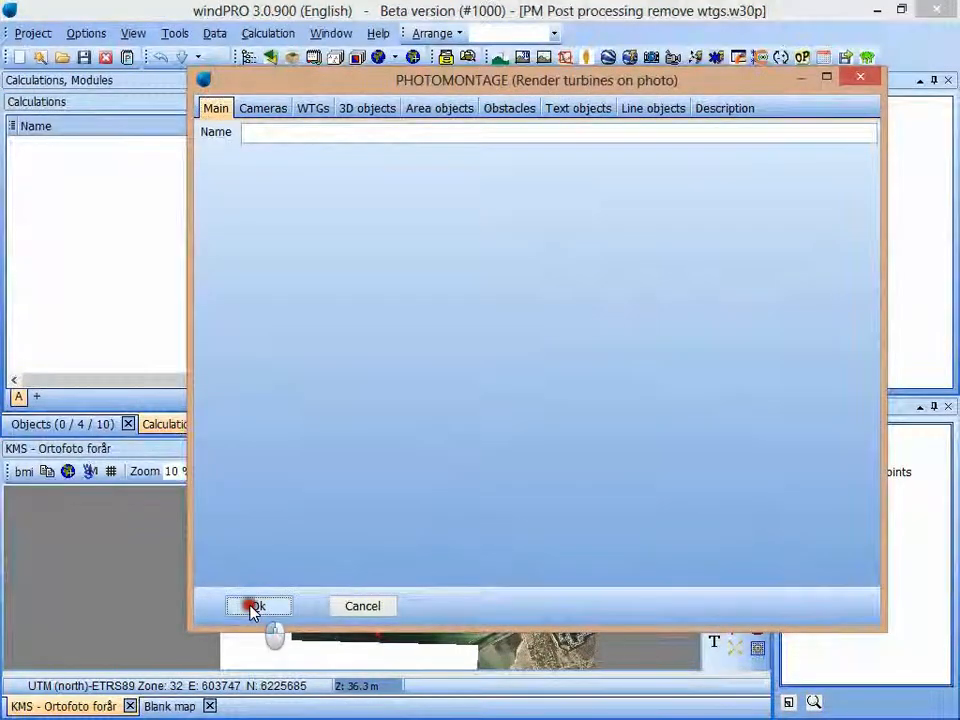
pyautogui.click(256, 604)
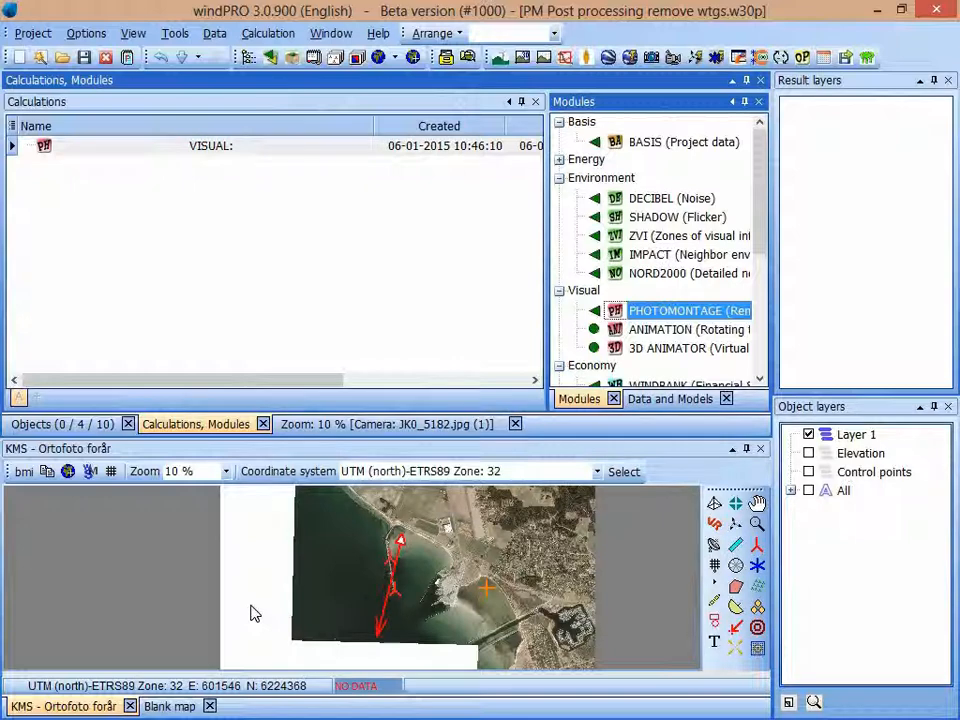
# - Expand the VISUAL calculation's reports and open the Full page photo report
pyautogui.click(12, 146)
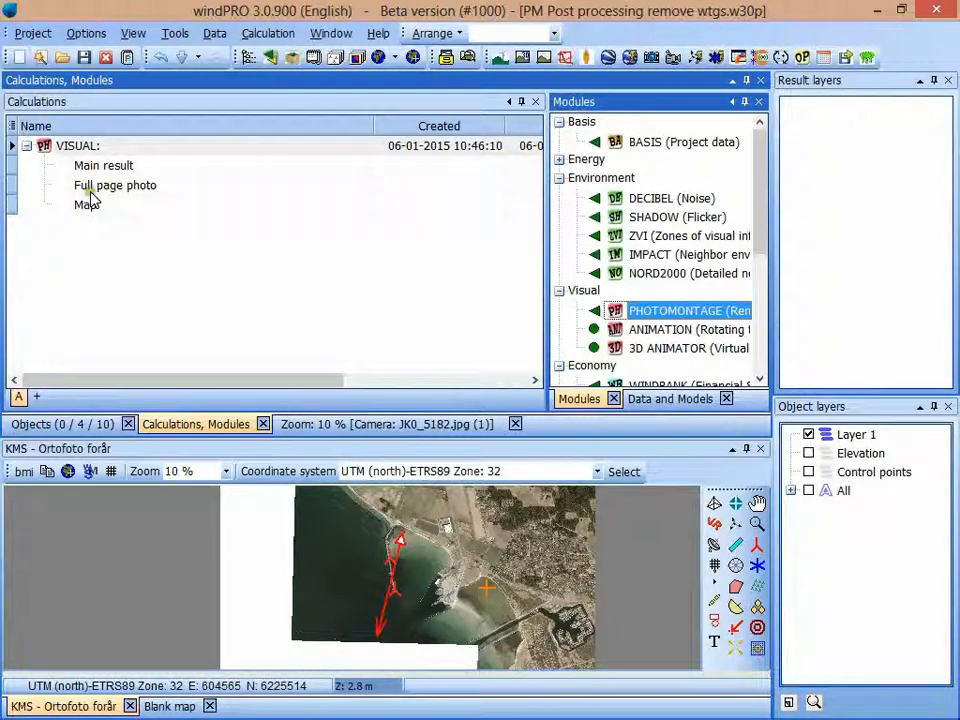
pyautogui.click(116, 184)
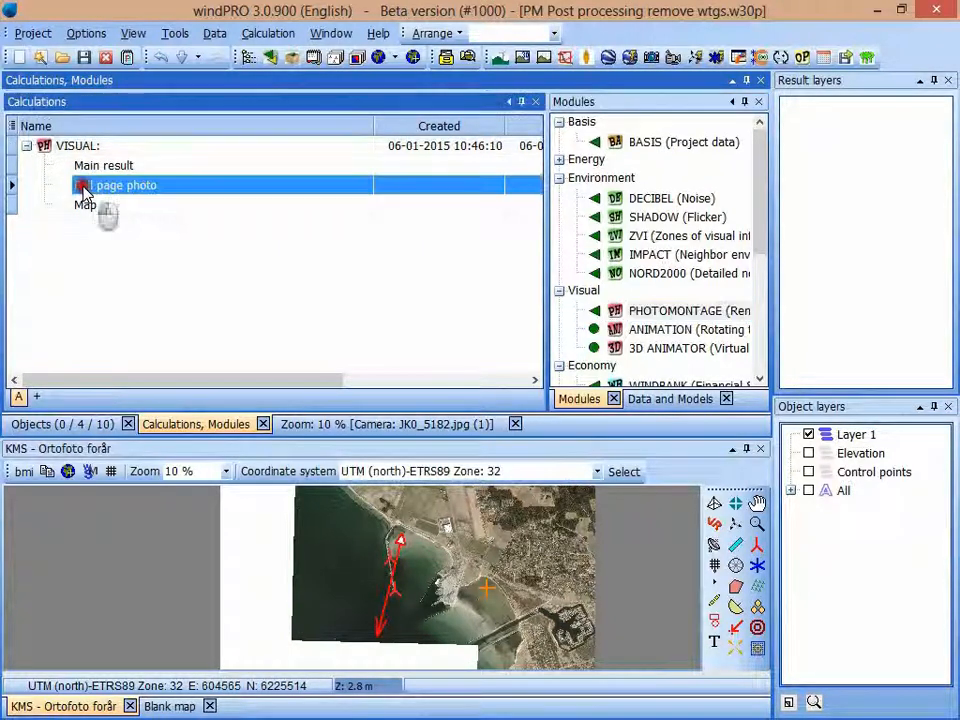
pyautogui.click(116, 184)
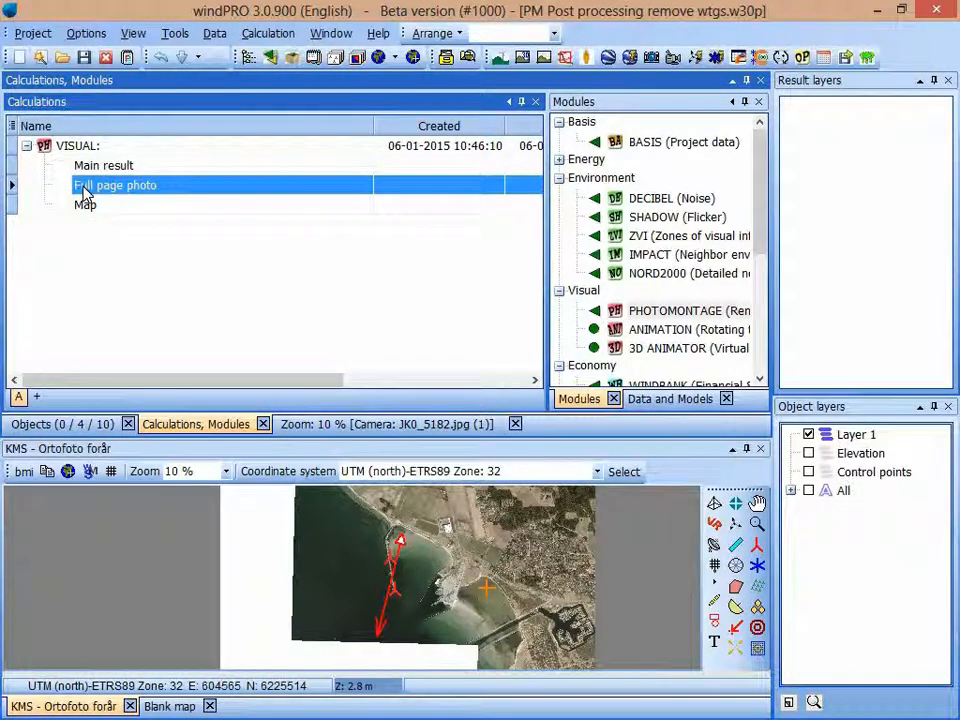